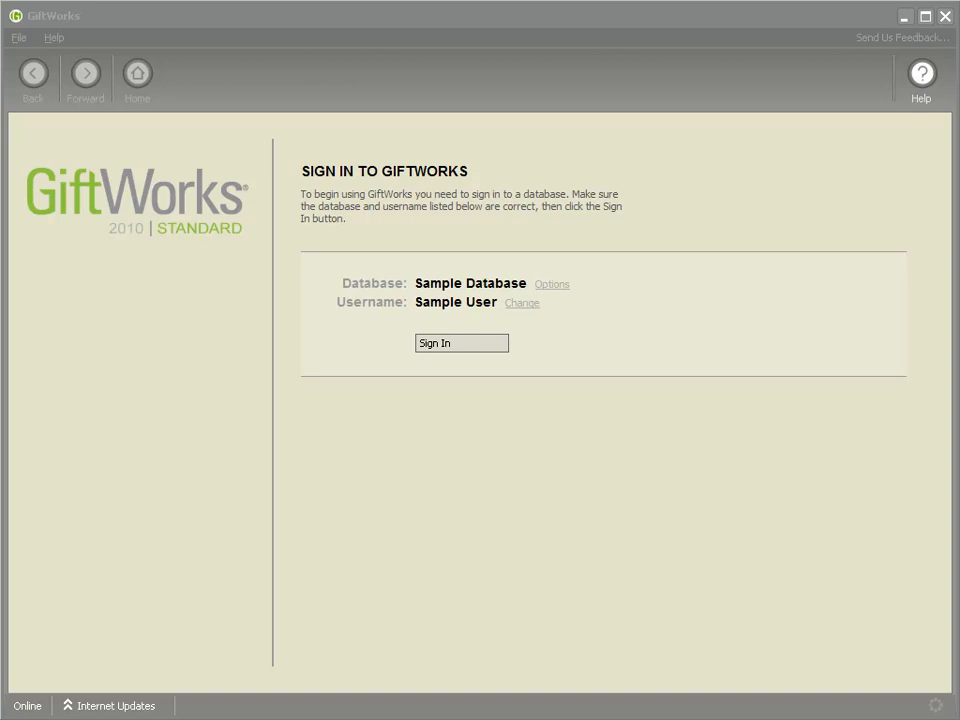
pyautogui.moveTo(723, 369)
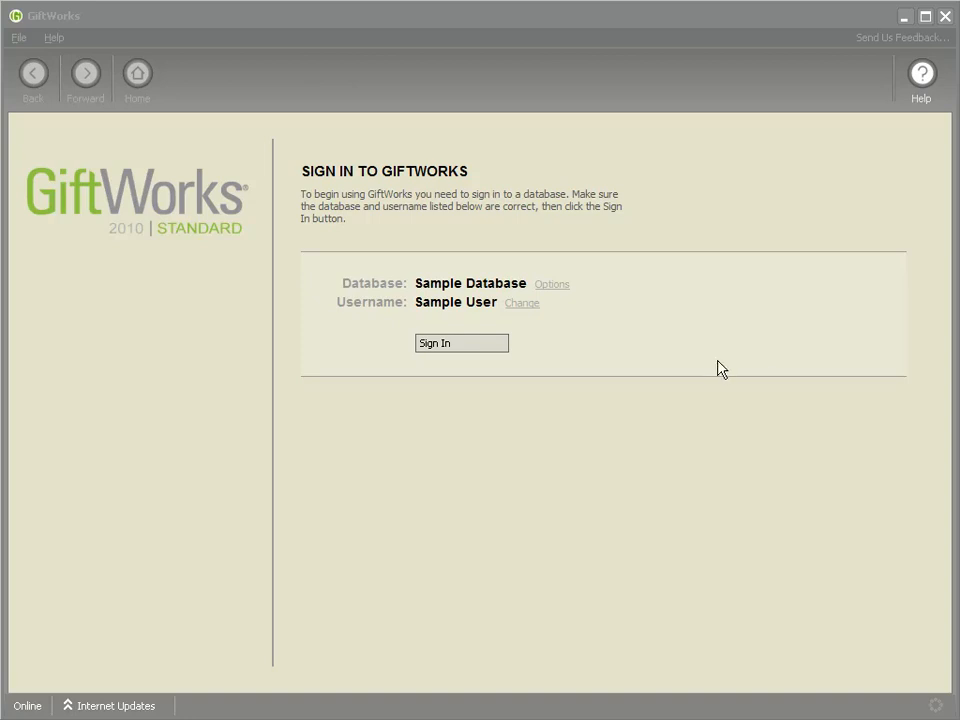
pyautogui.moveTo(710, 372)
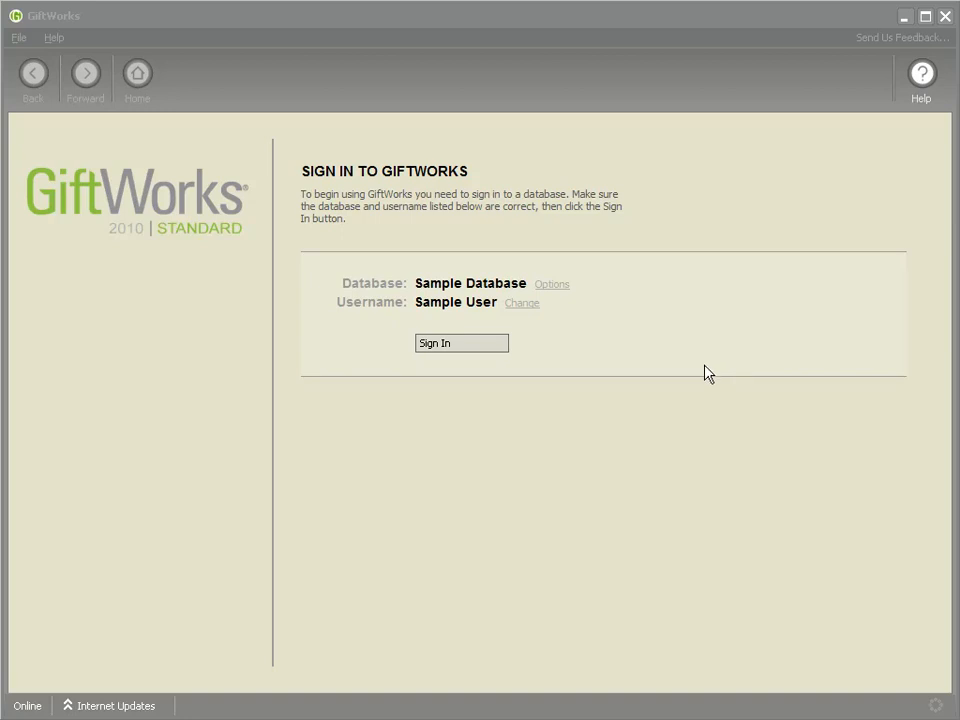
pyautogui.moveTo(658, 452)
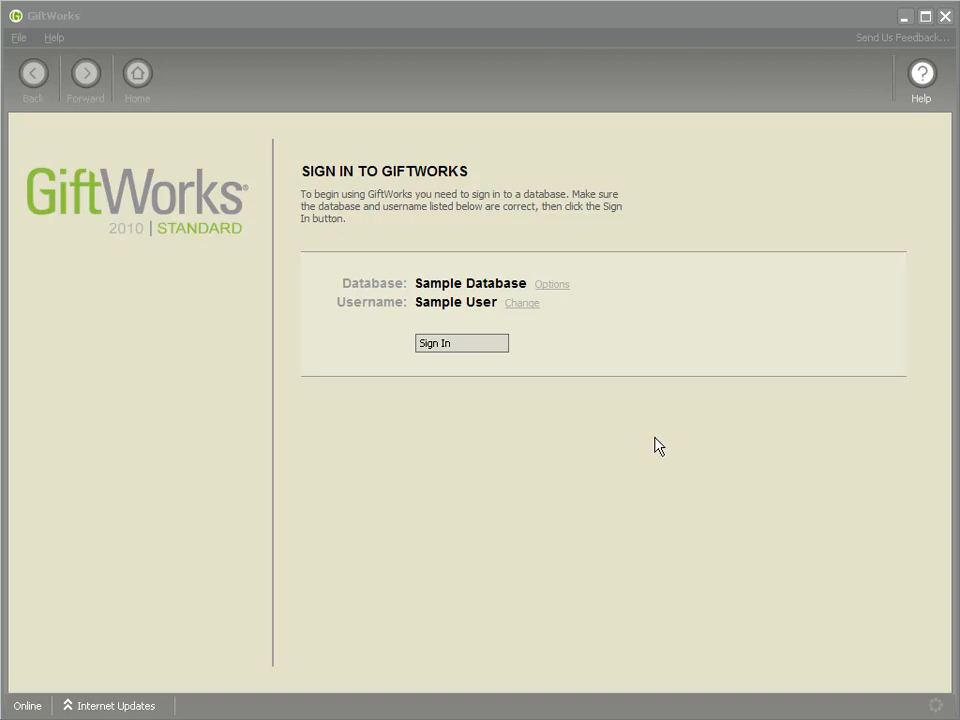
# - Sign in to the sample database and start a Send Mail to a List mailing
pyautogui.click(461, 343)
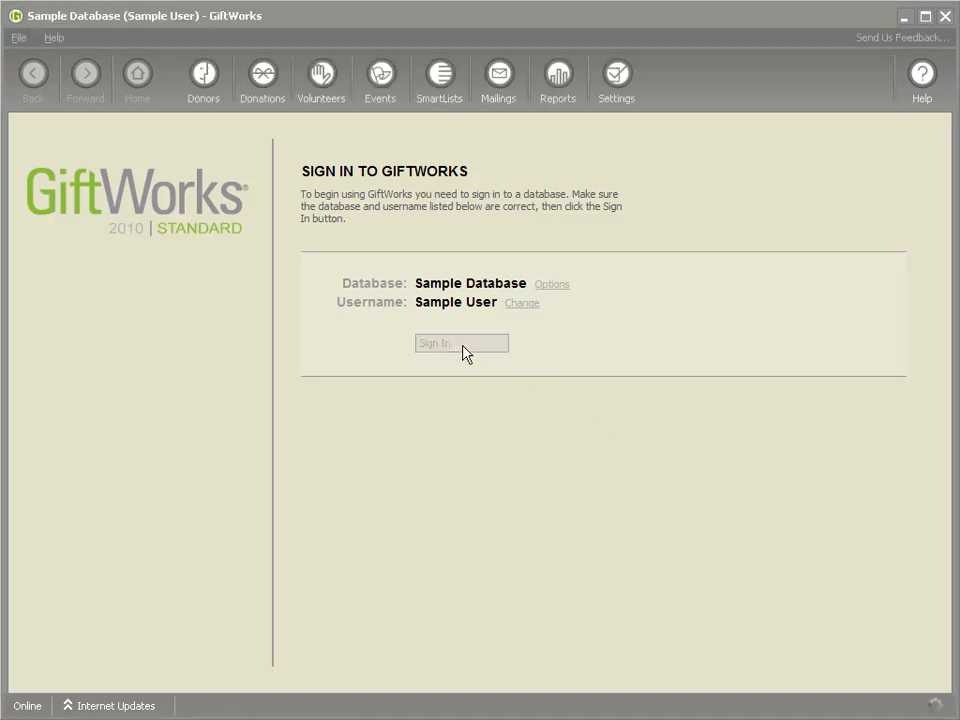
pyautogui.click(461, 343)
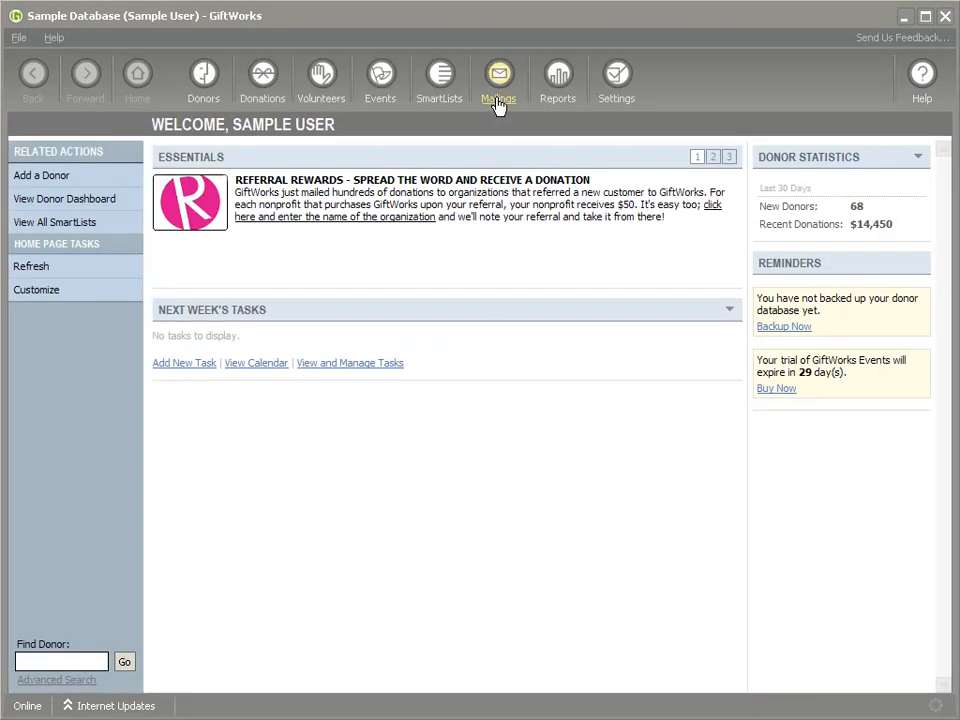
pyautogui.click(498, 78)
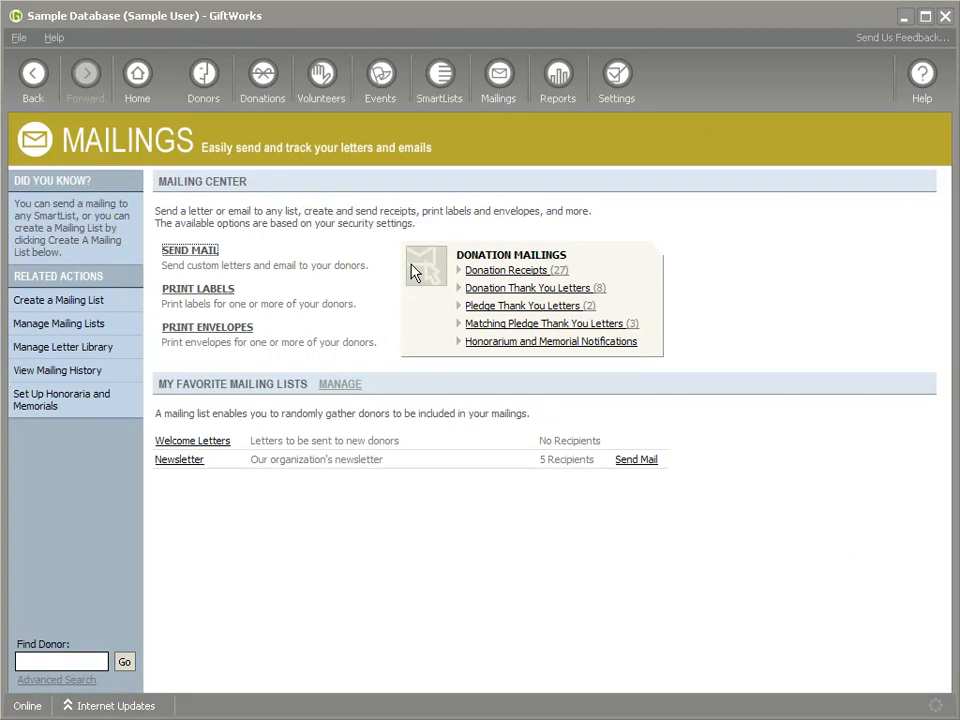
pyautogui.moveTo(190, 255)
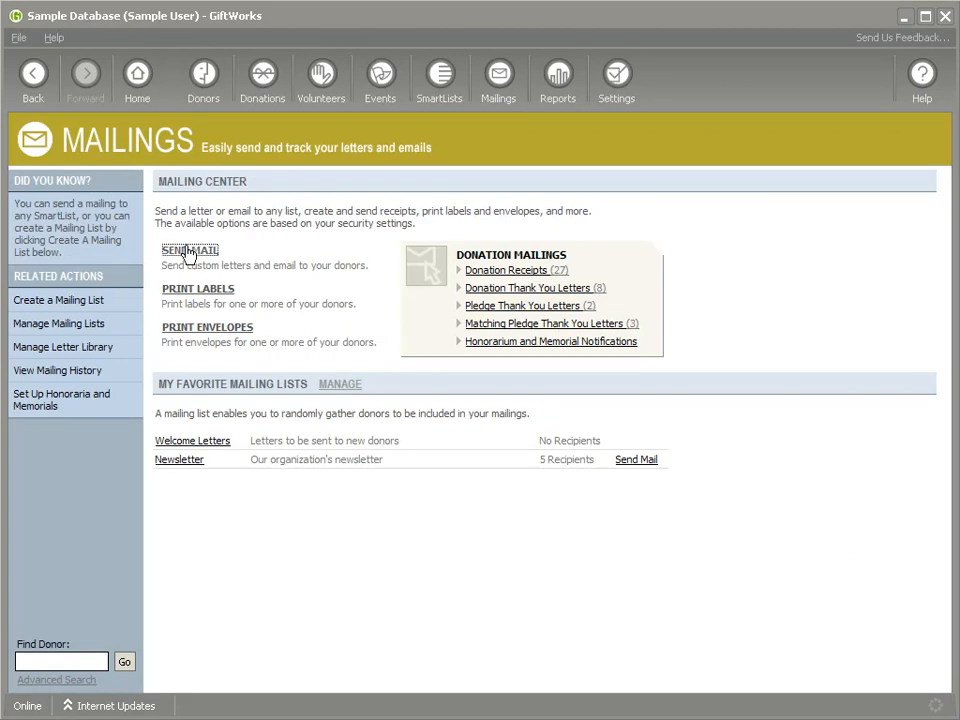
pyautogui.click(189, 250)
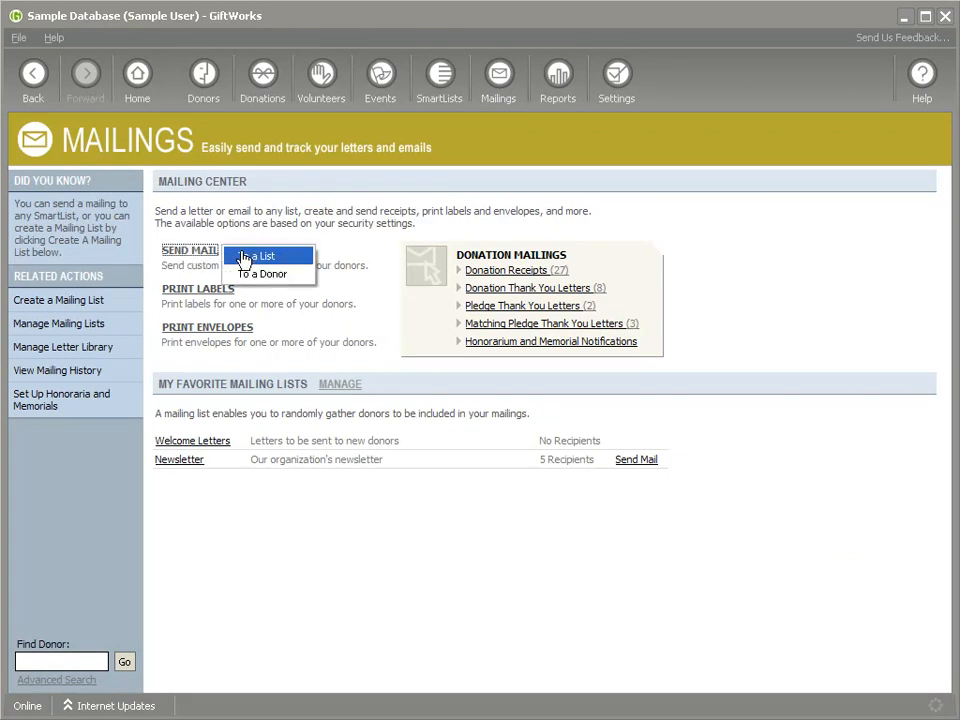
pyautogui.click(260, 256)
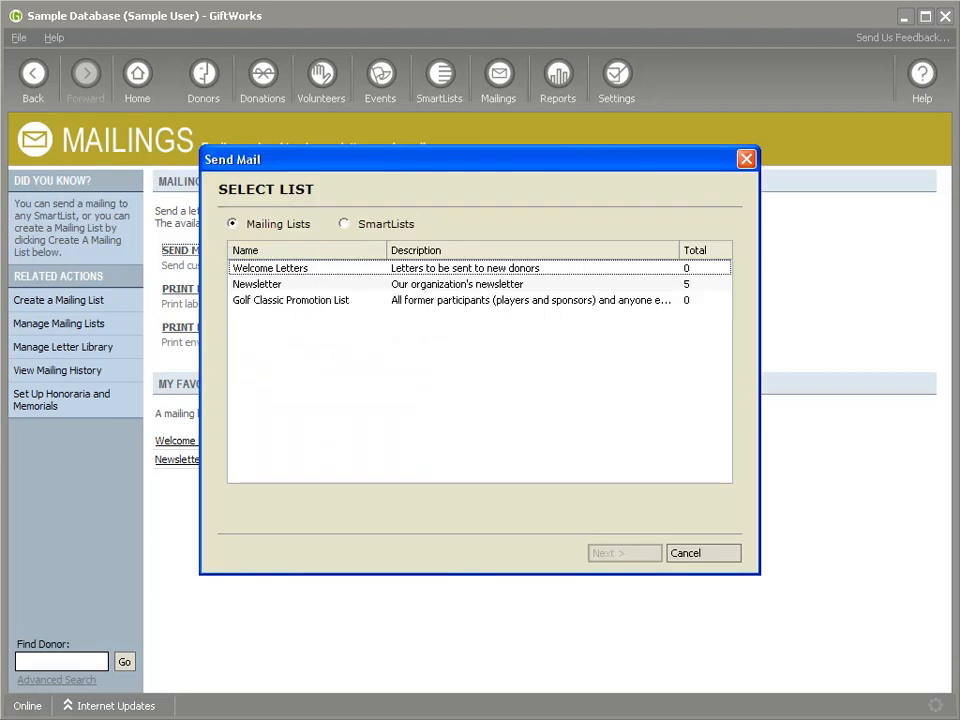
pyautogui.click(345, 223)
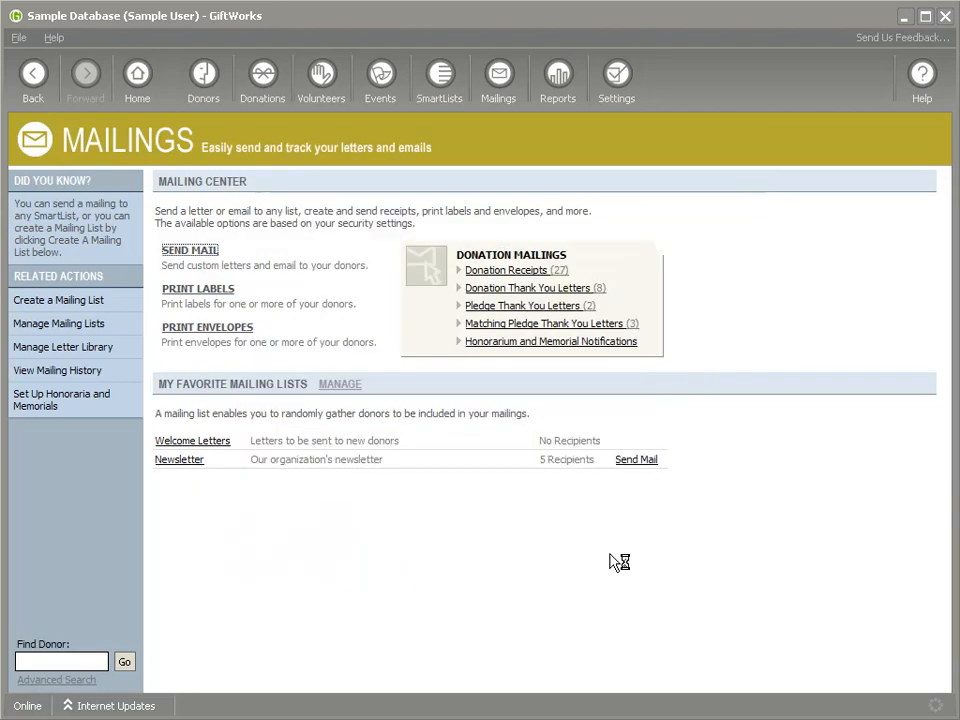
pyautogui.click(189, 250)
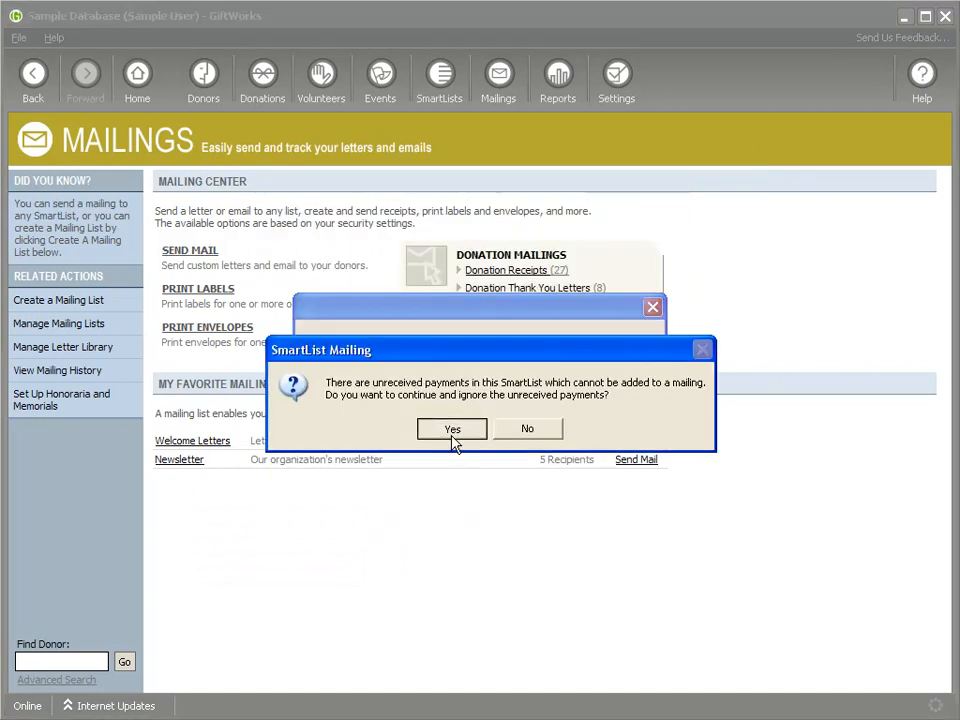
# - Dismiss the unreceived-payments warning, choose 'Send one mailing per donor', and confirm recipients
pyautogui.click(452, 428)
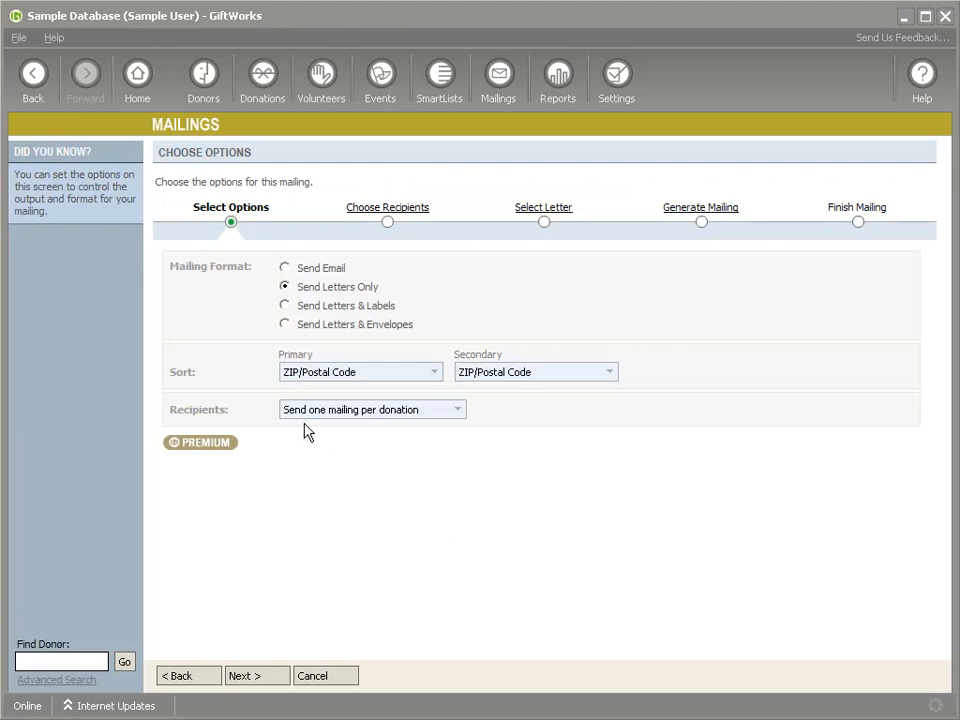
pyautogui.click(457, 409)
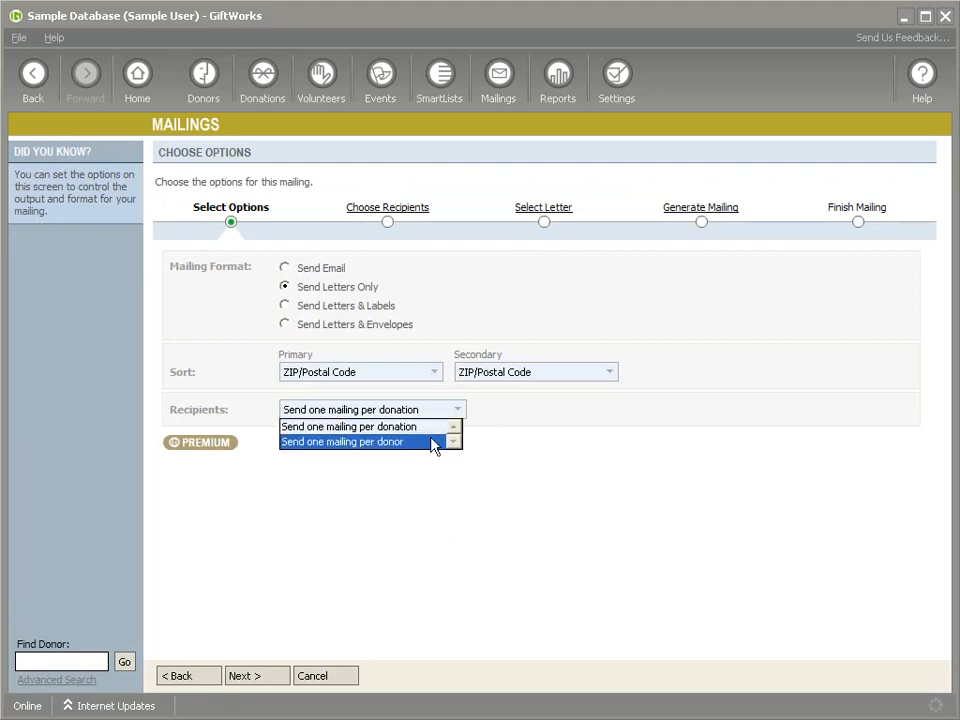
pyautogui.click(343, 442)
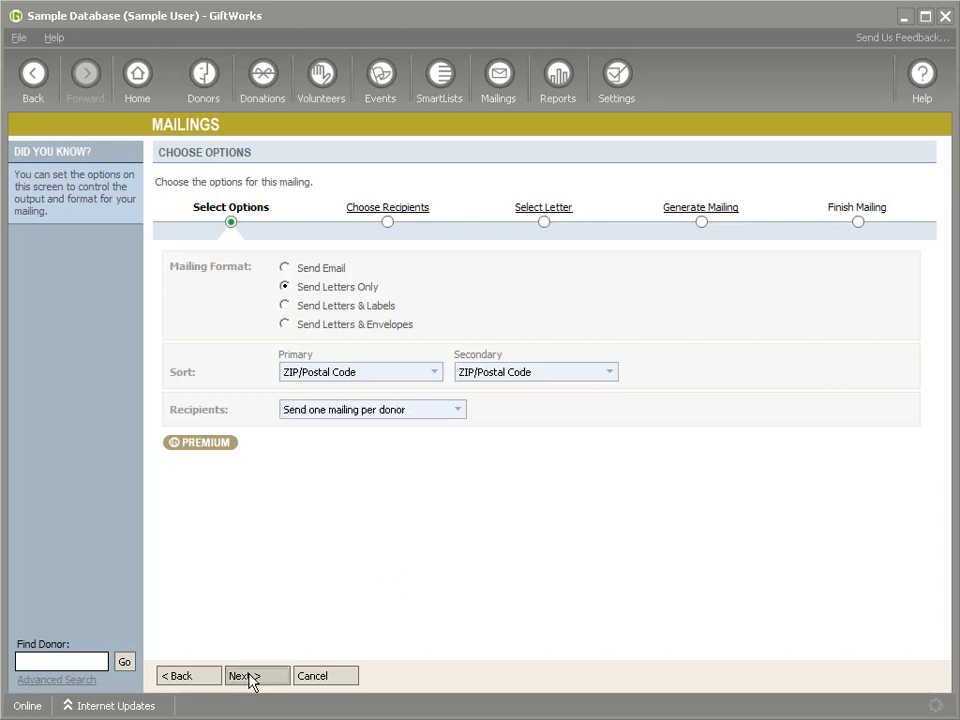
pyautogui.click(251, 675)
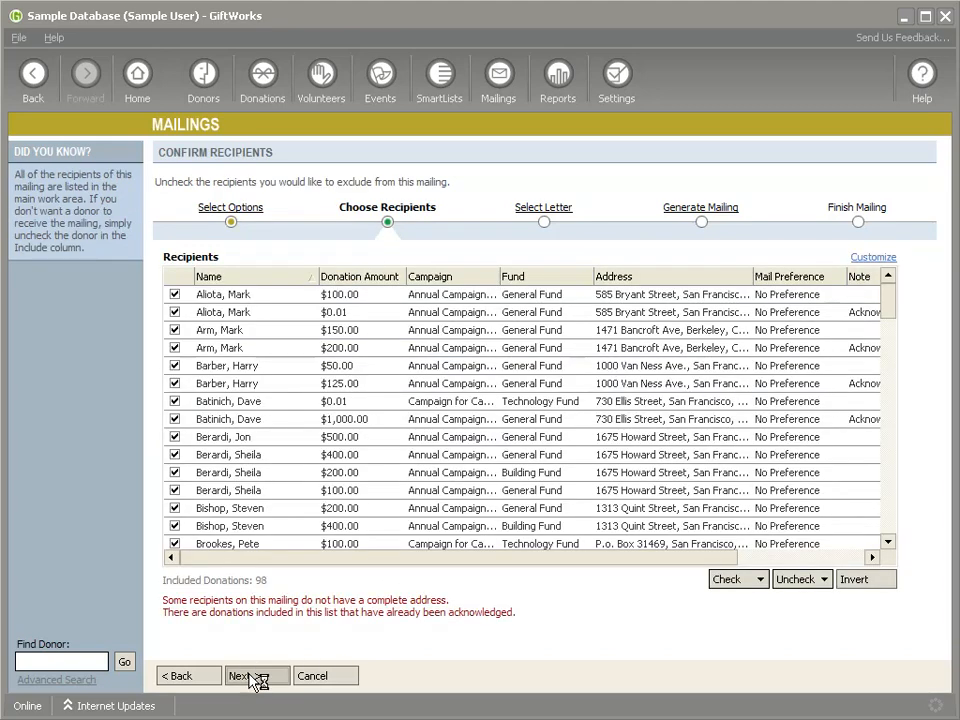
pyautogui.click(251, 675)
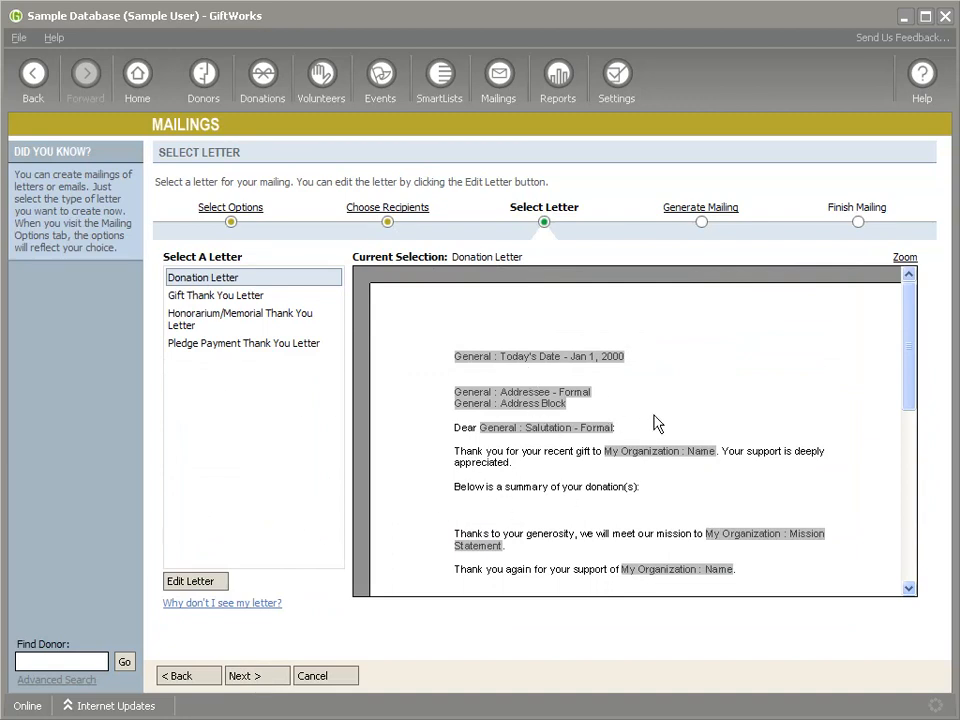
pyautogui.moveTo(562, 446)
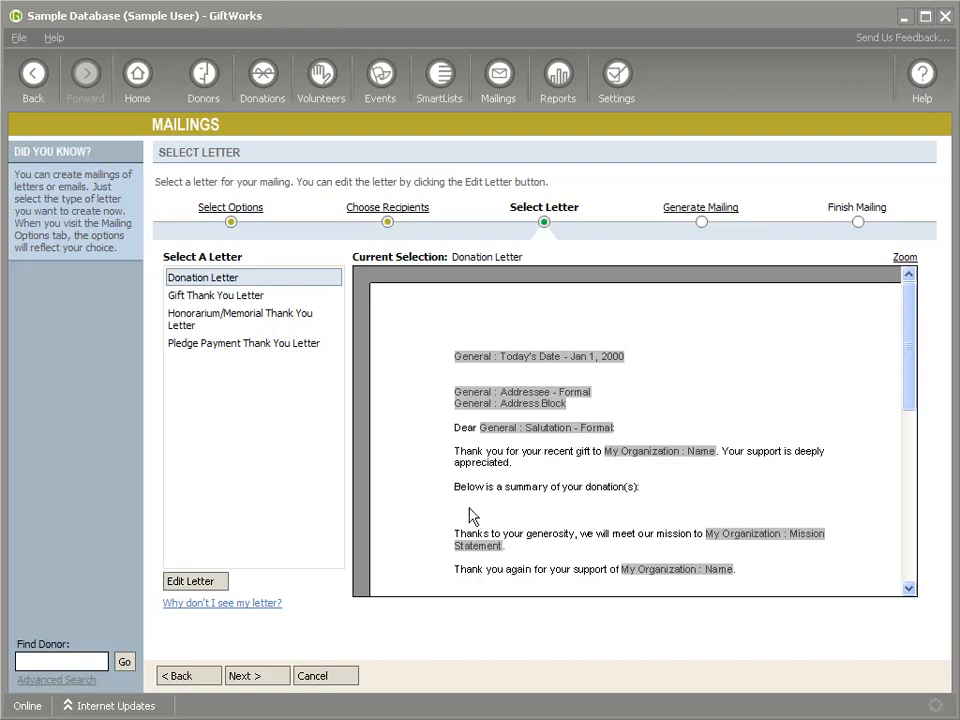
# - Edit the Donation Letter and place the cursor below the donation summary sentence
pyautogui.click(189, 581)
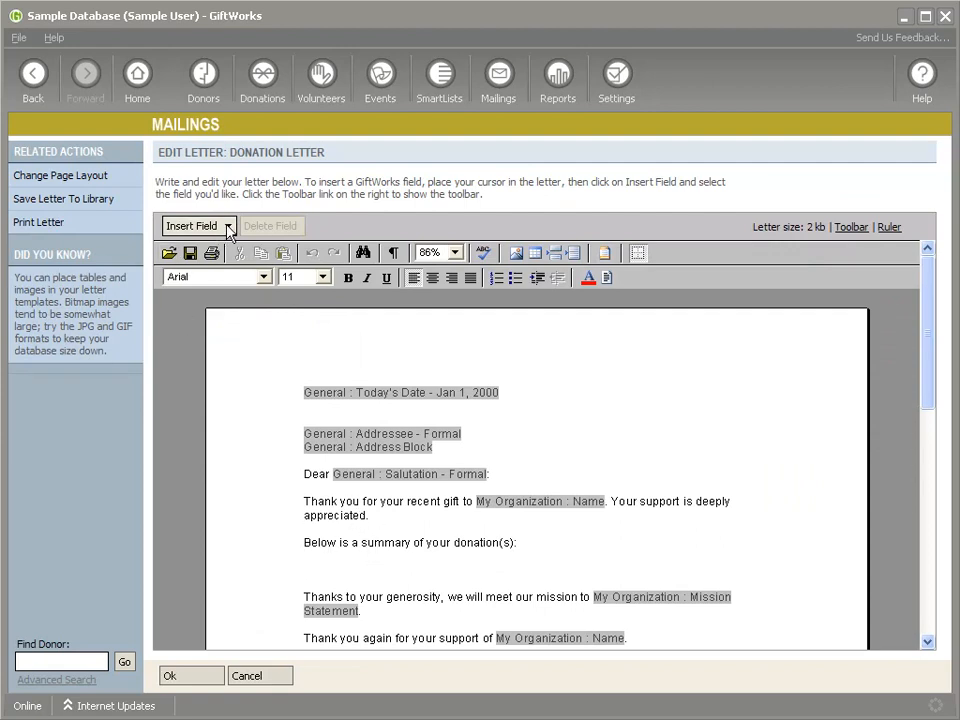
pyautogui.click(304, 569)
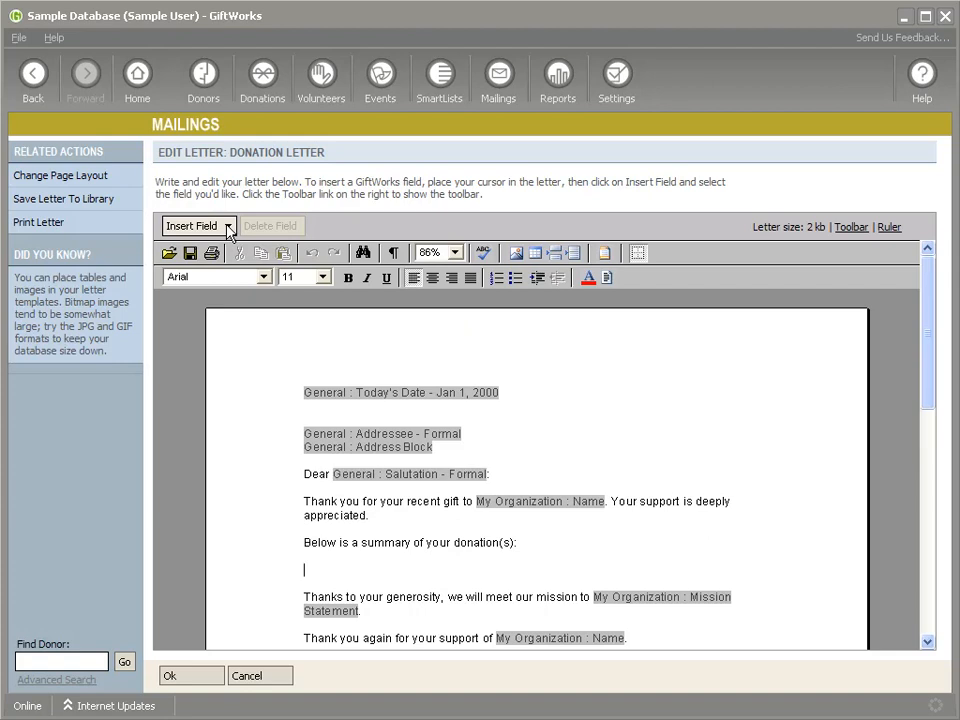
pyautogui.click(197, 225)
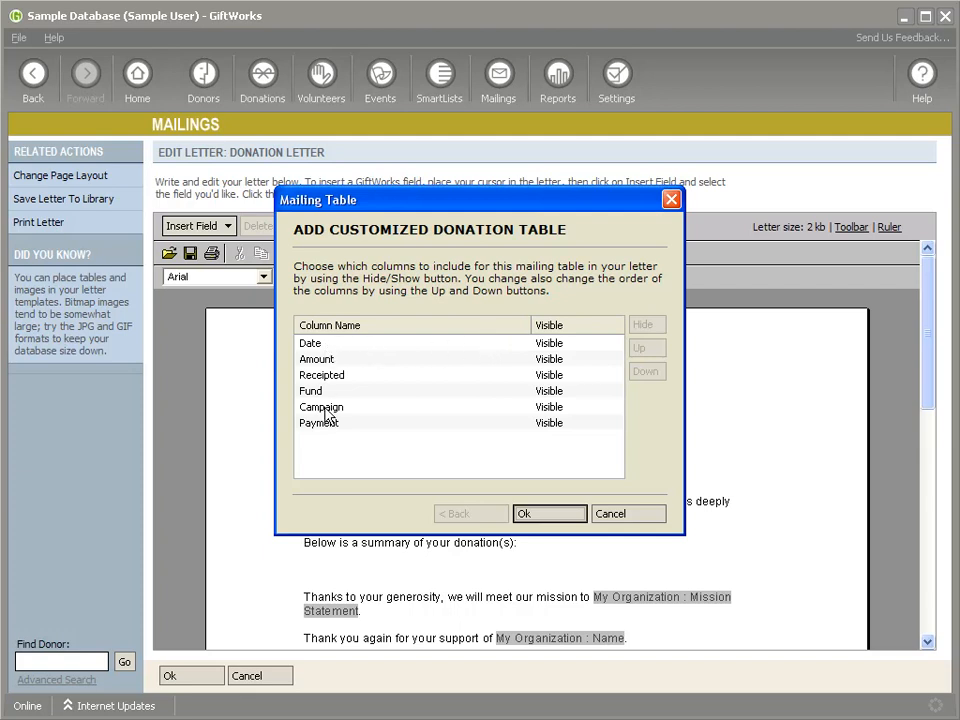
pyautogui.moveTo(330, 425)
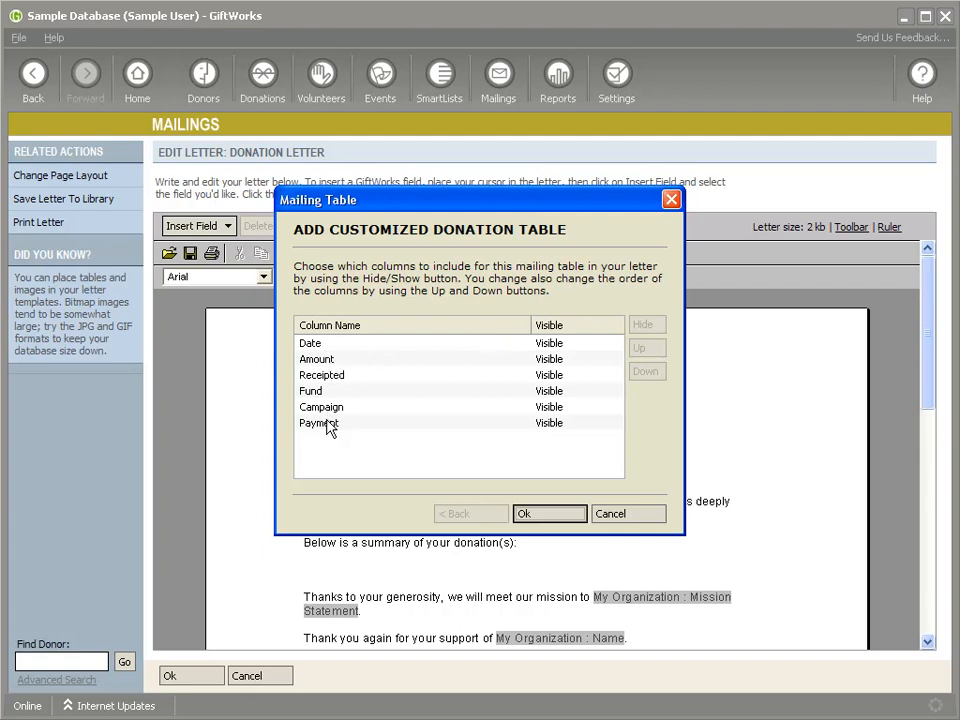
pyautogui.moveTo(335, 348)
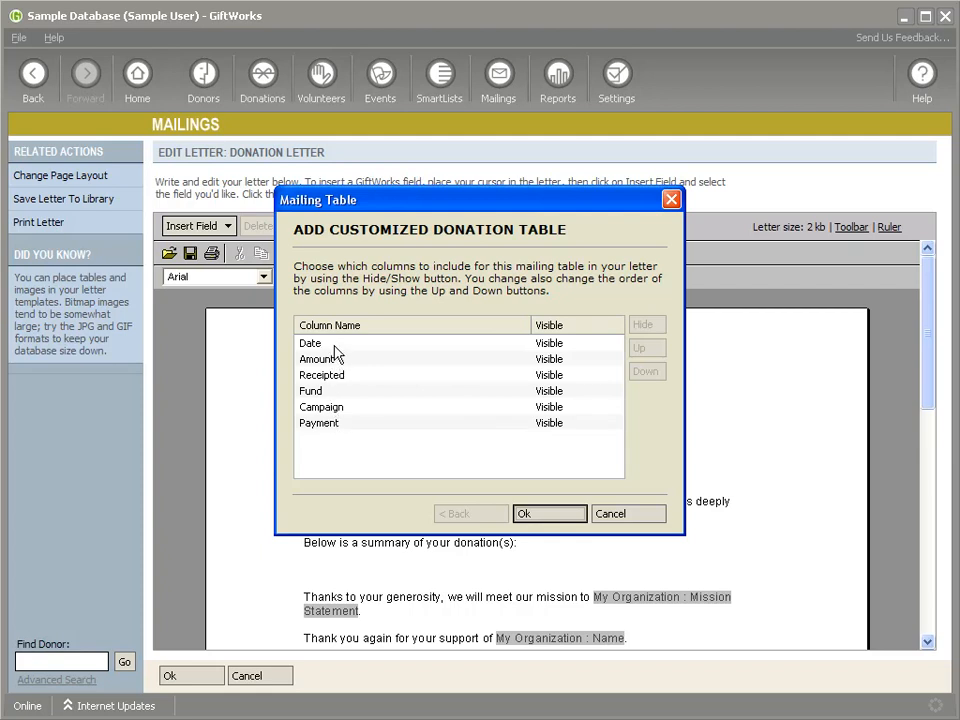
pyautogui.moveTo(330, 357)
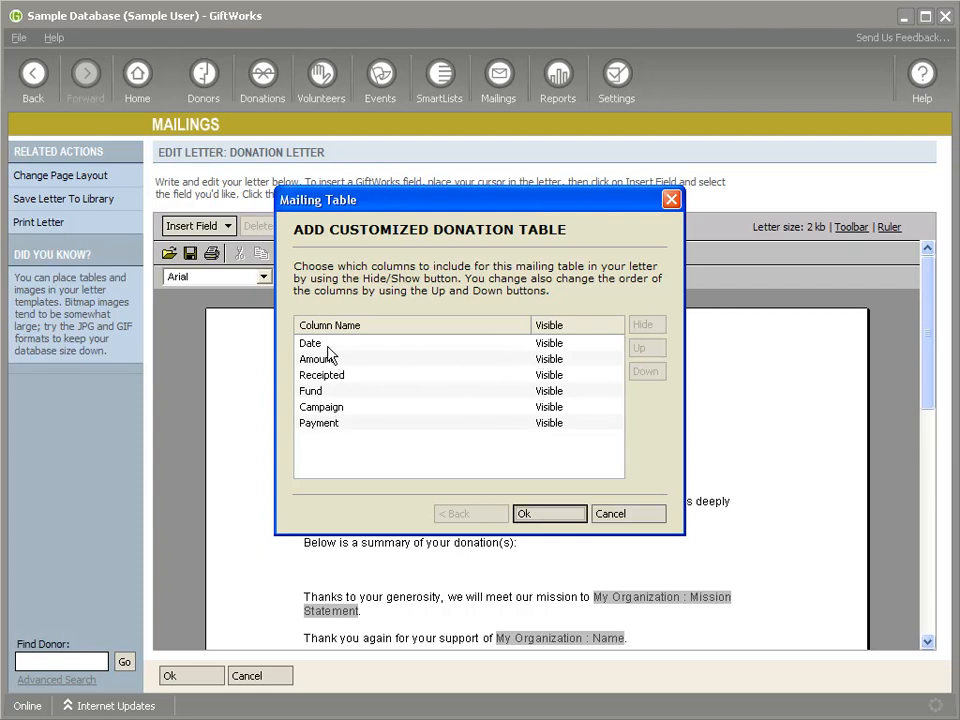
pyautogui.moveTo(322, 423)
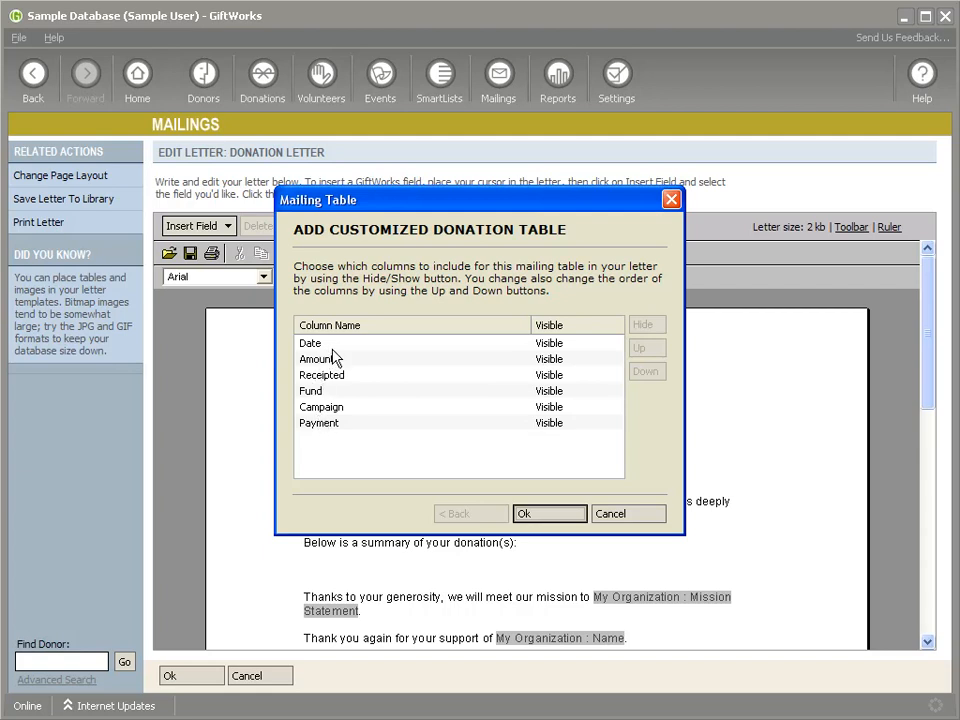
pyautogui.moveTo(329, 417)
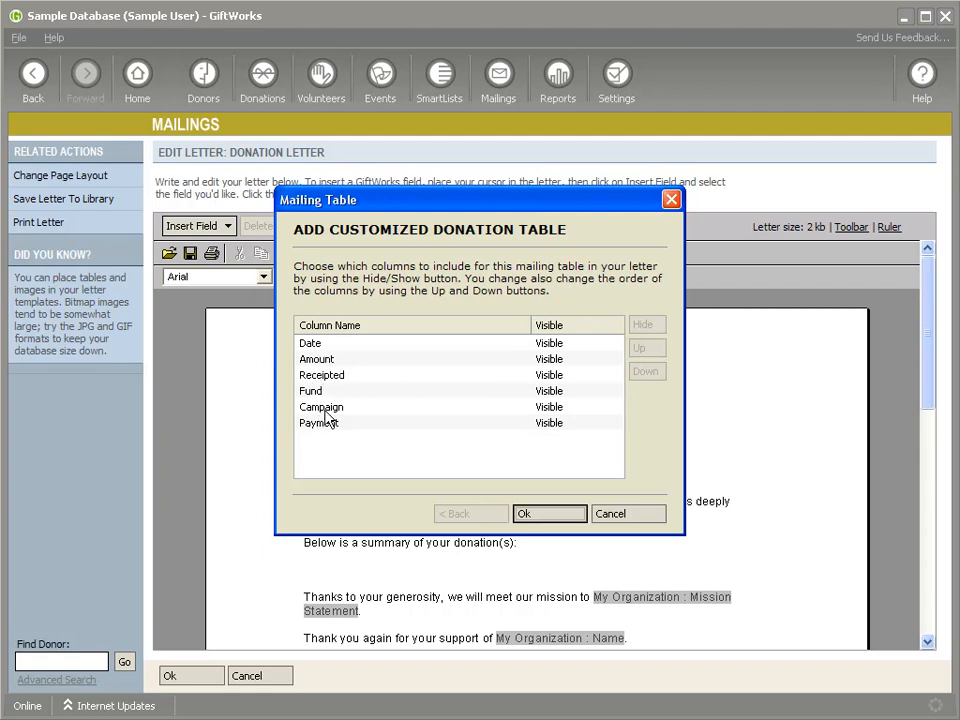
pyautogui.moveTo(350, 405)
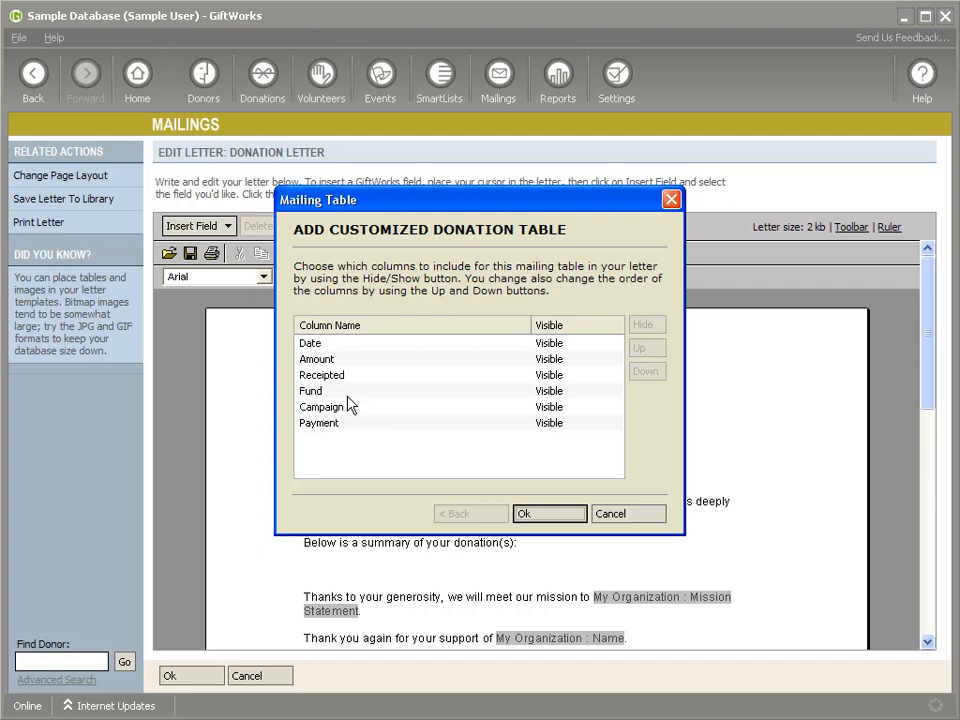
# - Hide the Fund column, move Payment to the top and Campaign above Receipted
pyautogui.click(310, 390)
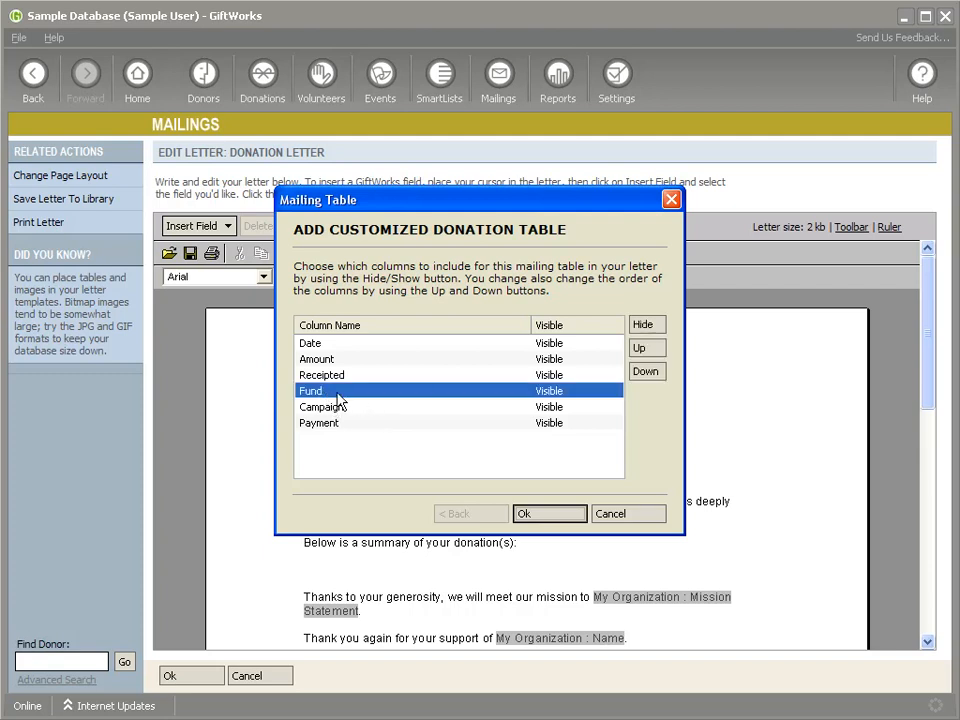
pyautogui.click(646, 324)
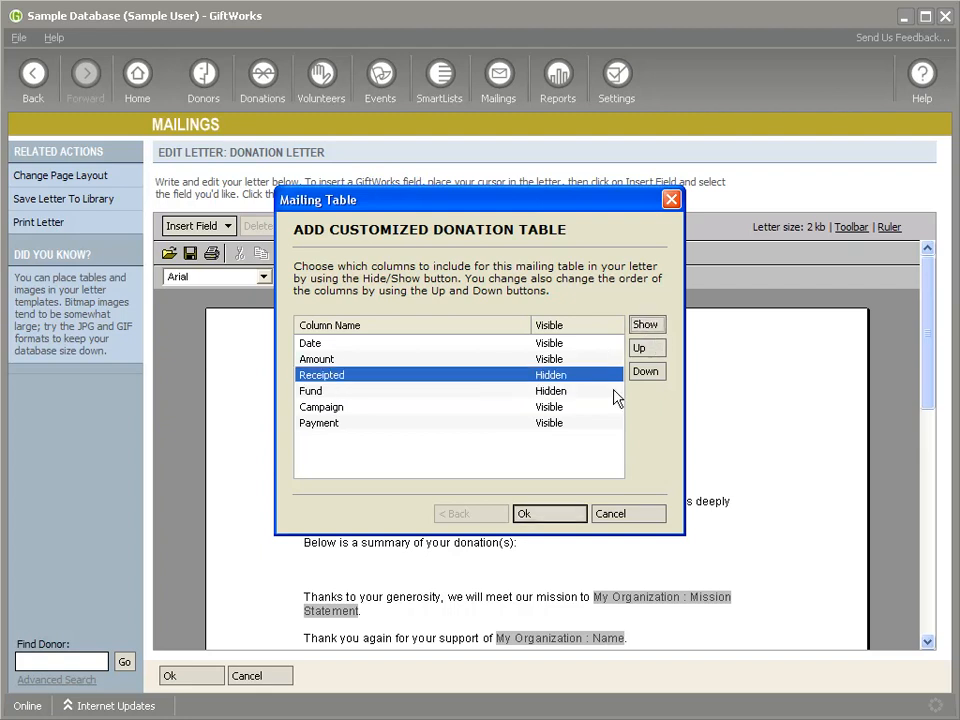
pyautogui.moveTo(550, 427)
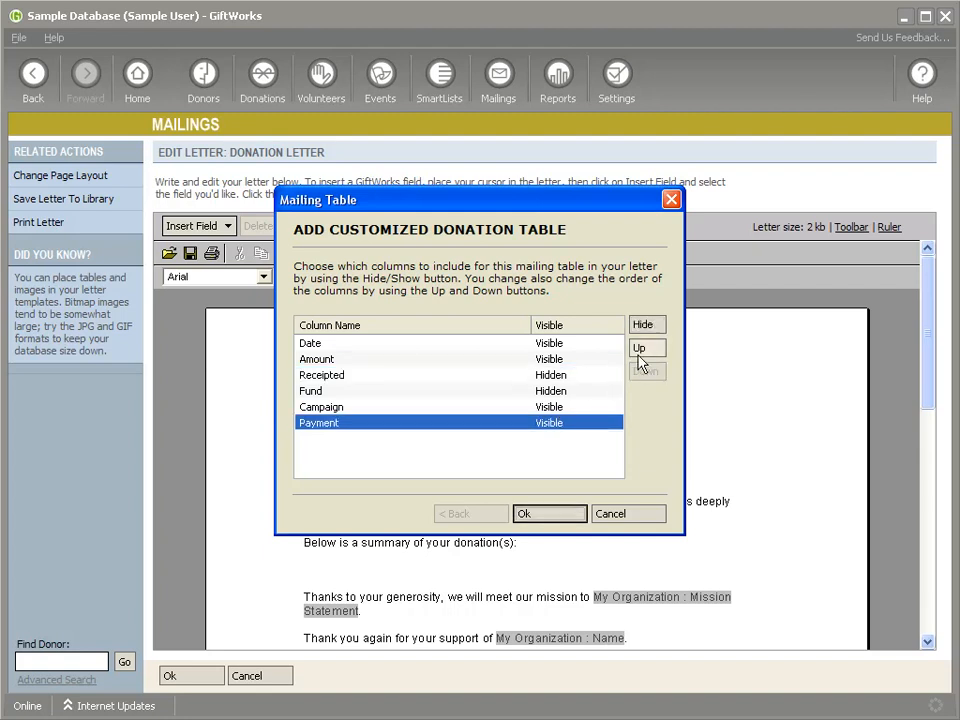
pyautogui.click(639, 347)
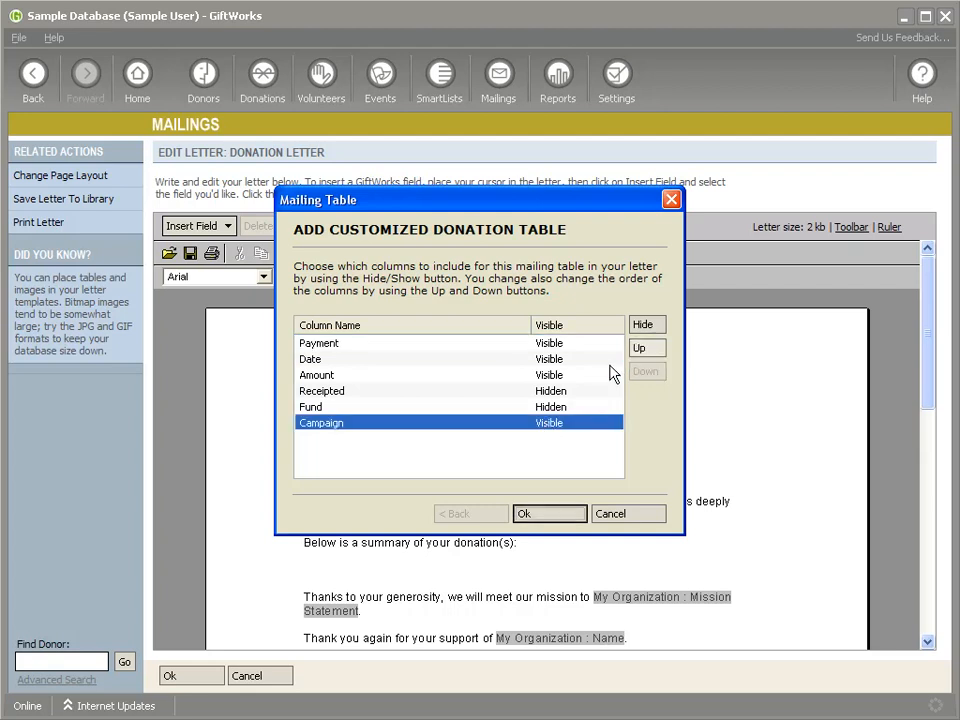
pyautogui.click(646, 347)
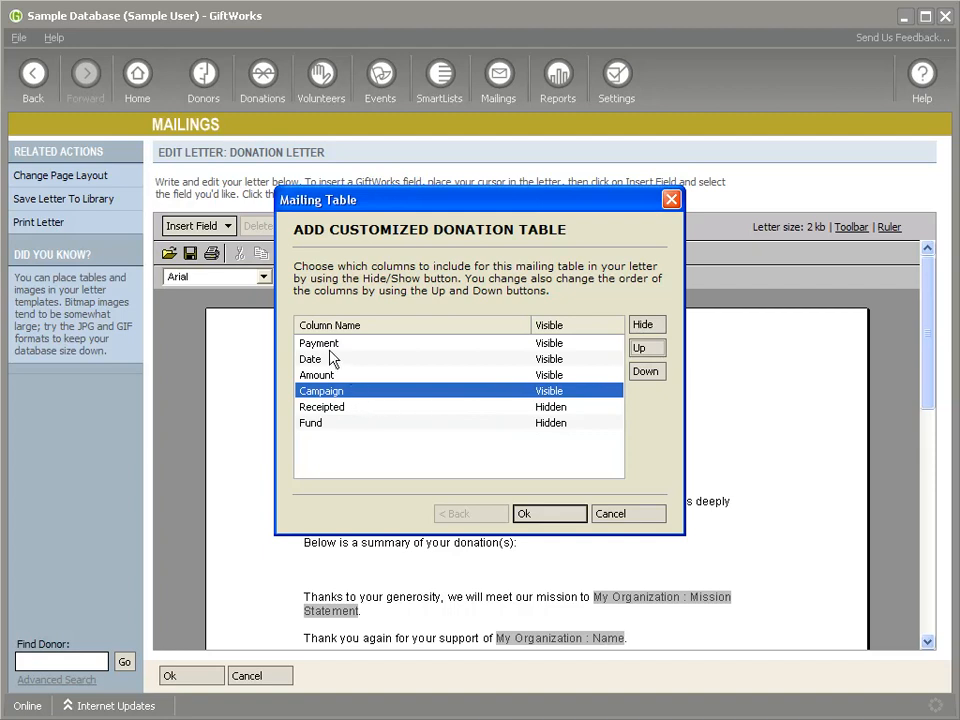
pyautogui.moveTo(330, 370)
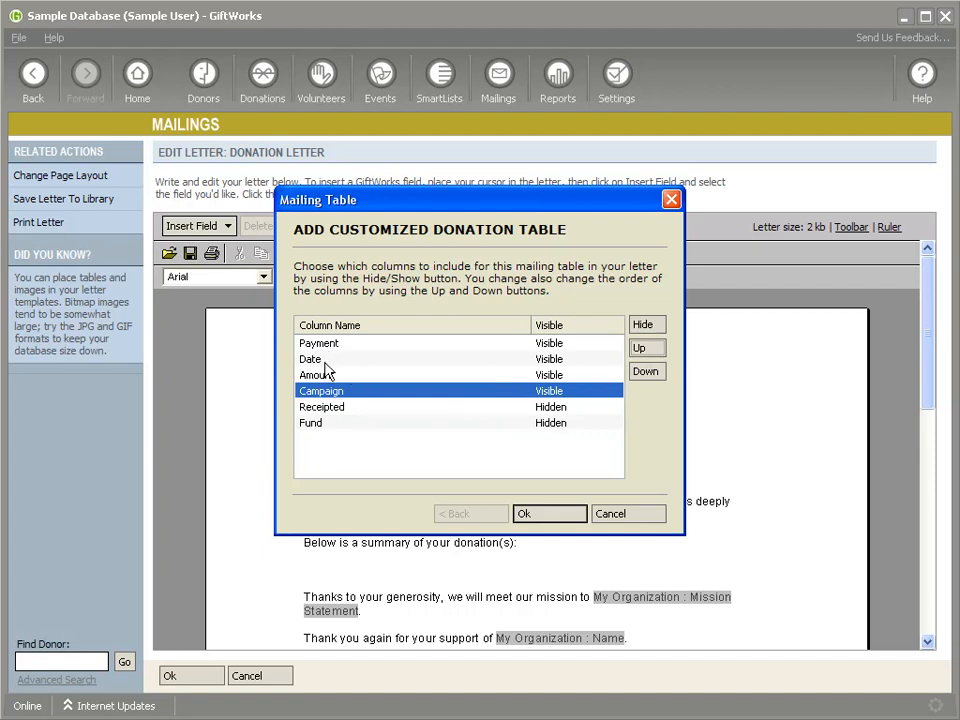
# - Insert the first table and start another Donation Table - Customizable on the line below
pyautogui.click(549, 513)
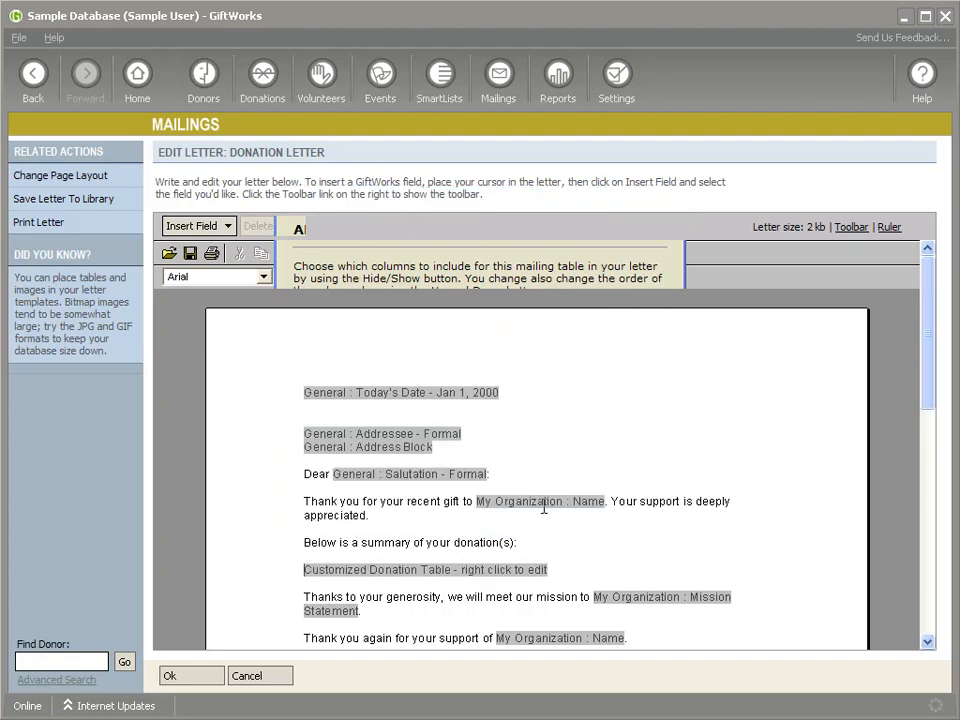
pyautogui.click(851, 226)
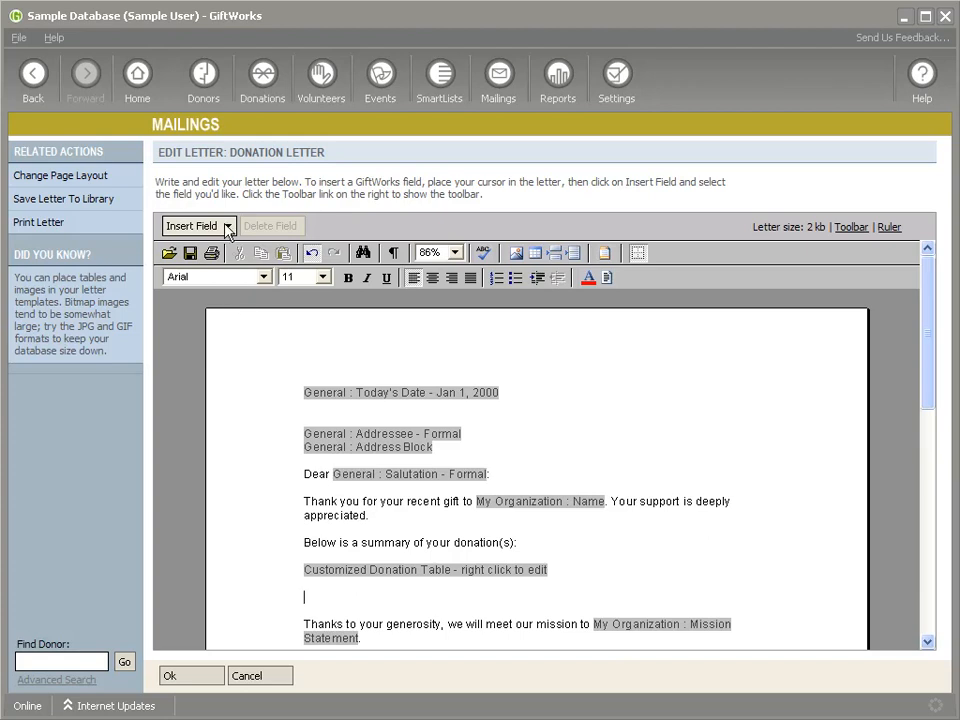
pyautogui.click(196, 225)
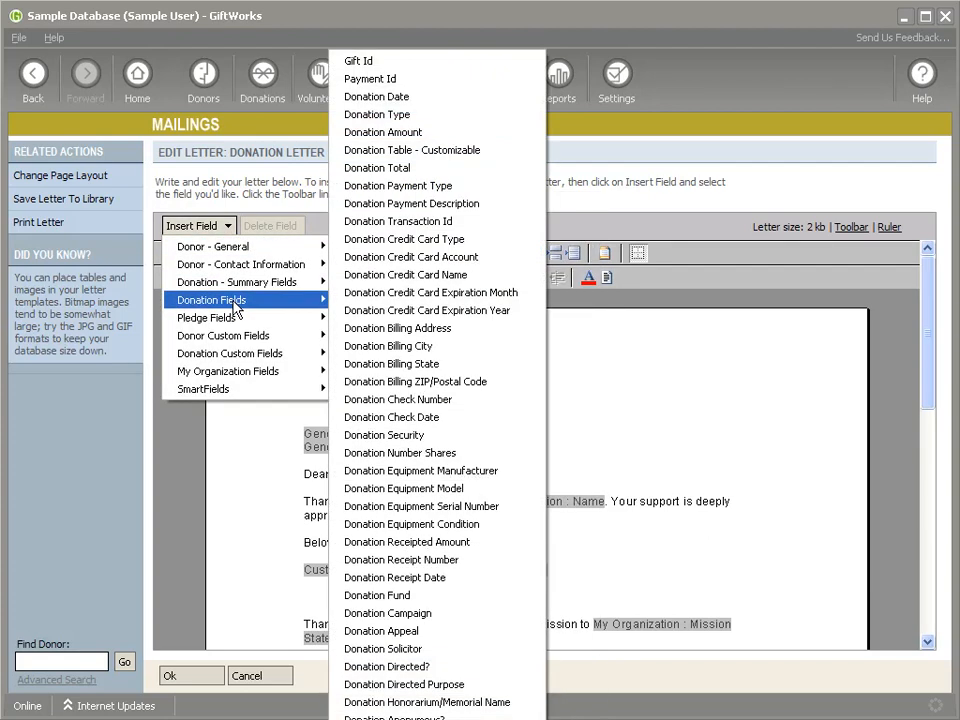
pyautogui.moveTo(412, 149)
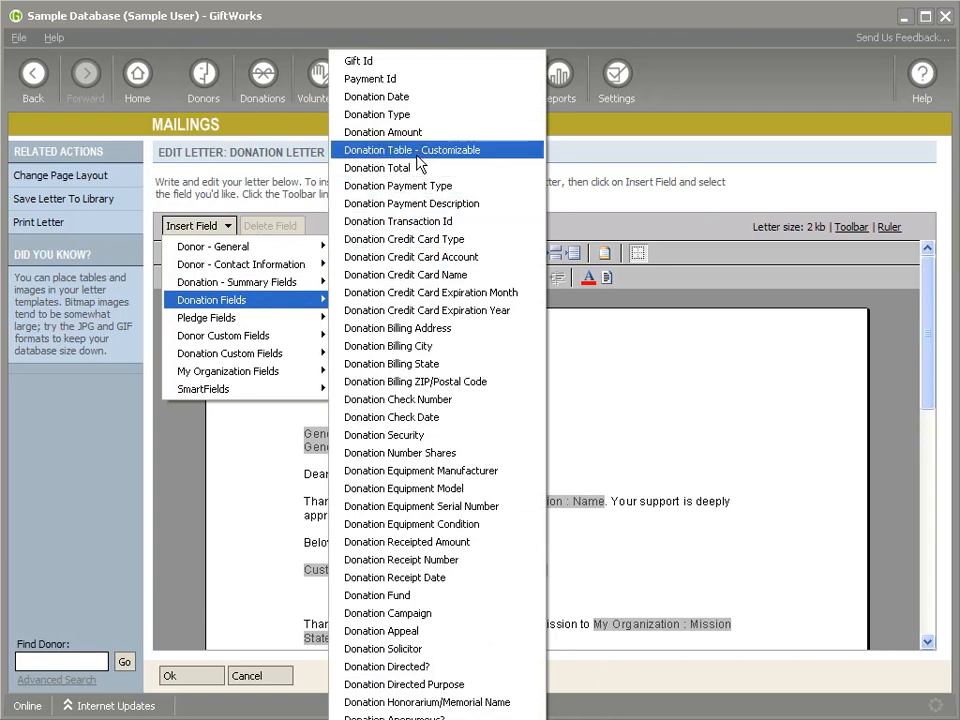
pyautogui.click(411, 149)
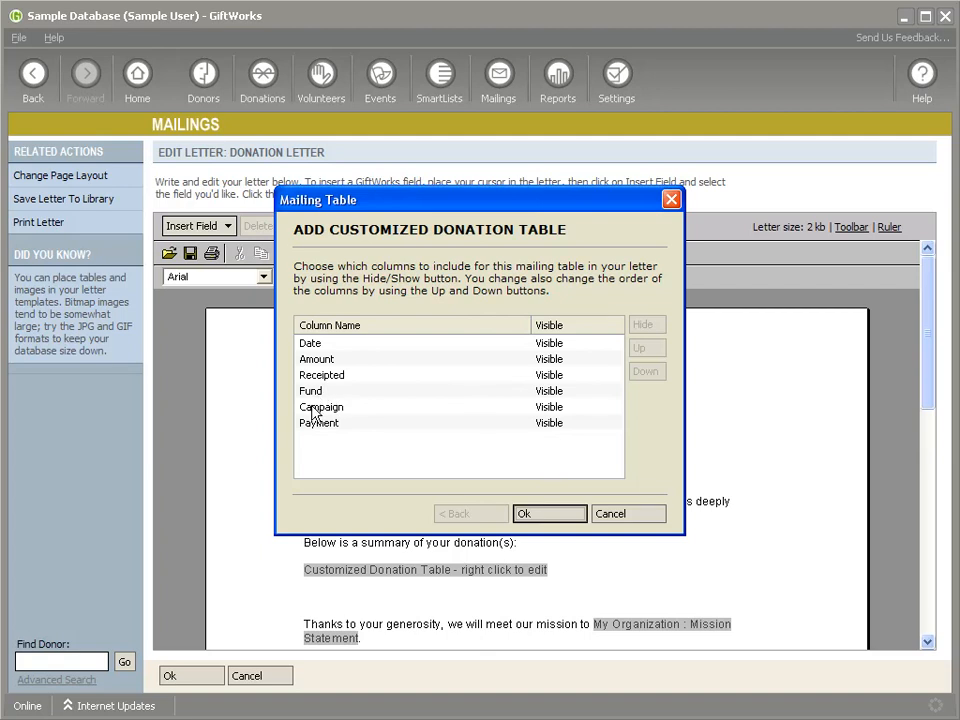
# - Hide the Campaign and Payment columns and insert the second donation table
pyautogui.click(321, 406)
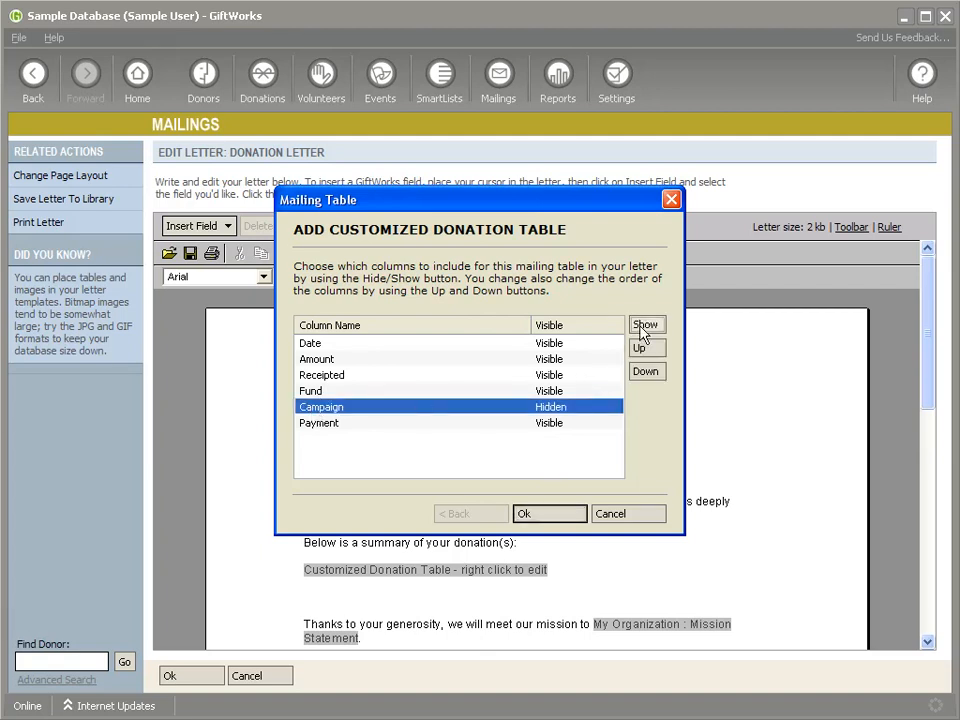
pyautogui.click(646, 324)
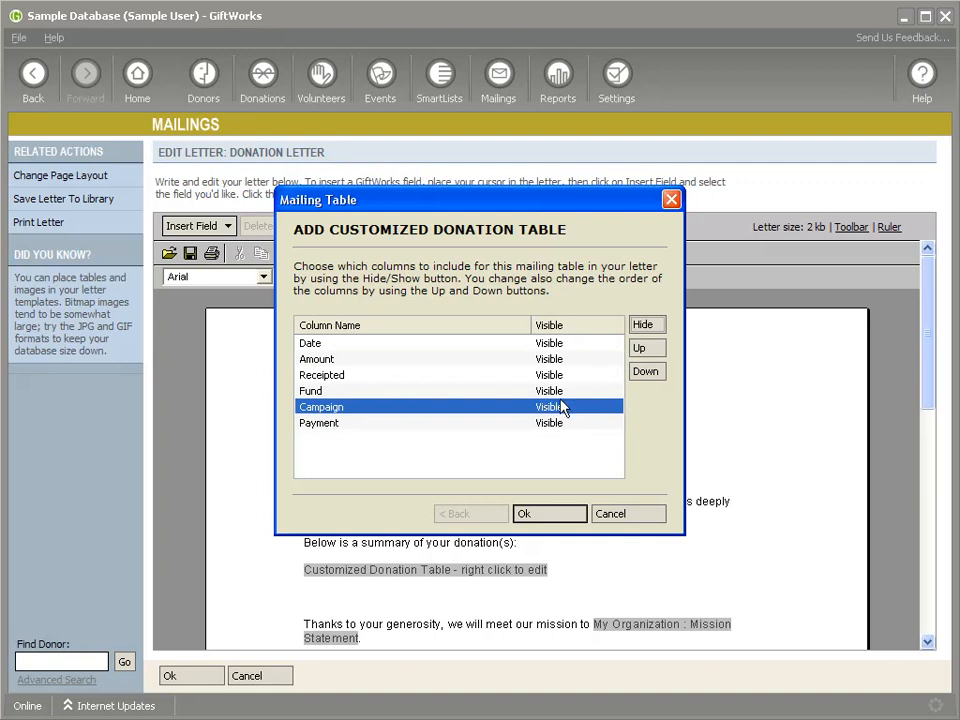
pyautogui.click(646, 324)
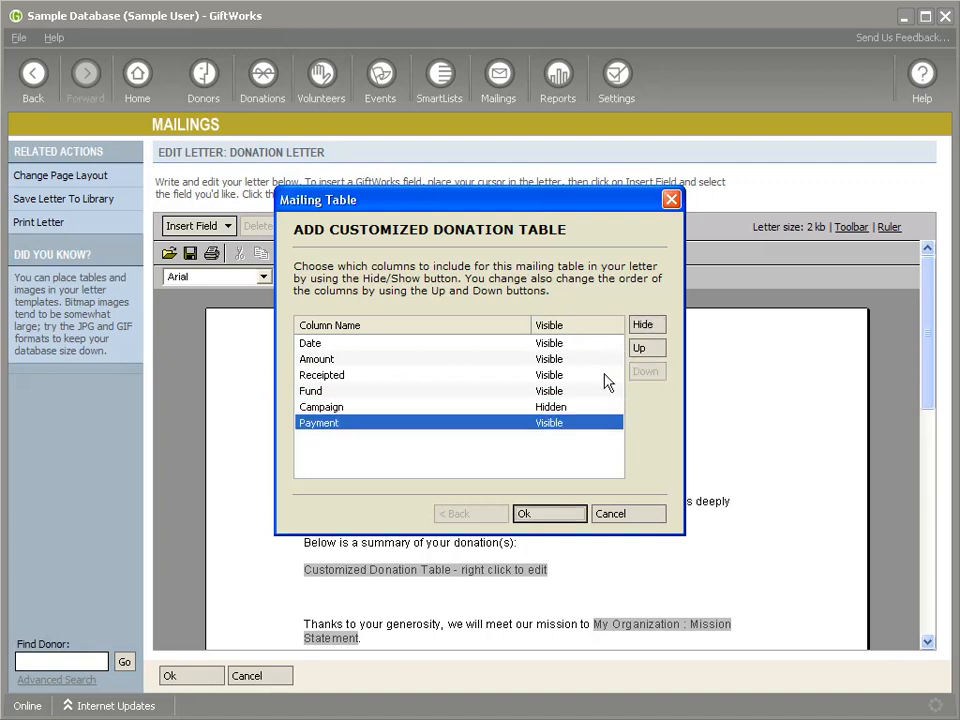
pyautogui.click(645, 324)
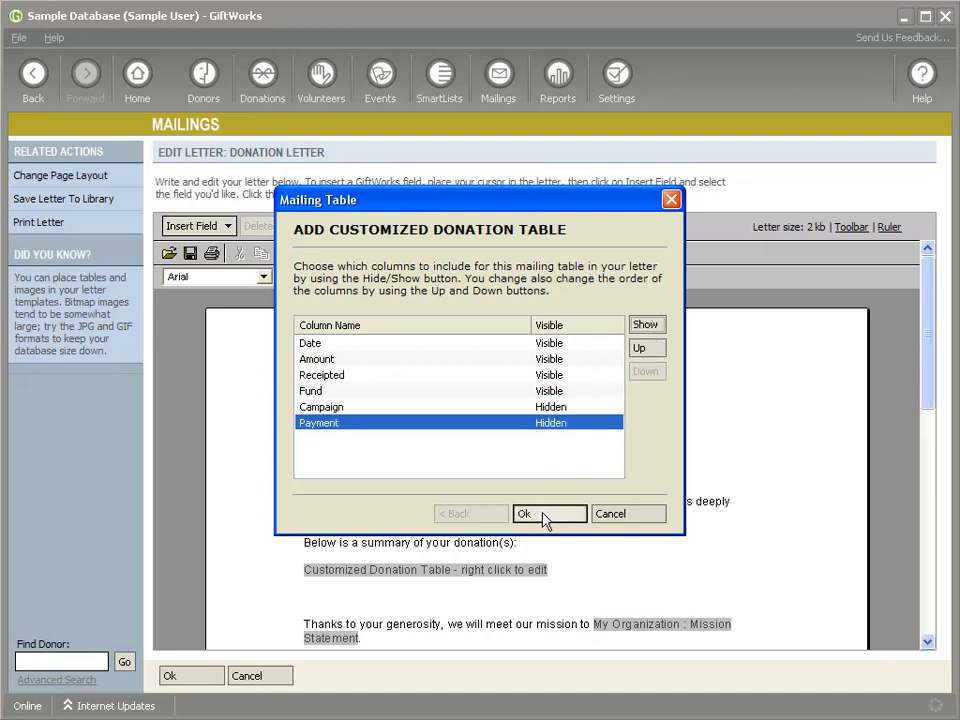
pyautogui.click(522, 513)
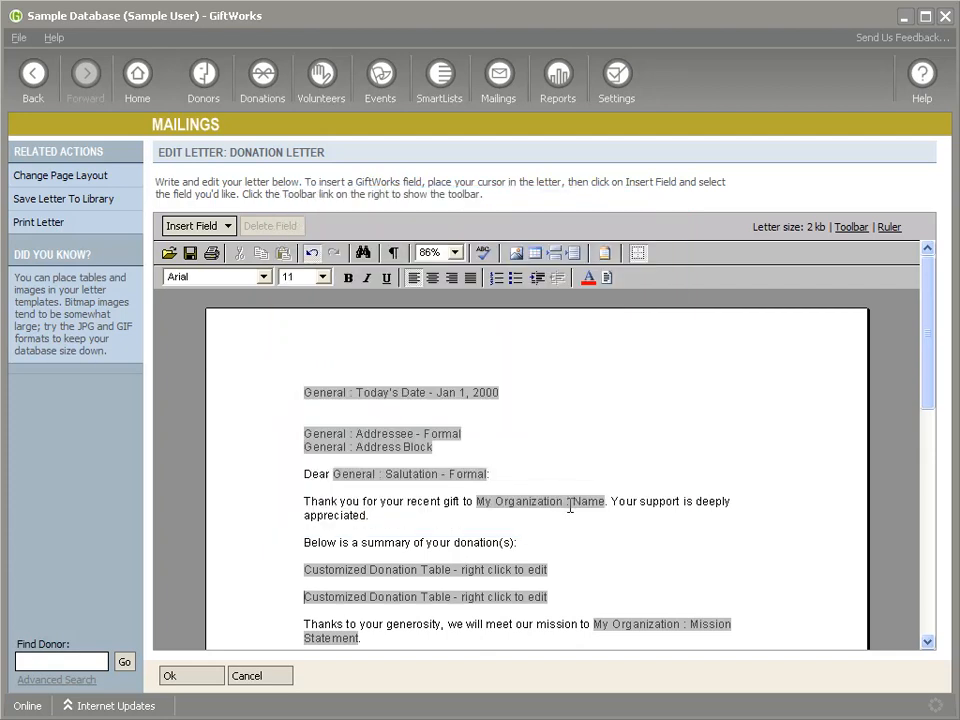
pyautogui.moveTo(557, 523)
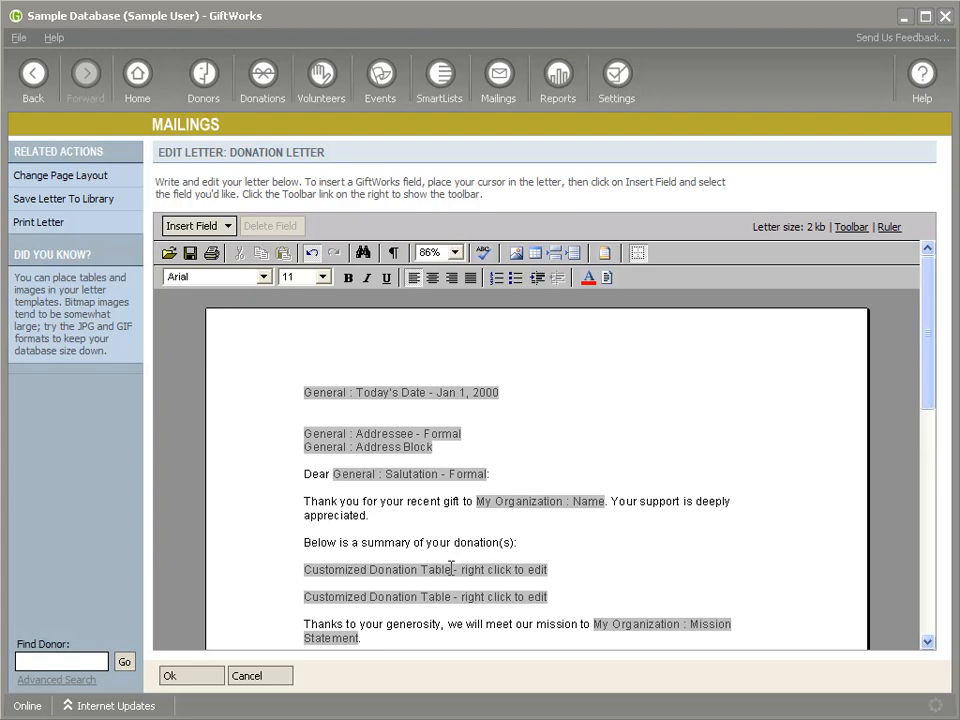
pyautogui.rightClick(425, 569)
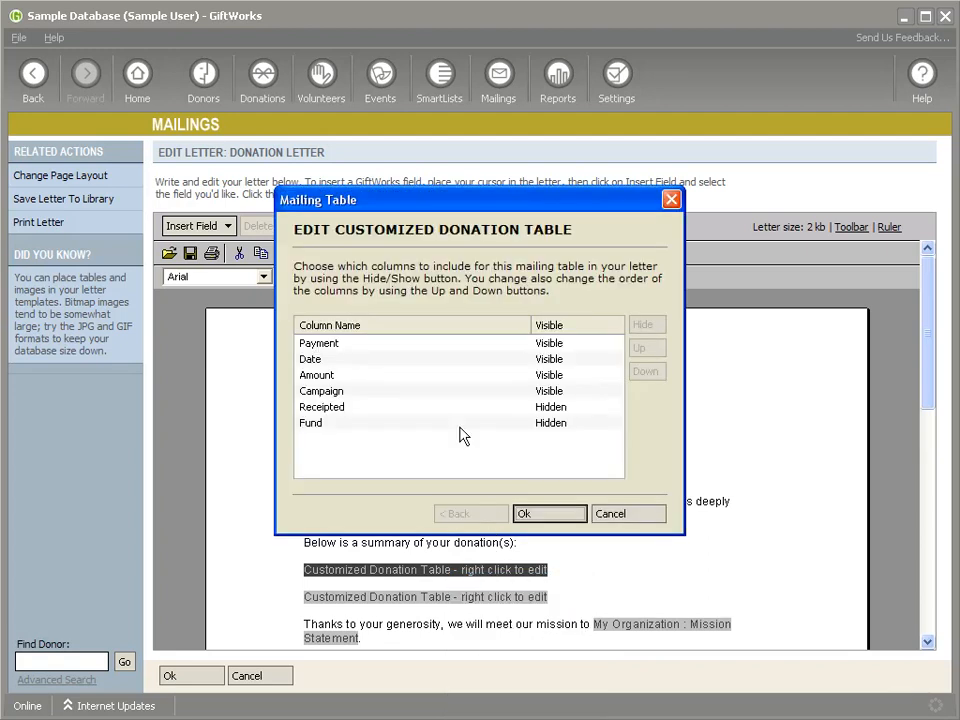
pyautogui.moveTo(320, 404)
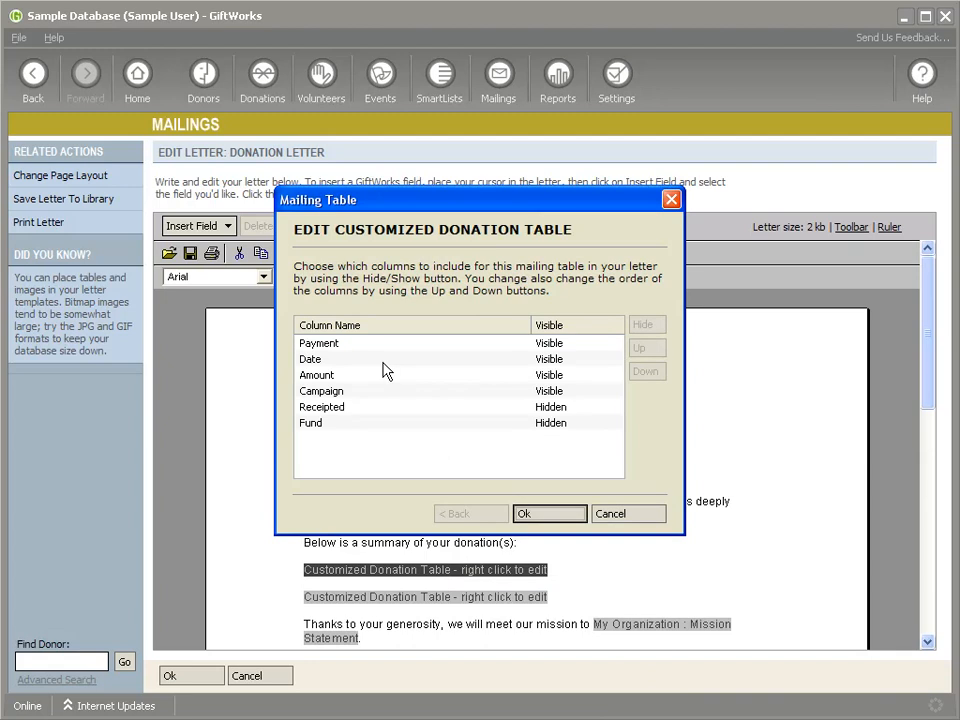
pyautogui.moveTo(628, 513)
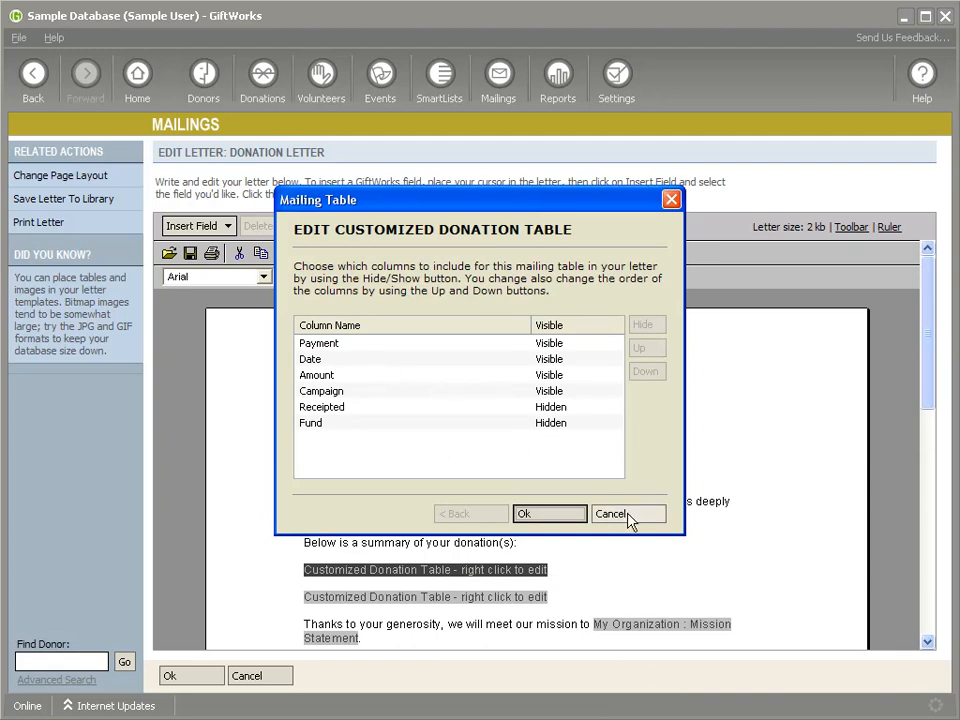
pyautogui.click(611, 513)
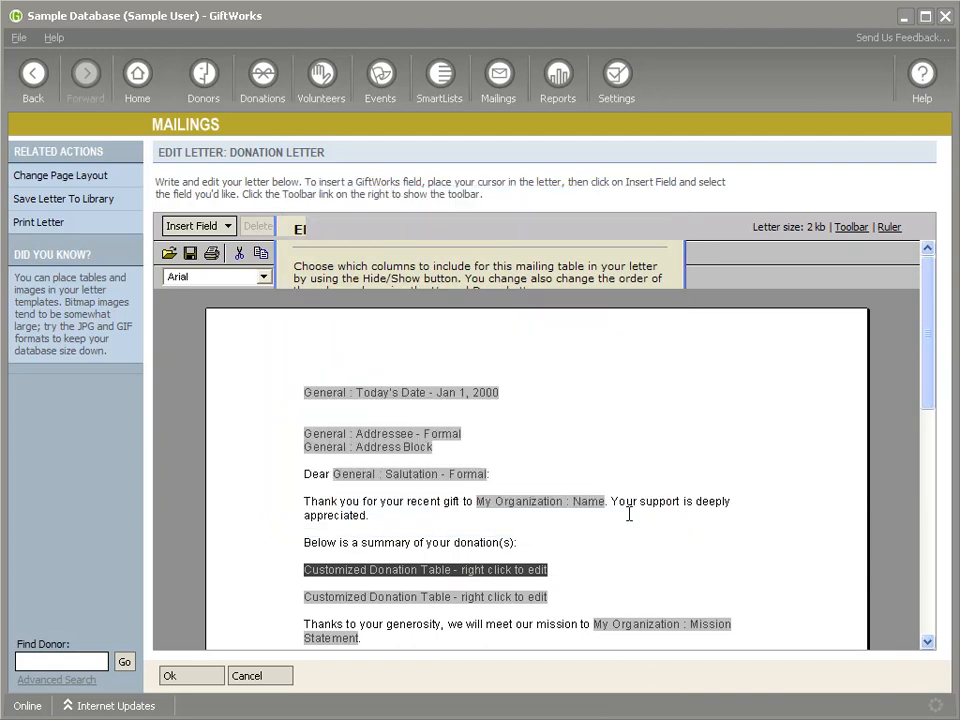
pyautogui.click(851, 226)
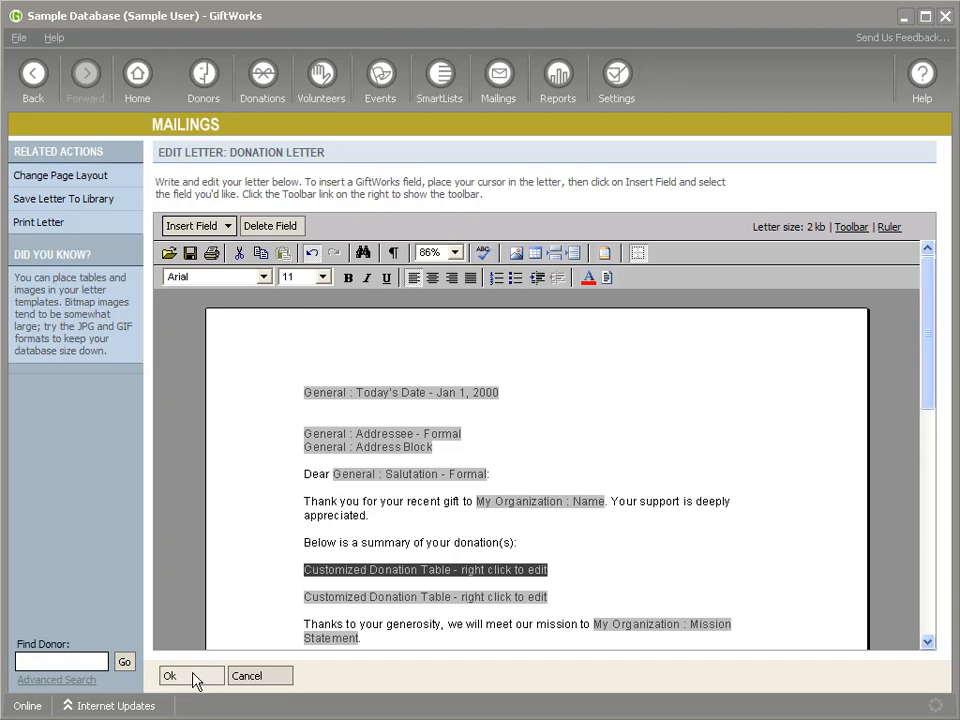
# - Finish editing the letter and generate the letters for all recipients
pyautogui.click(170, 675)
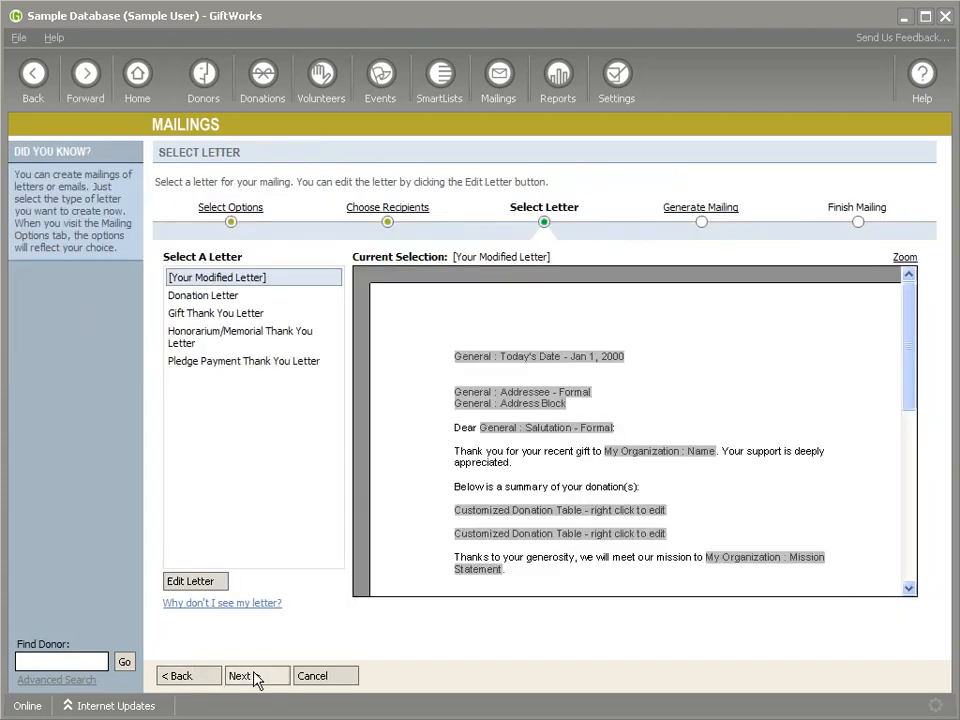
pyautogui.click(240, 675)
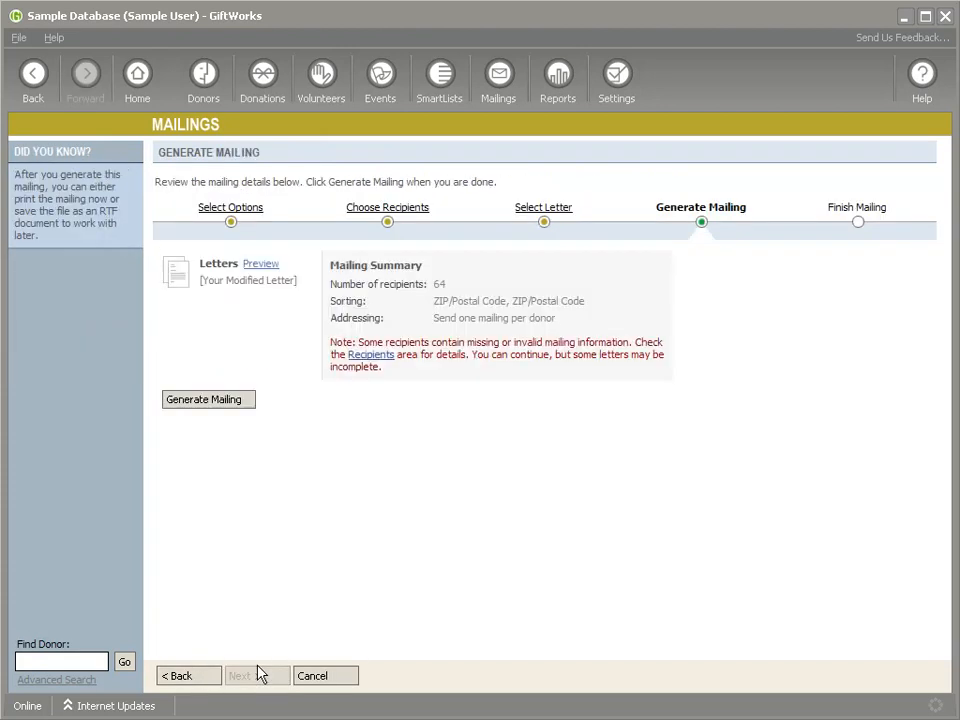
pyautogui.click(208, 399)
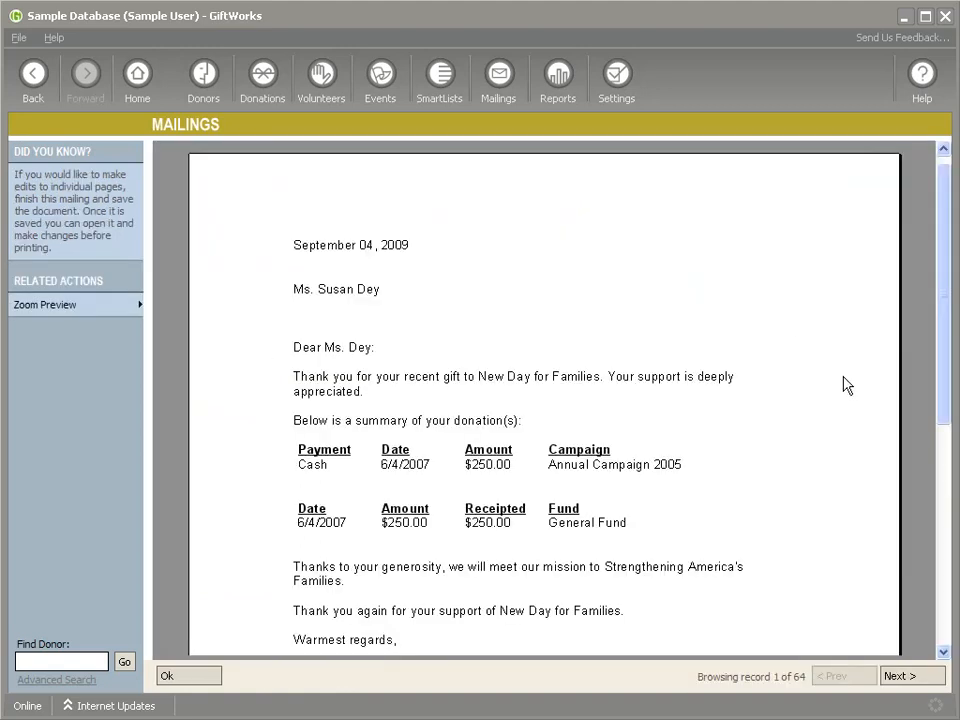
pyautogui.moveTo(325, 470)
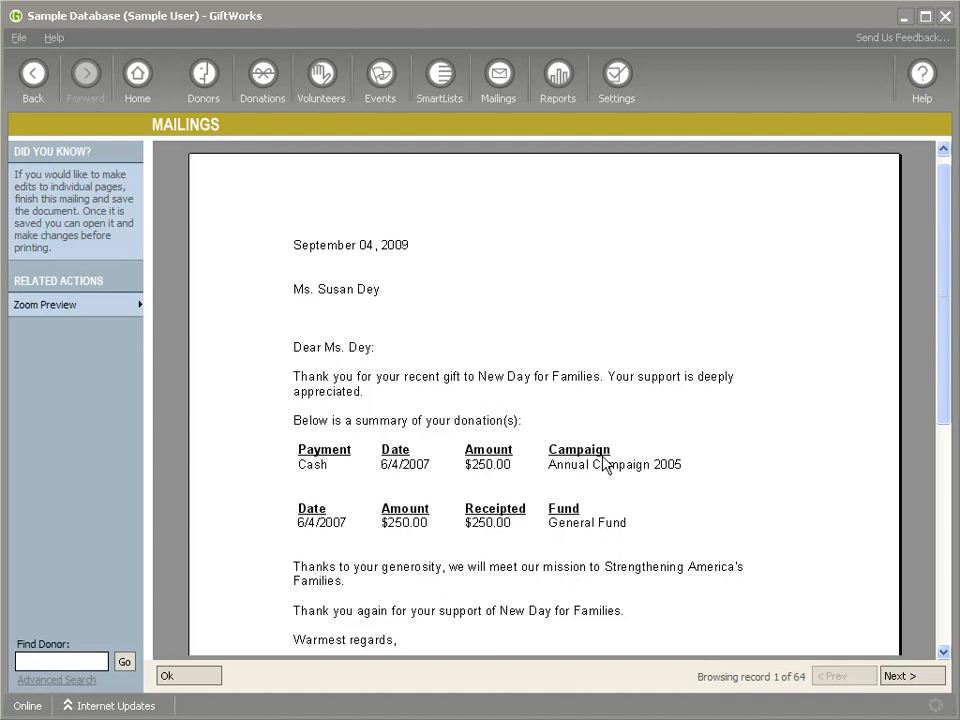
pyautogui.moveTo(455, 518)
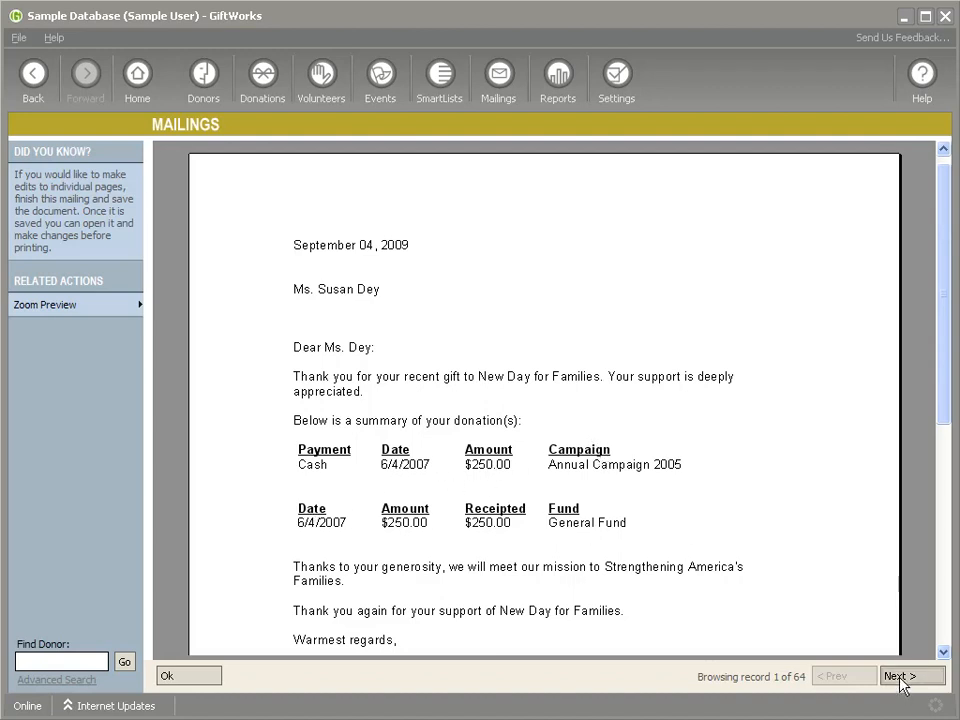
# - Browse the merged letters for the next donors, then close the preview
pyautogui.click(906, 676)
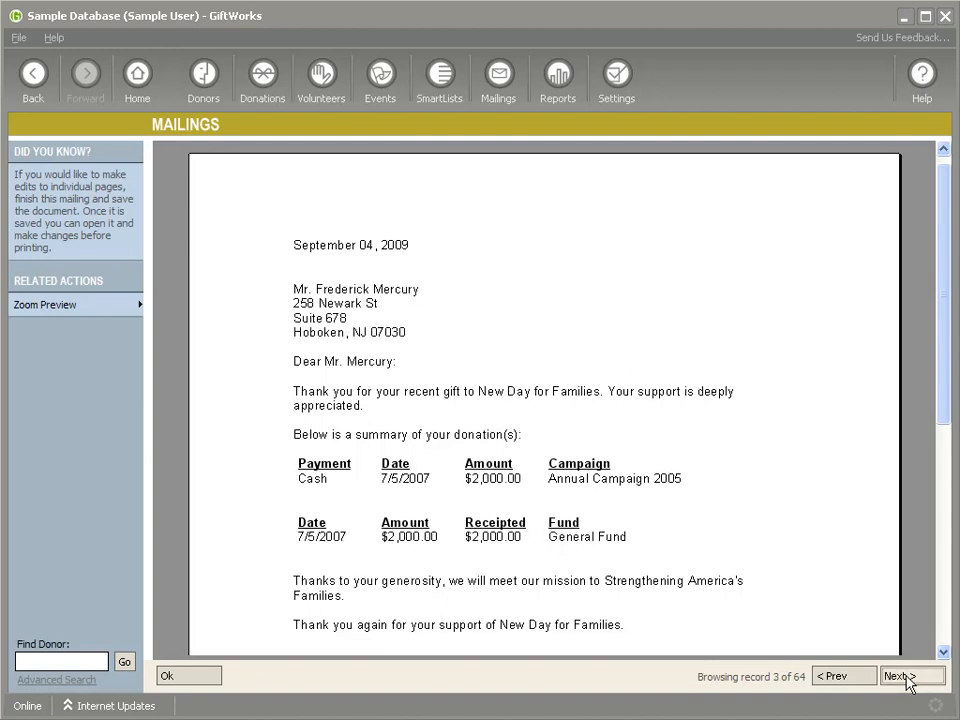
pyautogui.click(906, 676)
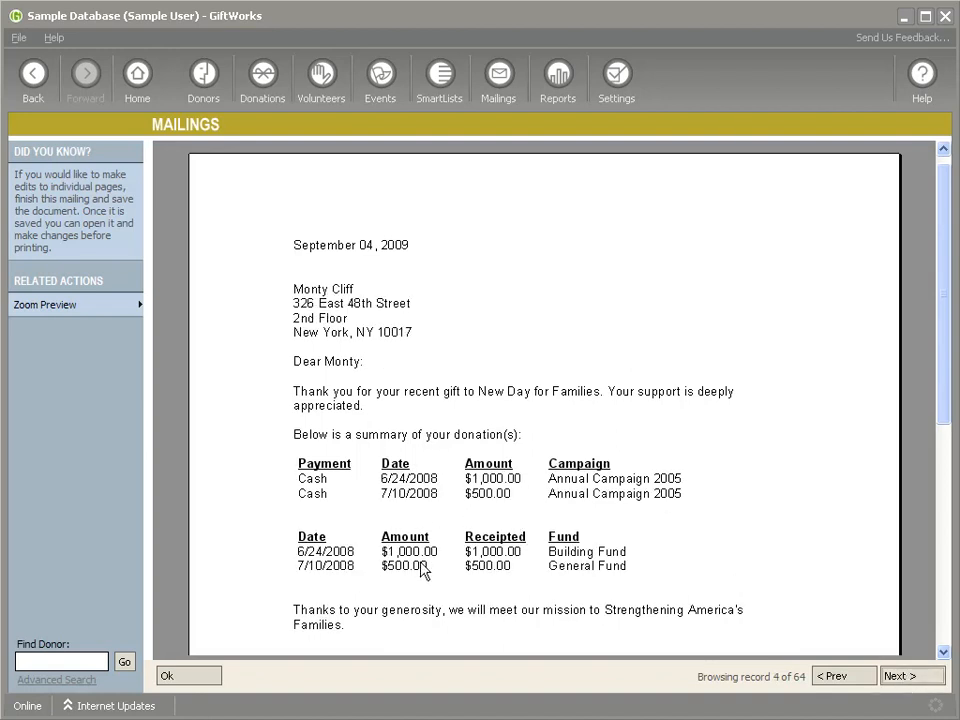
pyautogui.moveTo(531, 491)
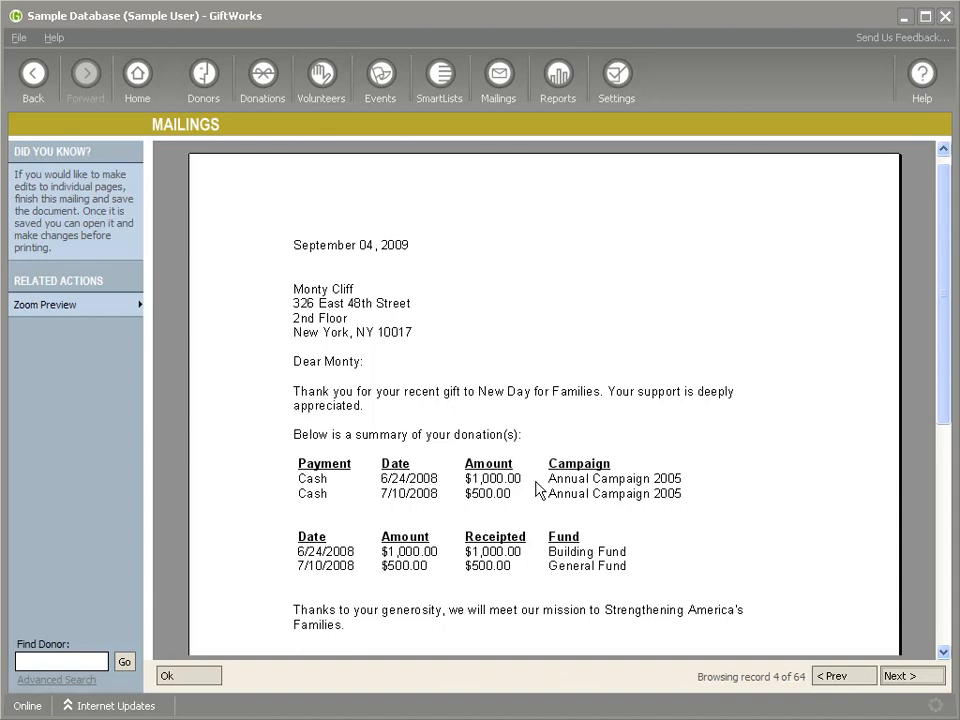
pyautogui.moveTo(607, 500)
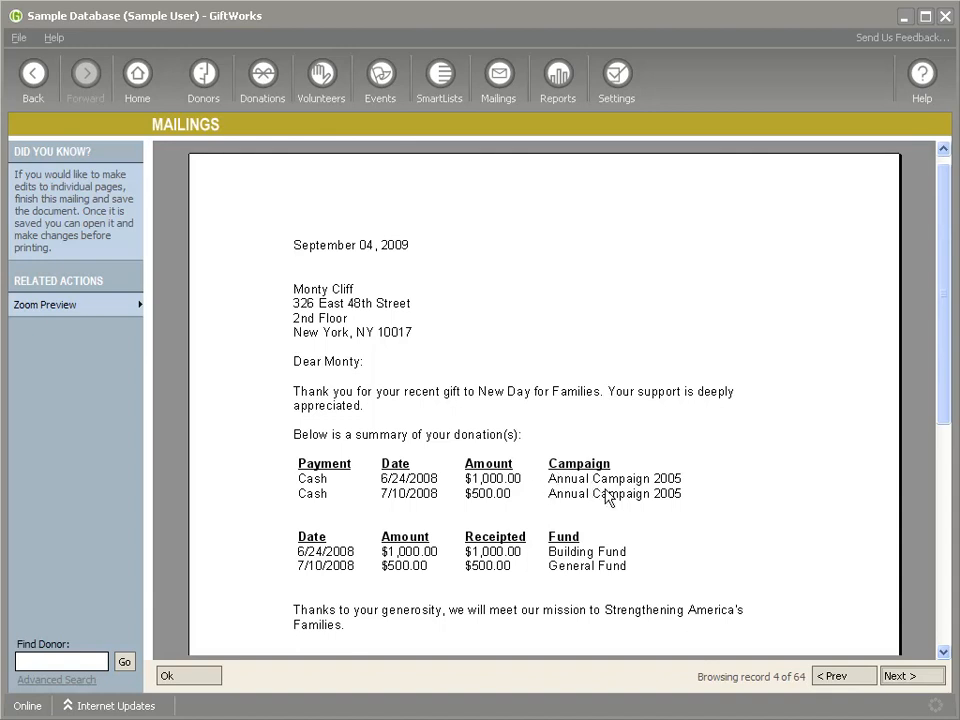
pyautogui.moveTo(593, 563)
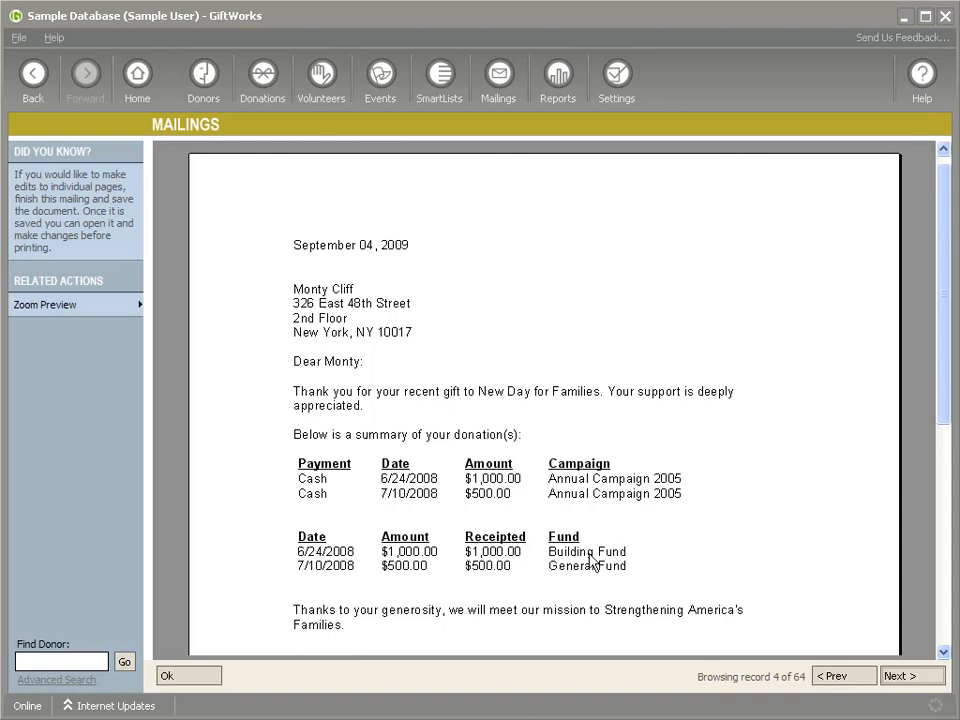
pyautogui.moveTo(661, 564)
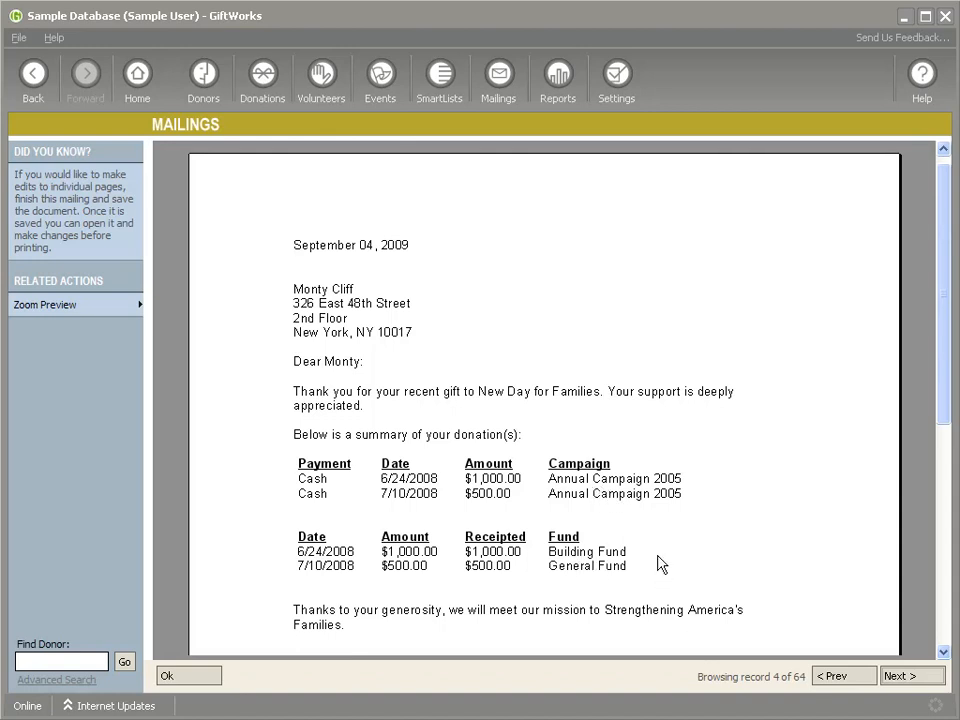
pyautogui.moveTo(255, 662)
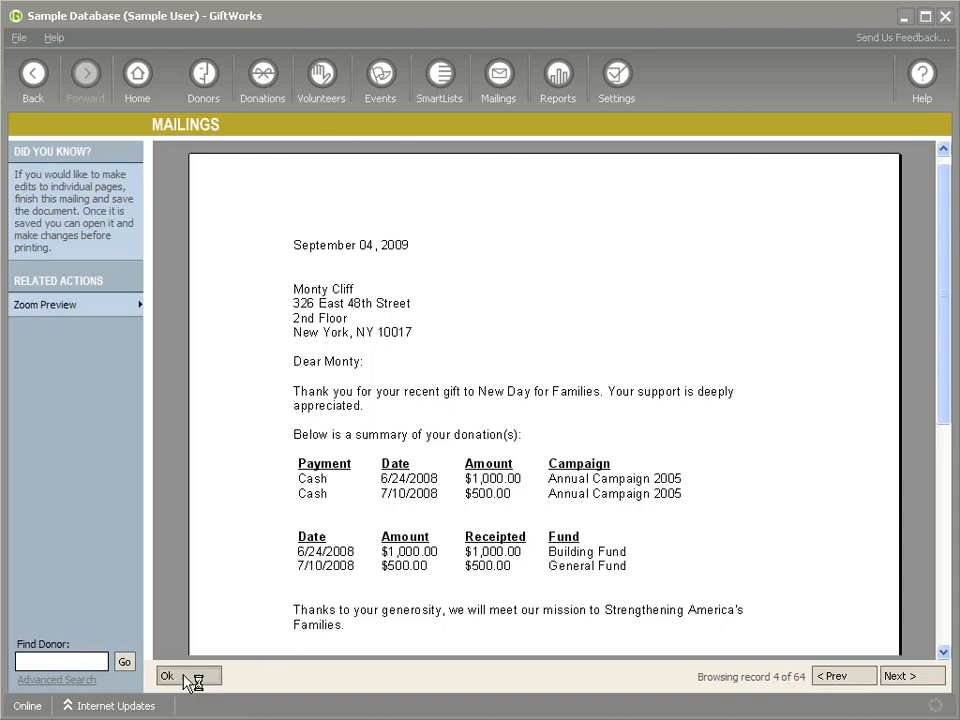
pyautogui.click(167, 676)
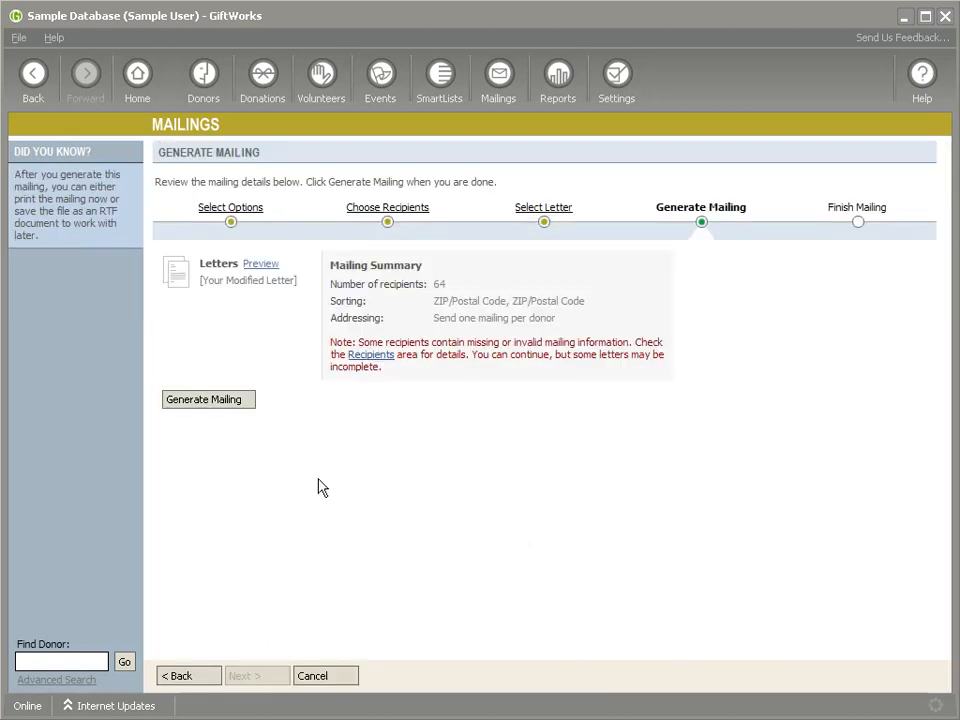
pyautogui.moveTo(498, 80)
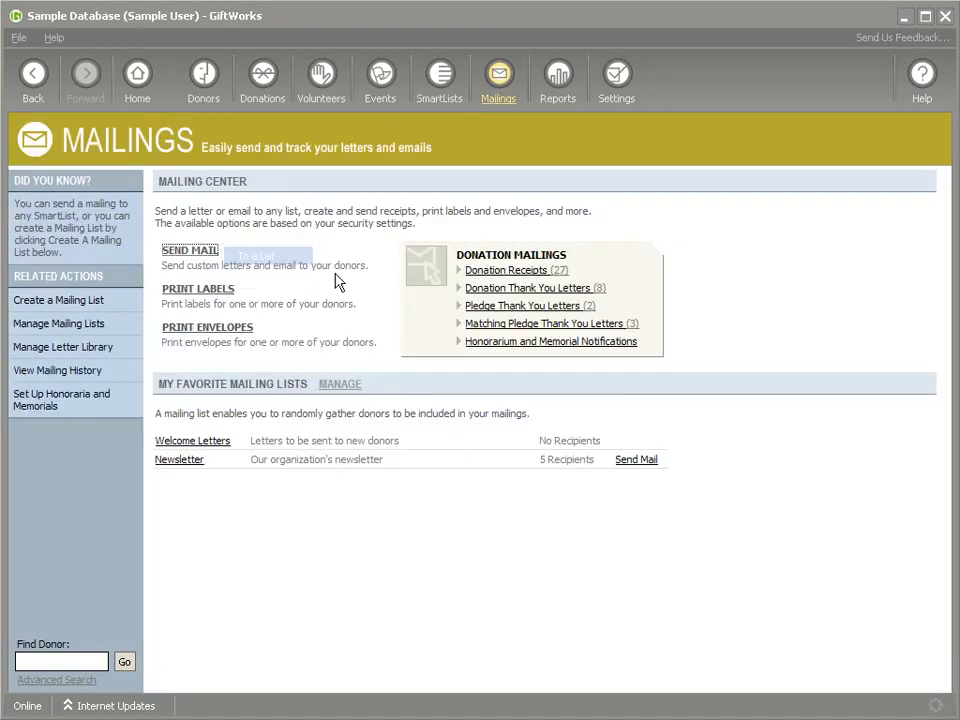
# - Mail the All Pledges SmartList letters-only to six recipients and edit the Pledge Letter
pyautogui.click(188, 250)
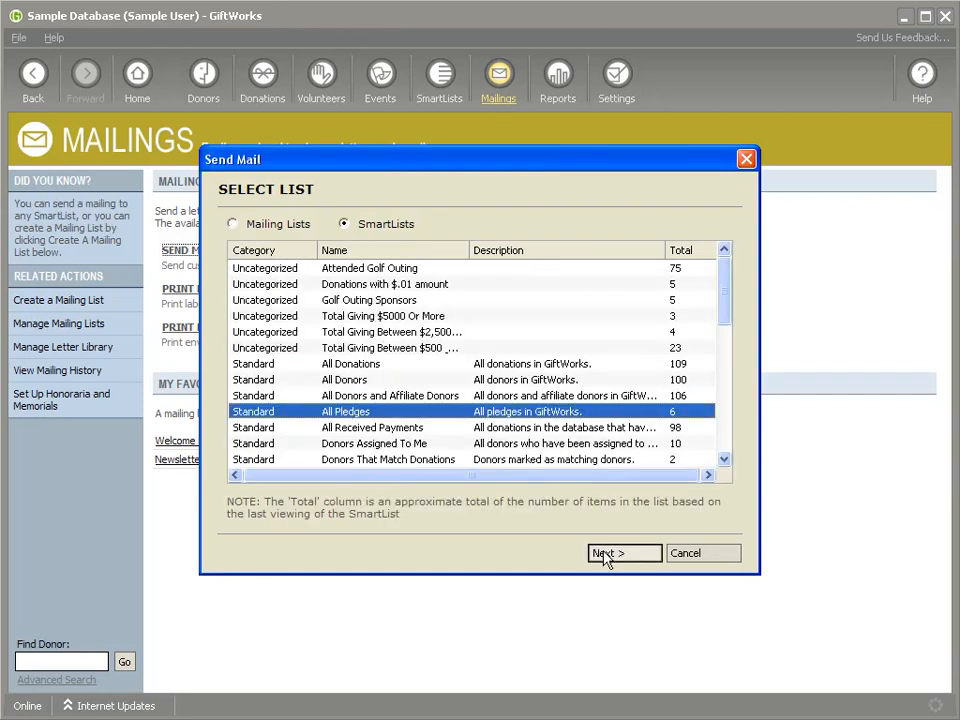
pyautogui.click(702, 553)
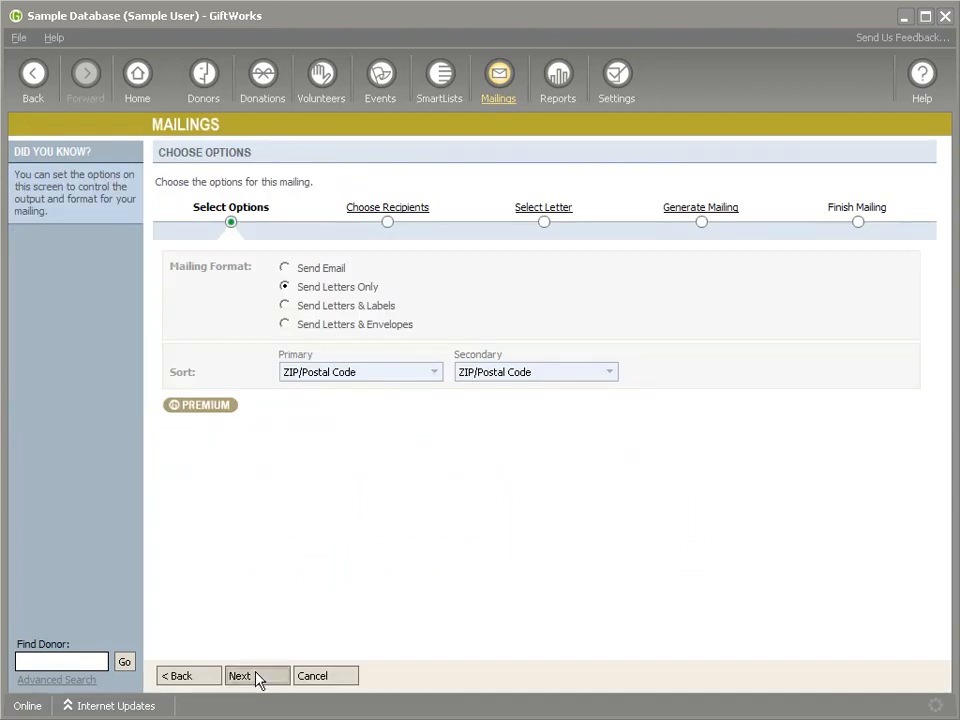
pyautogui.click(240, 676)
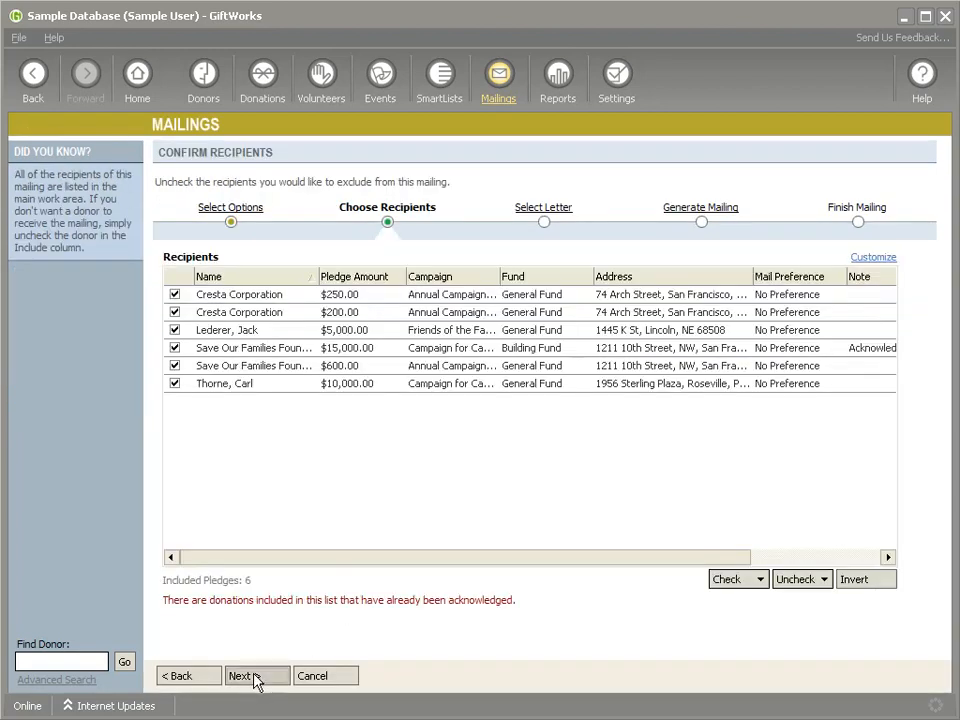
pyautogui.click(251, 675)
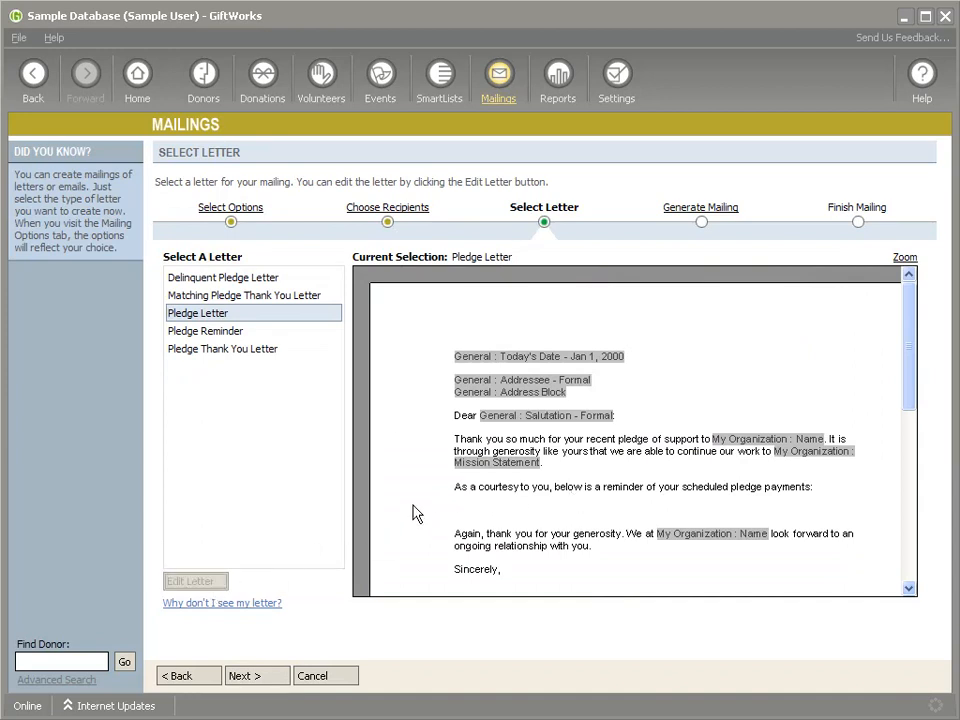
pyautogui.click(190, 581)
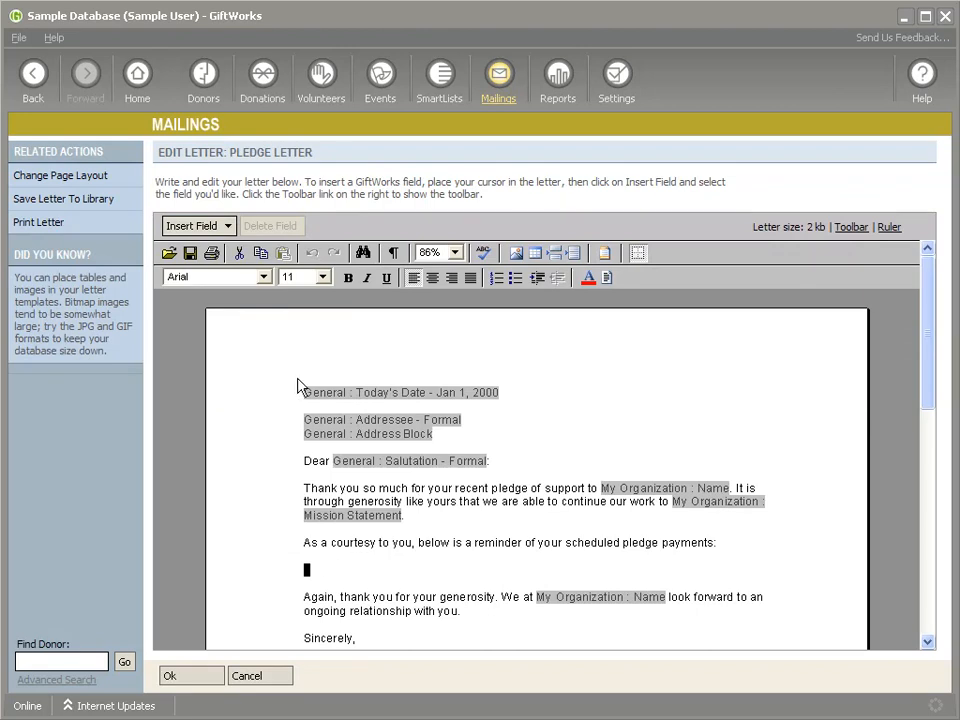
# - Insert a customizable pledge table with Receipted hidden and Payment moved up twice
pyautogui.click(197, 225)
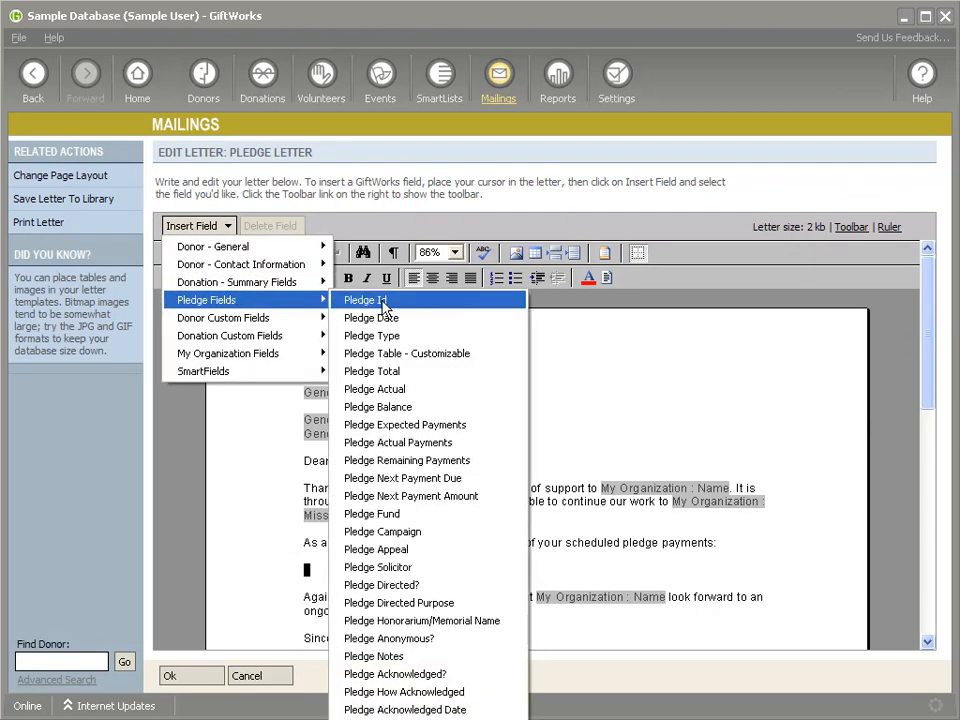
pyautogui.click(406, 353)
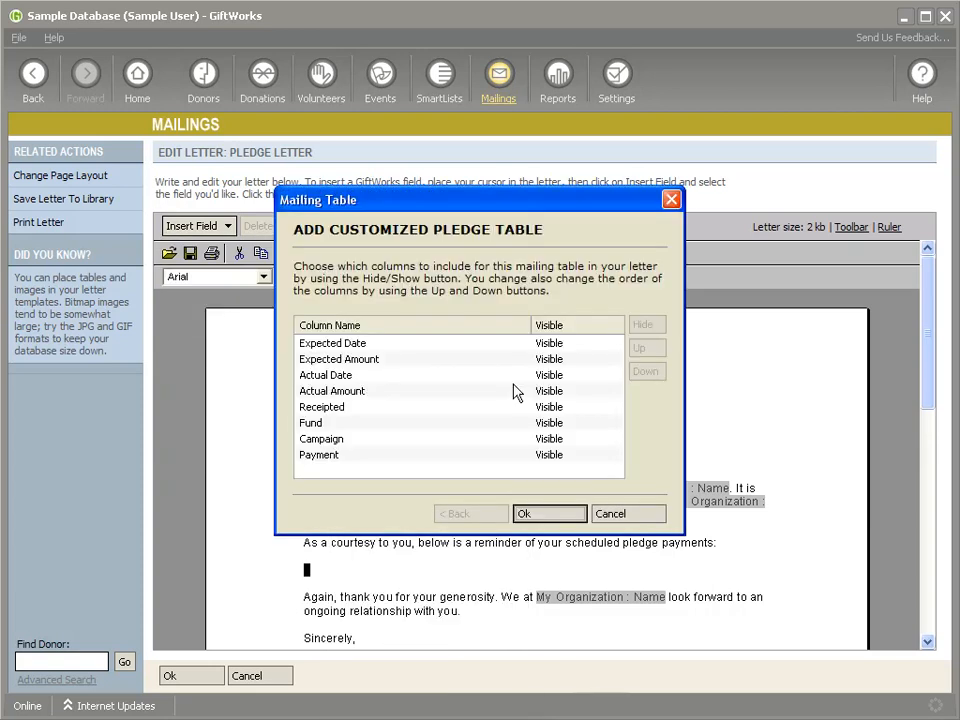
pyautogui.moveTo(440, 408)
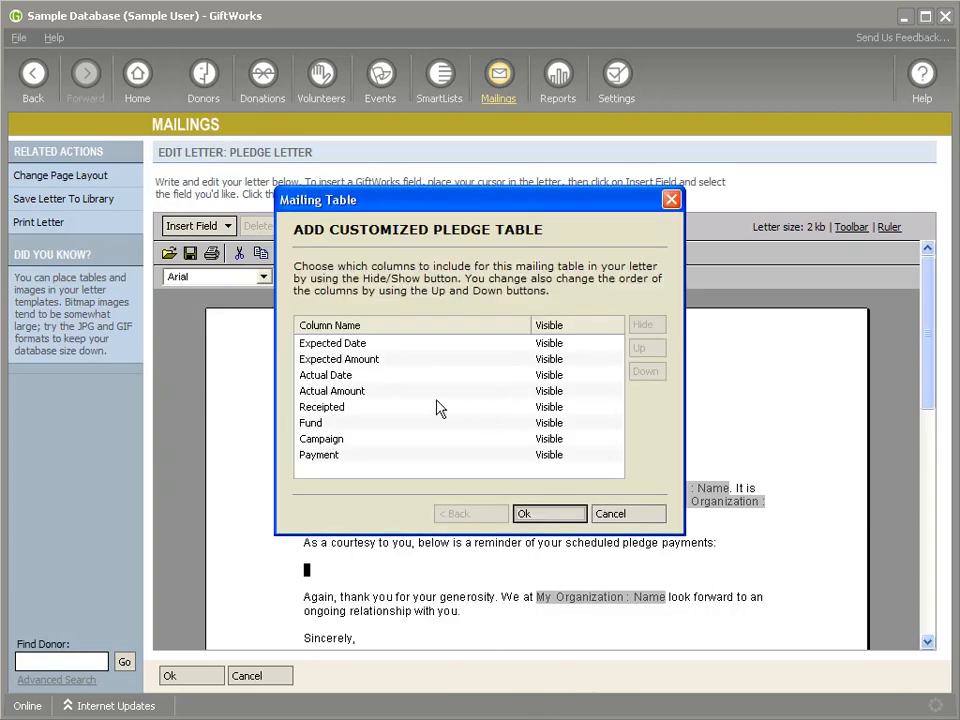
pyautogui.click(322, 406)
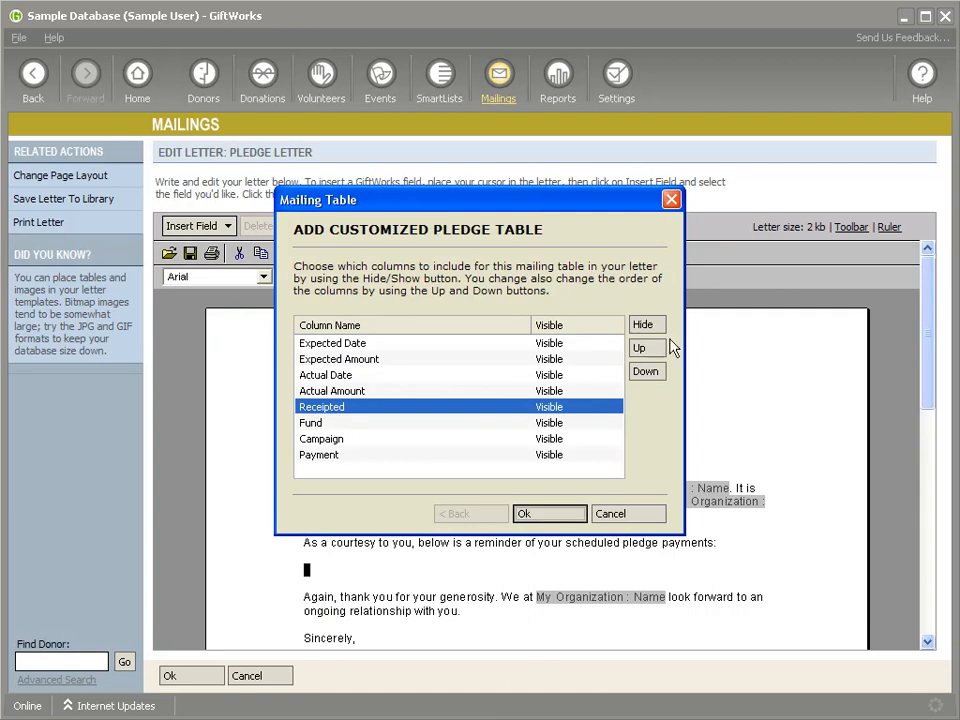
pyautogui.click(646, 324)
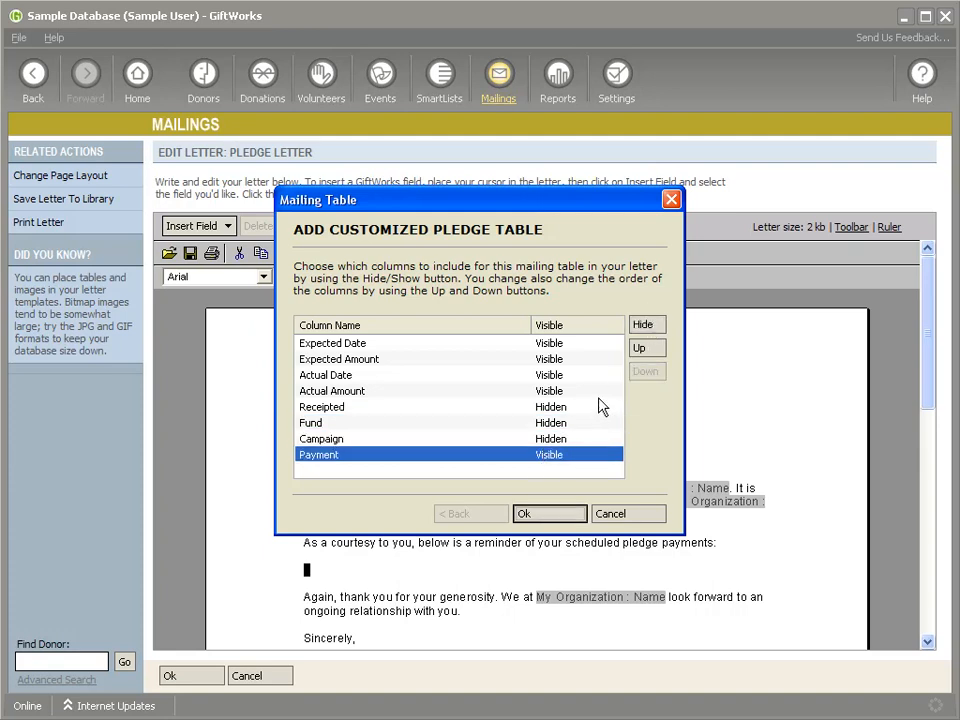
pyautogui.click(646, 347)
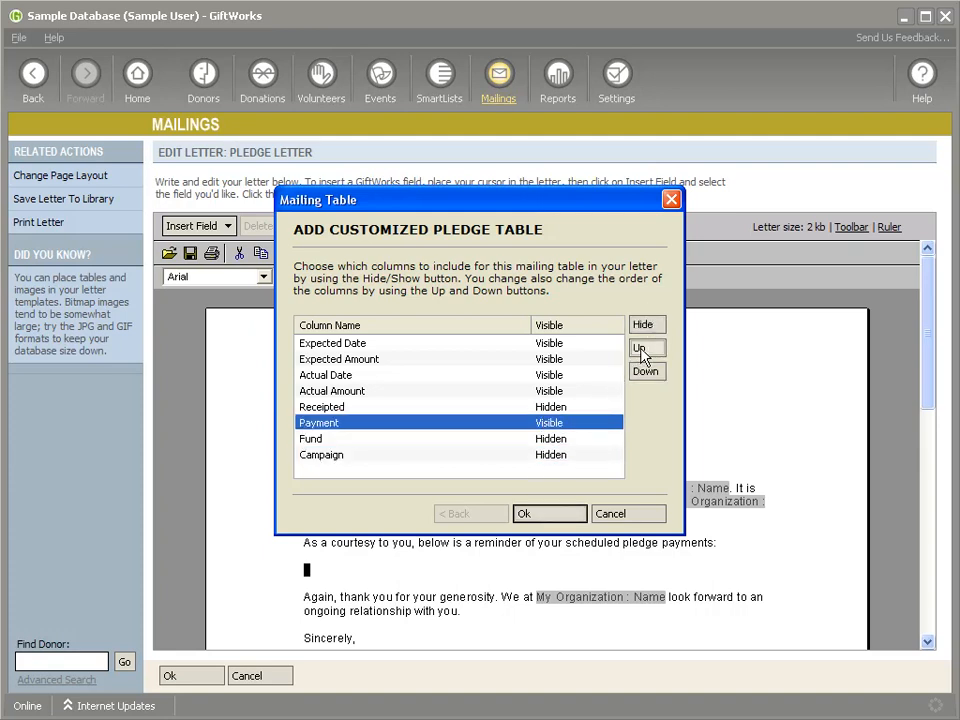
pyautogui.click(646, 347)
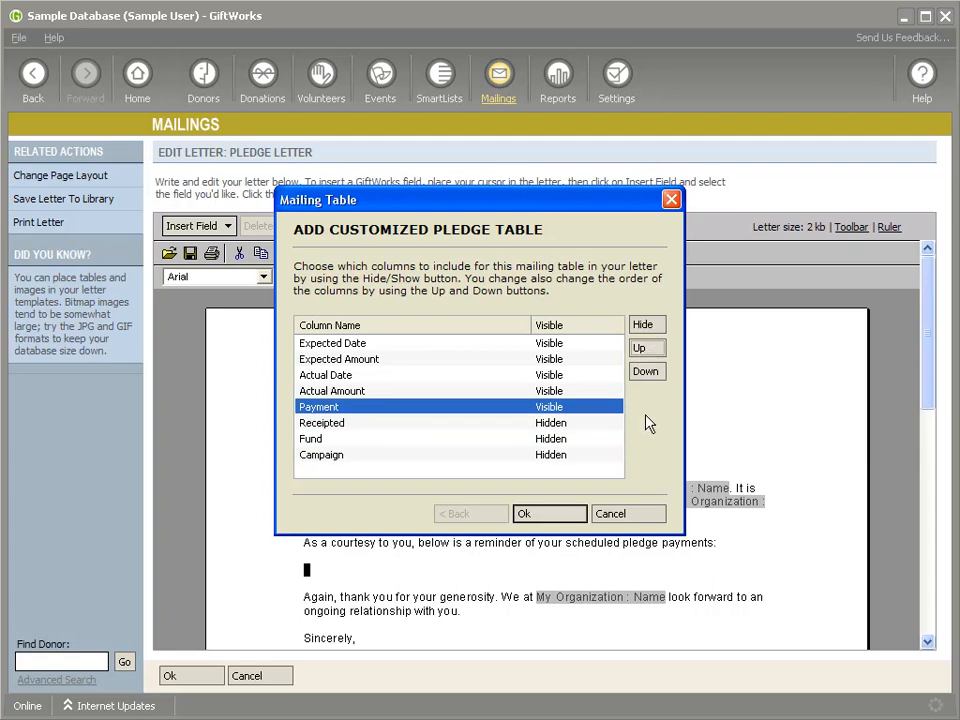
pyautogui.click(524, 513)
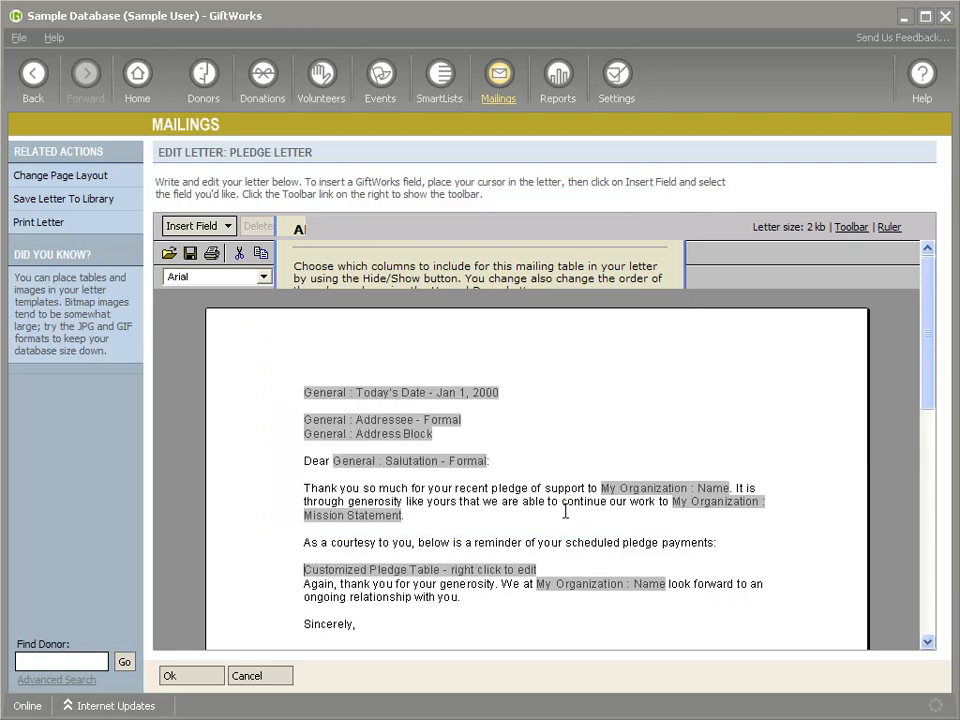
# - Save the edited Pledge Letter, then go back from Generate Mailing to recipient confirmation
pyautogui.click(851, 226)
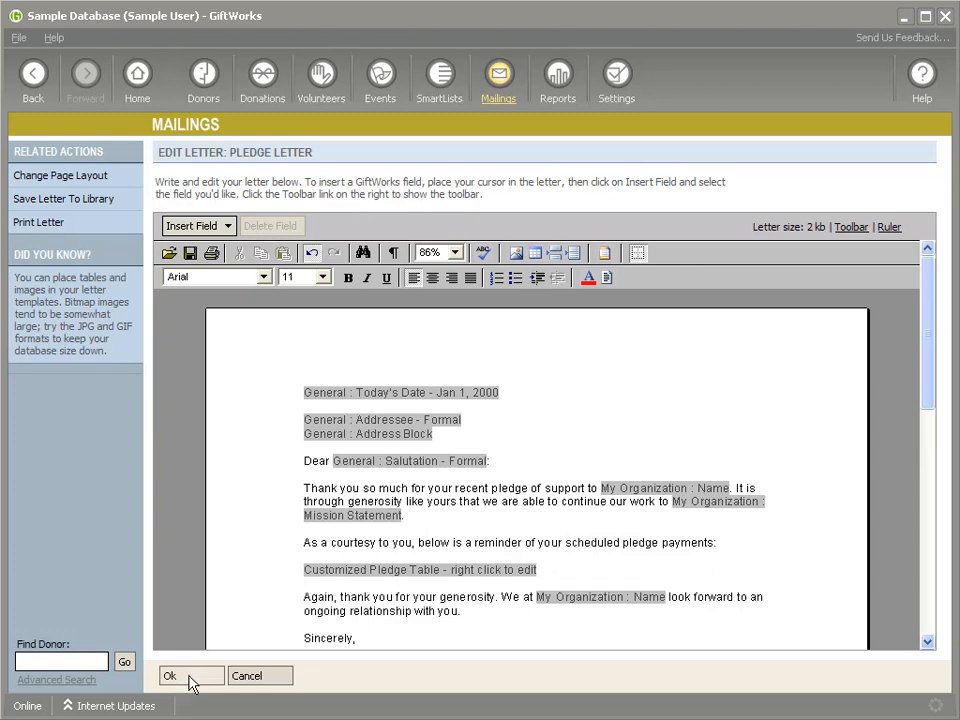
pyautogui.click(169, 676)
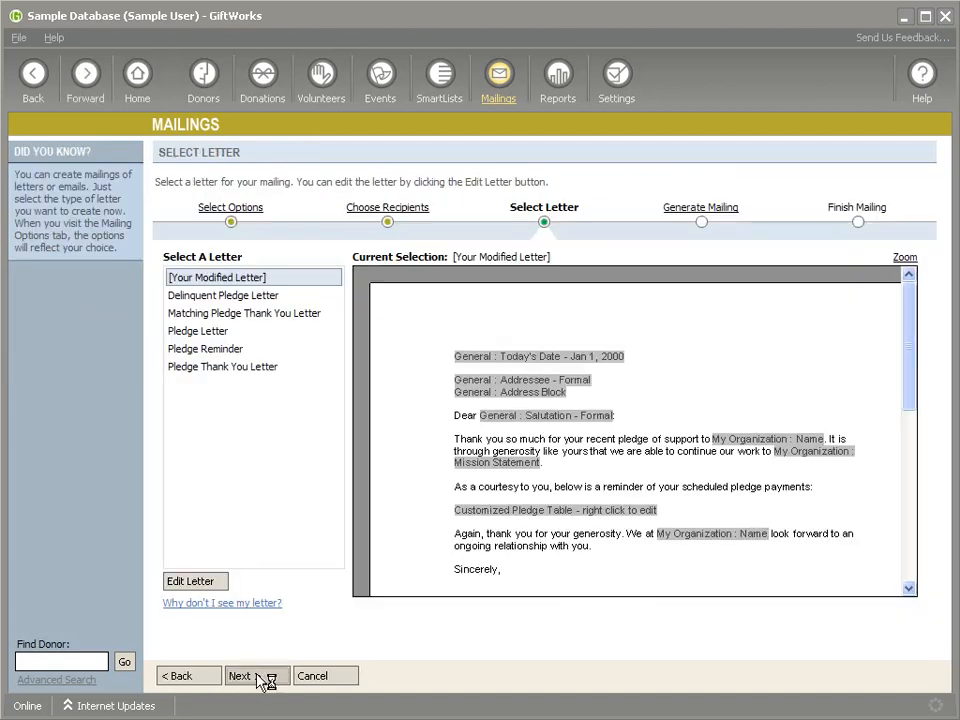
pyautogui.click(239, 675)
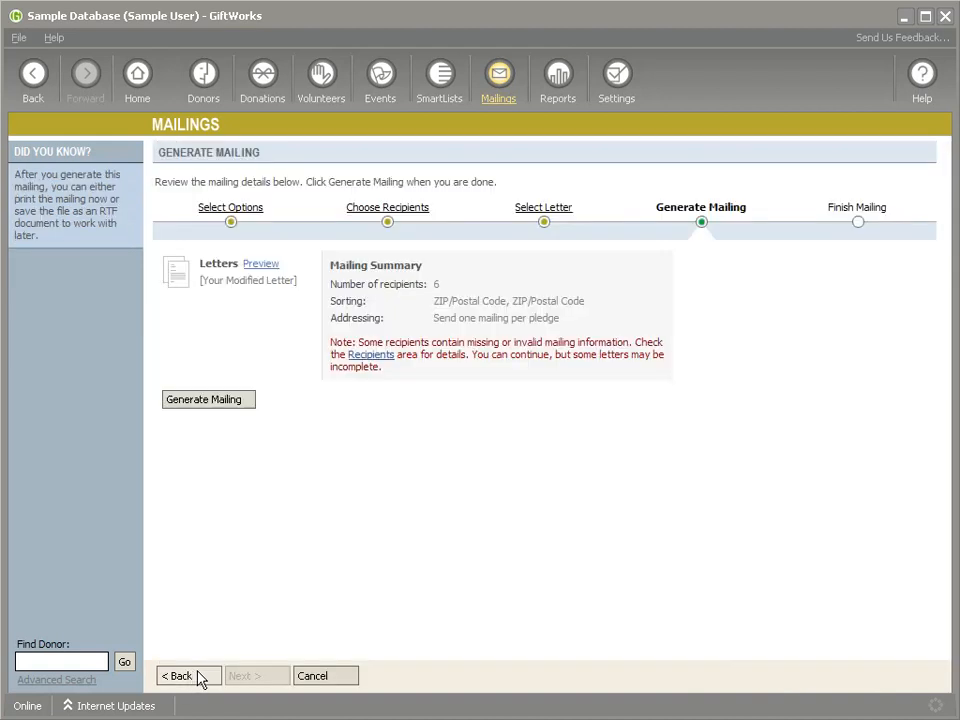
pyautogui.click(178, 675)
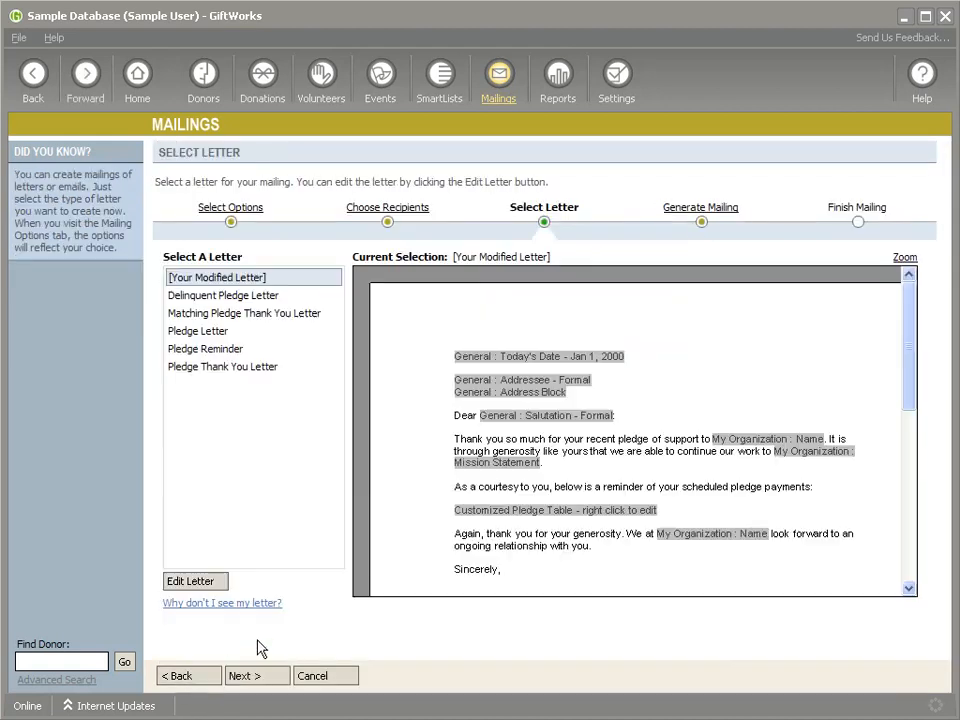
pyautogui.moveTo(265, 618)
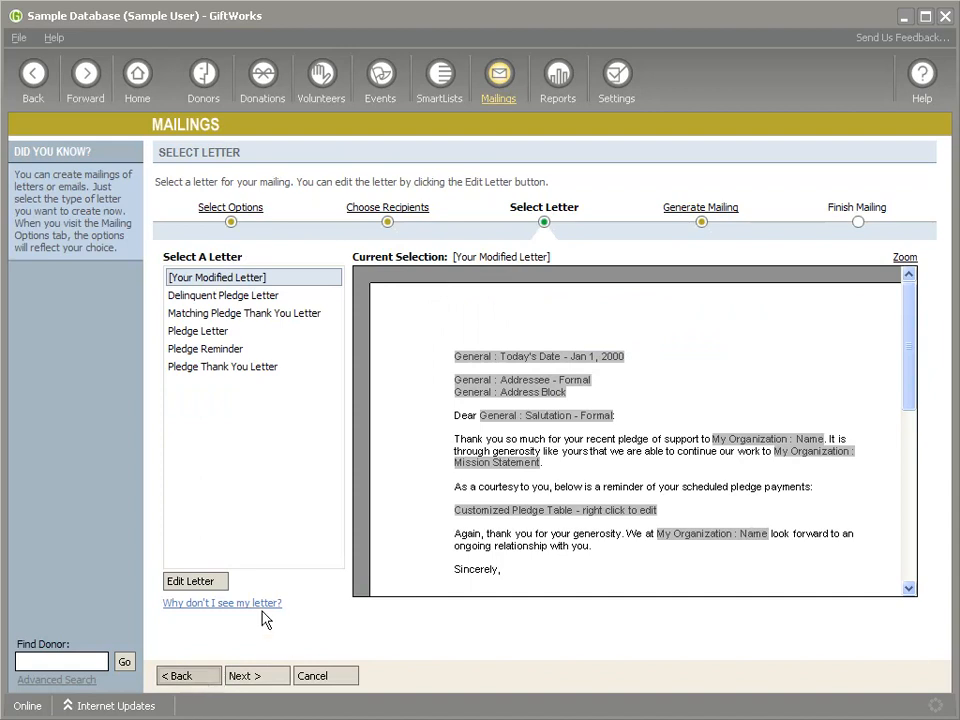
pyautogui.click(179, 675)
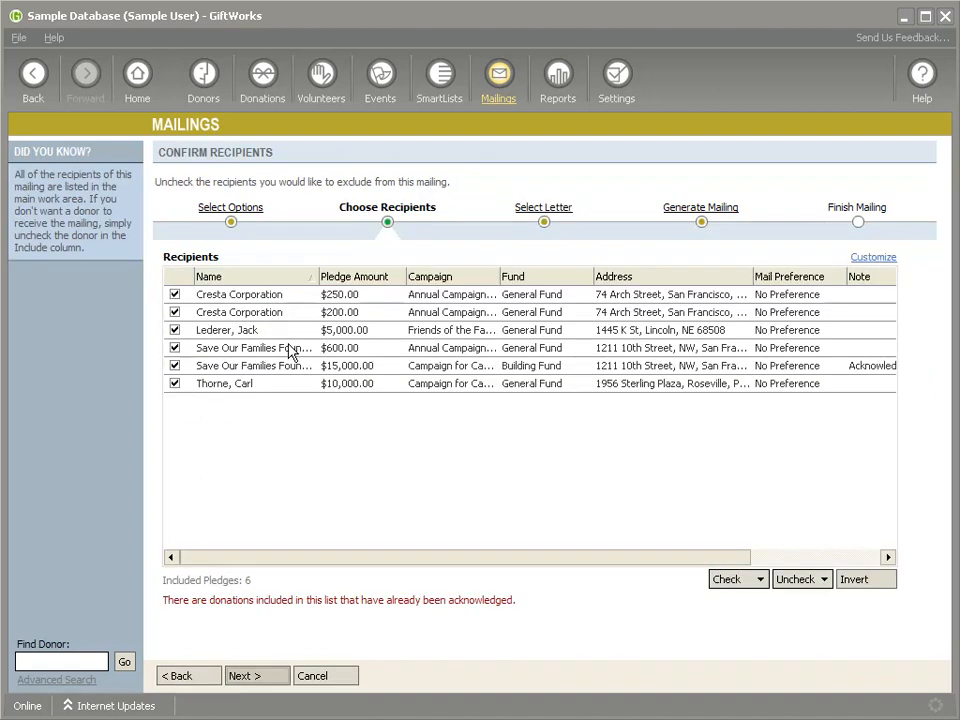
# - Edit the letter and make the Fund column visible in the pledge table
pyautogui.click(256, 675)
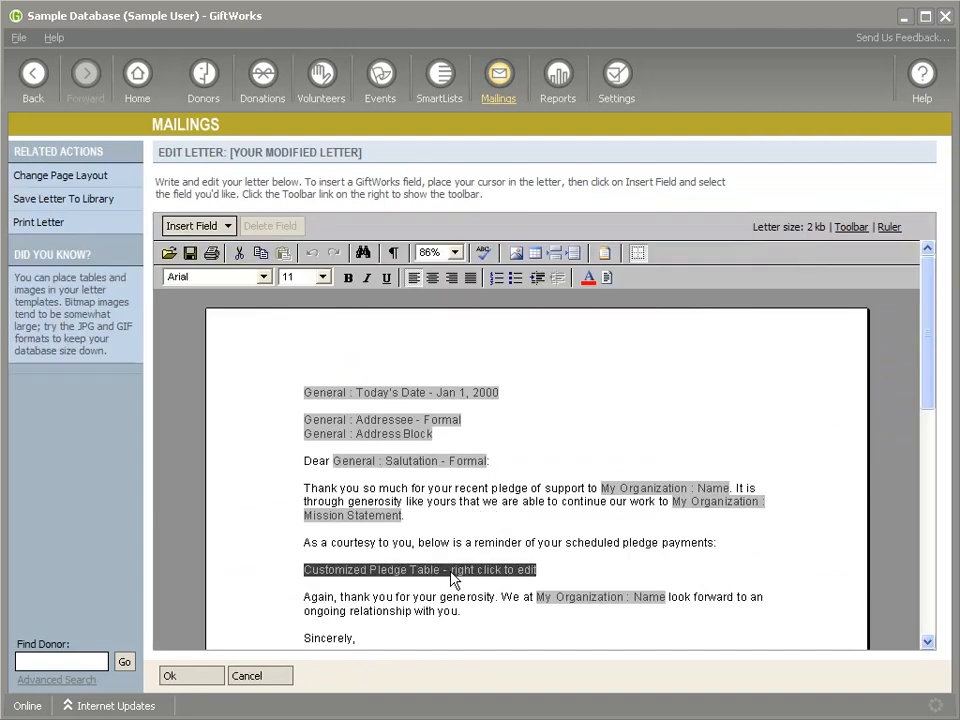
pyautogui.rightClick(420, 569)
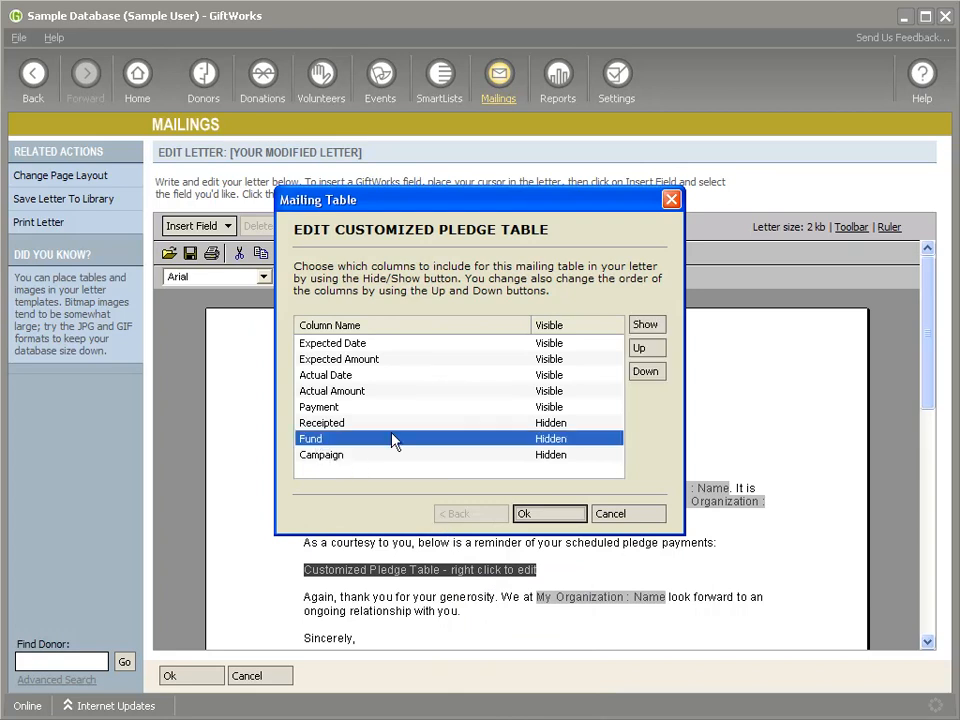
pyautogui.click(645, 324)
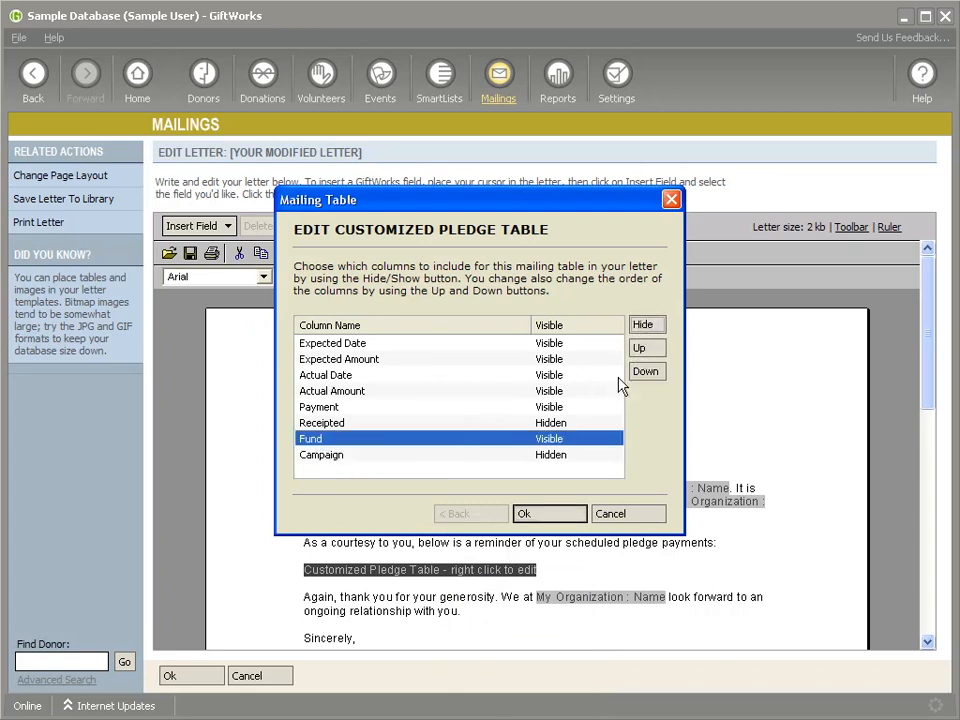
pyautogui.click(523, 513)
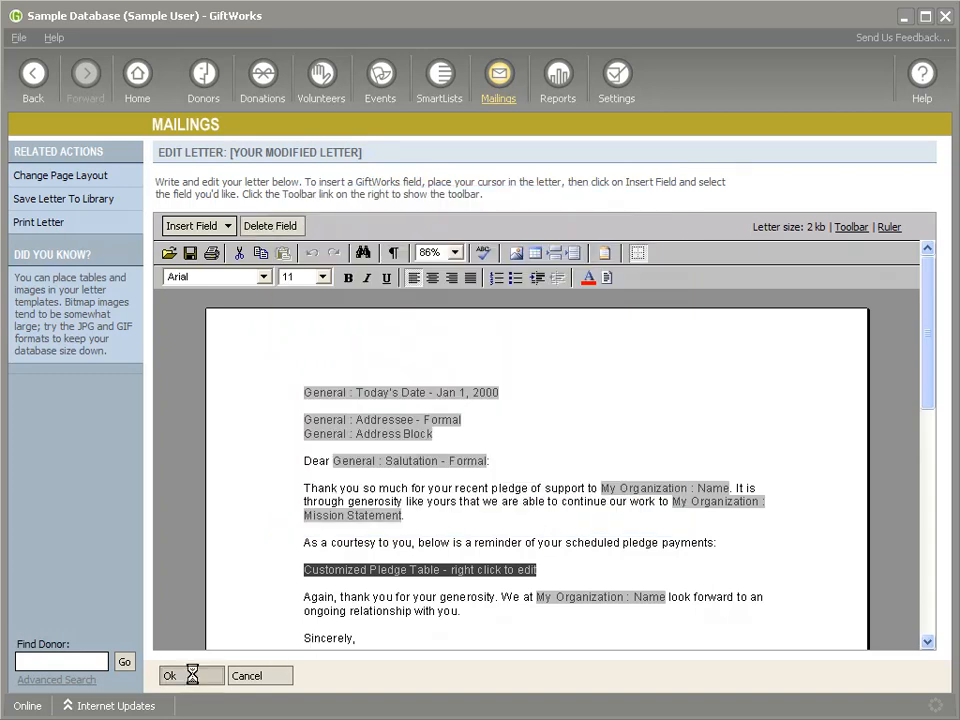
# - Keep the letter edits, preview the generated pledge letters, and close the preview
pyautogui.click(169, 675)
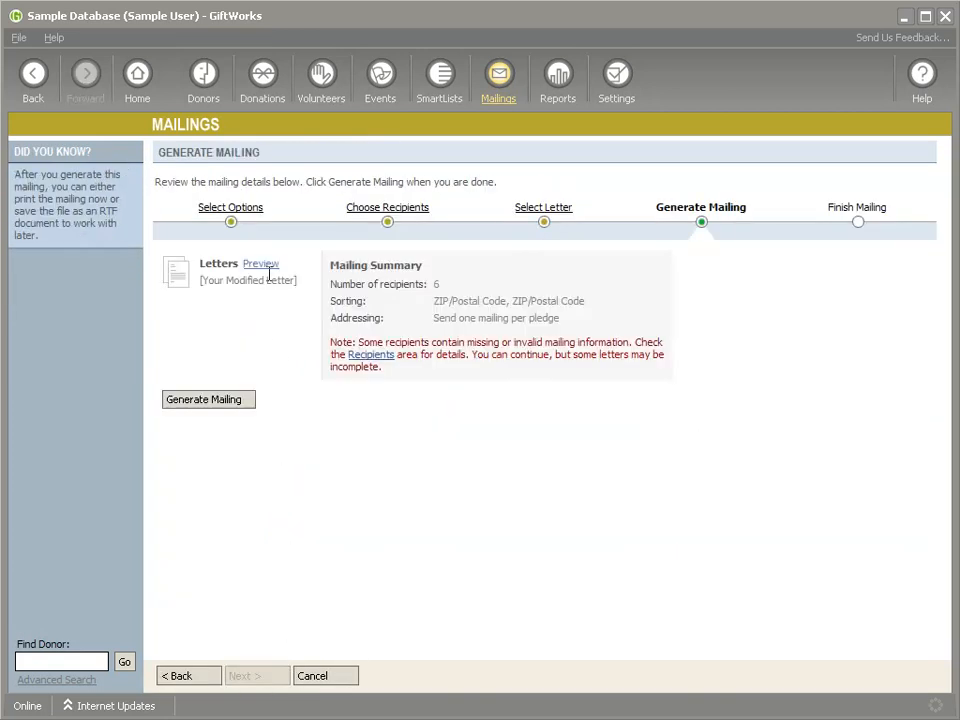
pyautogui.click(261, 263)
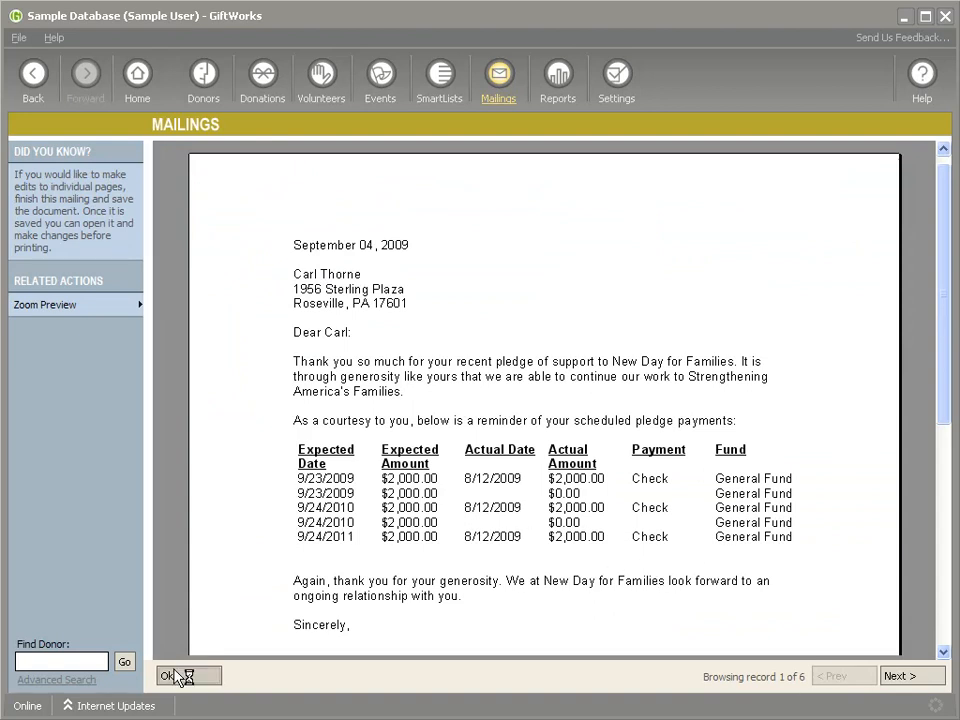
pyautogui.click(167, 675)
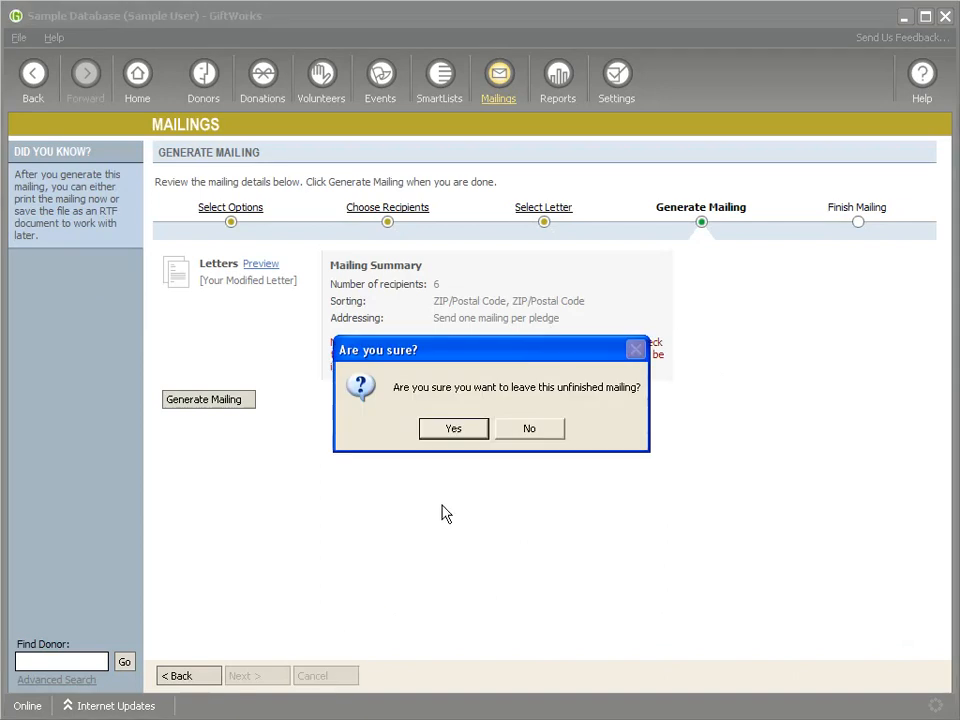
# - Discard the unfinished mailing and edit Honorarium/Memorial Notification from the Letter Library
pyautogui.click(452, 428)
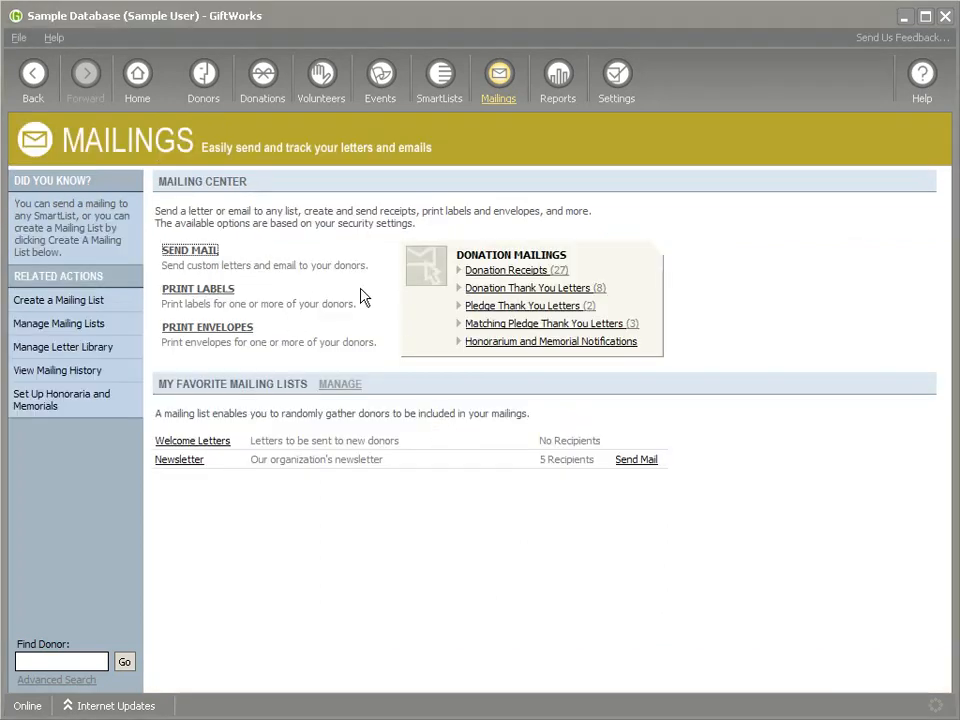
pyautogui.moveTo(225, 303)
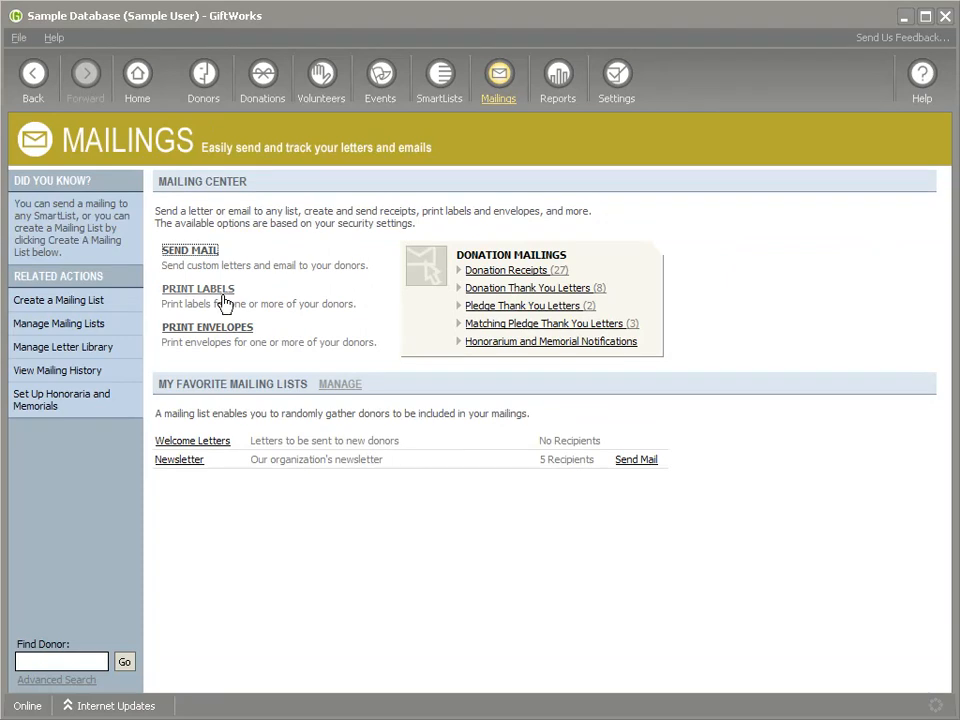
pyautogui.click(62, 346)
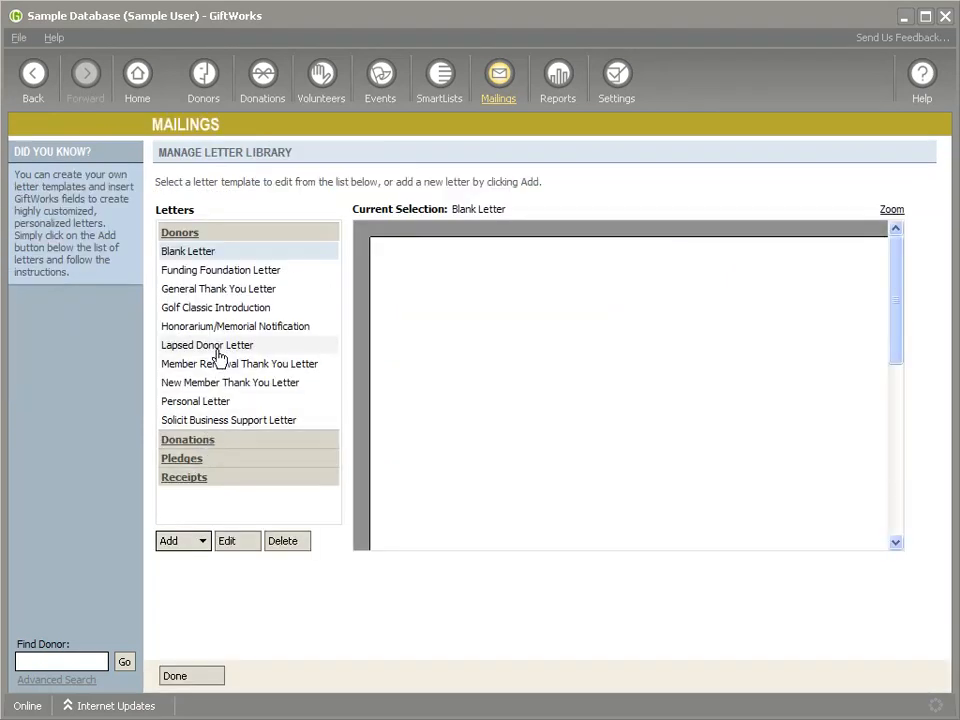
pyautogui.click(234, 326)
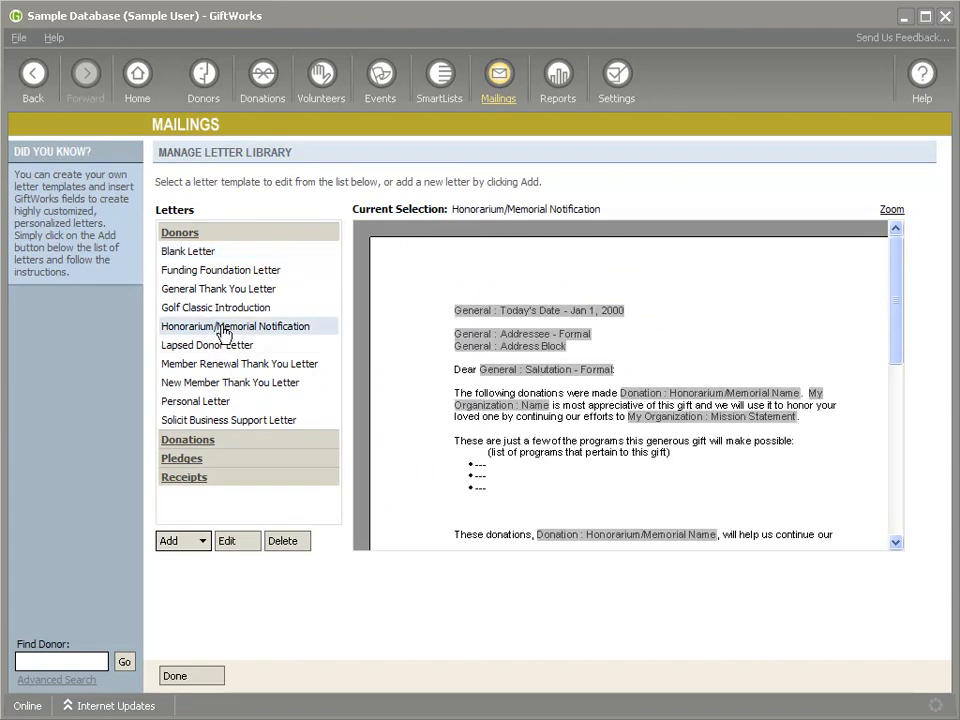
pyautogui.moveTo(322, 540)
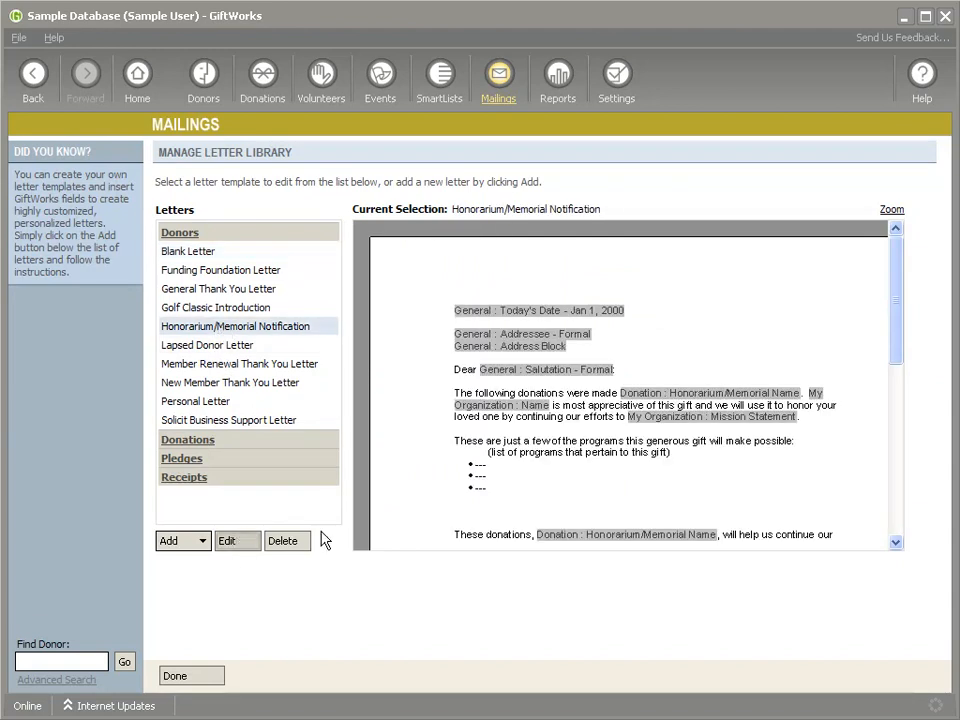
pyautogui.click(226, 540)
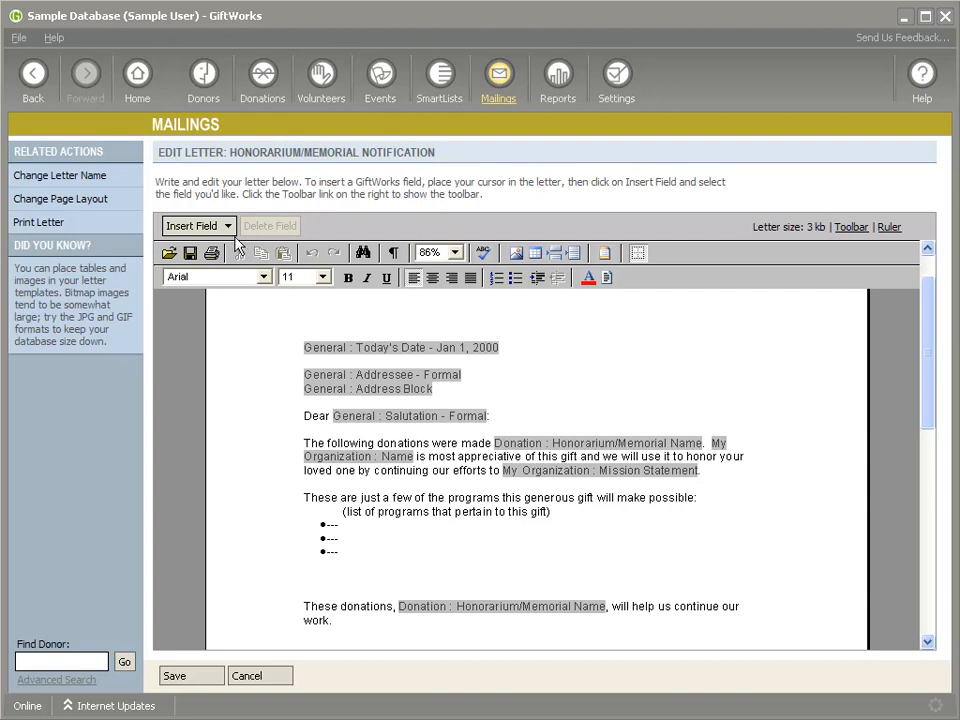
# - Insert a Customized Honorarium Table below the program bullets with the Amount column hidden
pyautogui.click(197, 225)
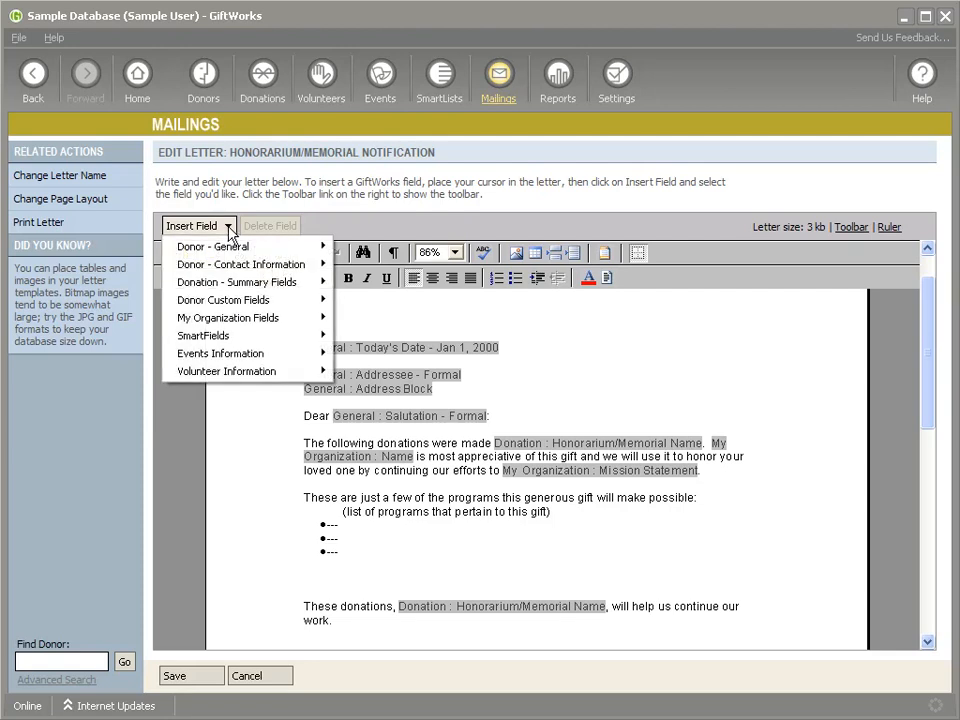
pyautogui.moveTo(237, 281)
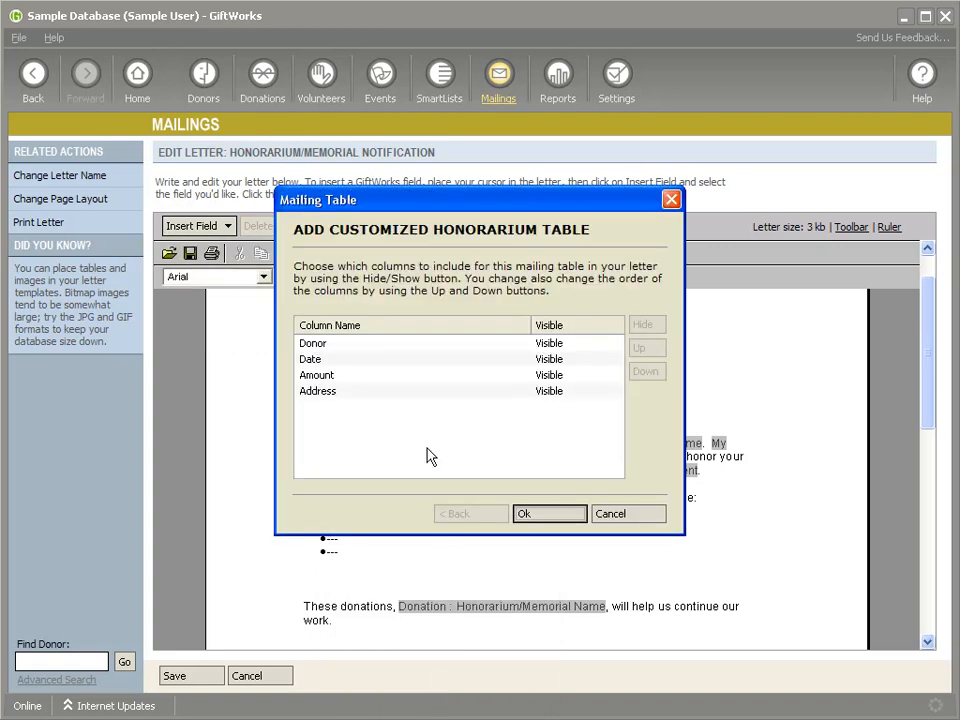
pyautogui.moveTo(408, 414)
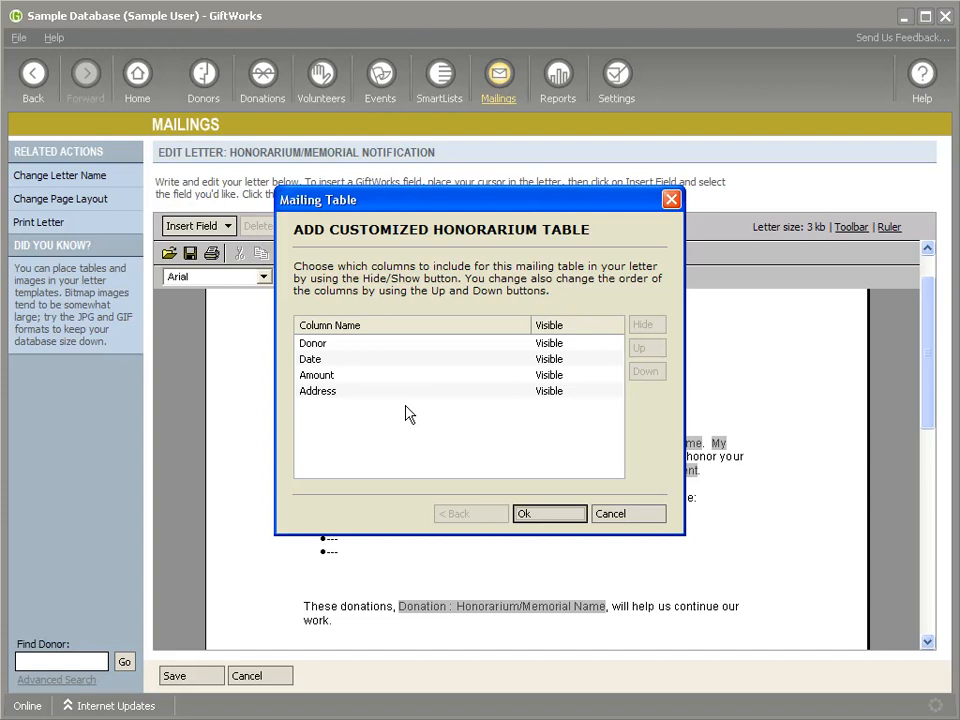
pyautogui.moveTo(370, 398)
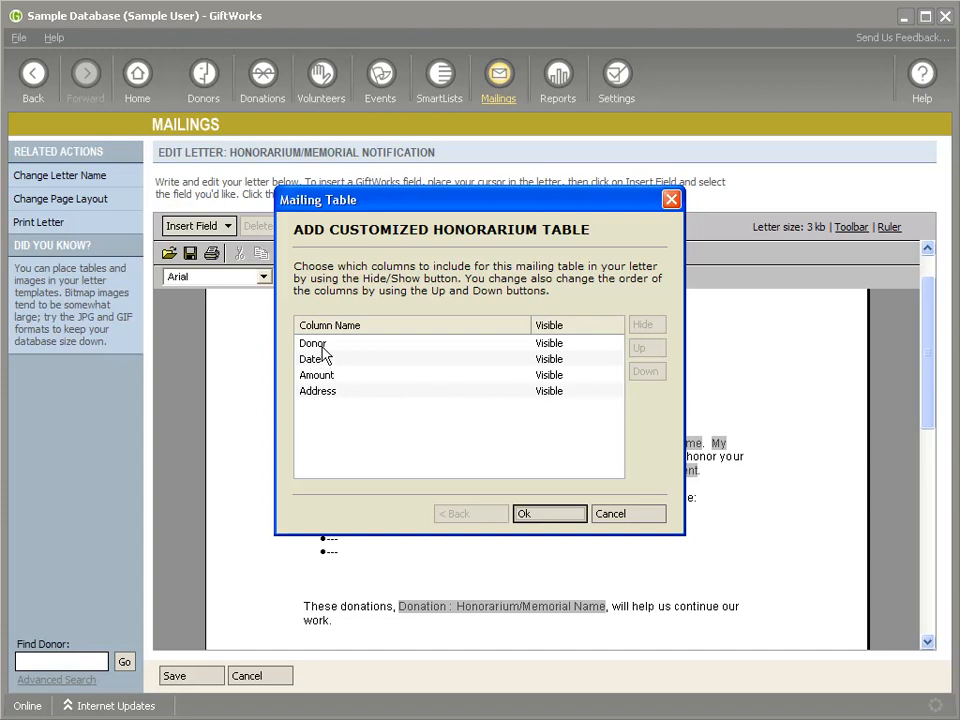
pyautogui.moveTo(331, 395)
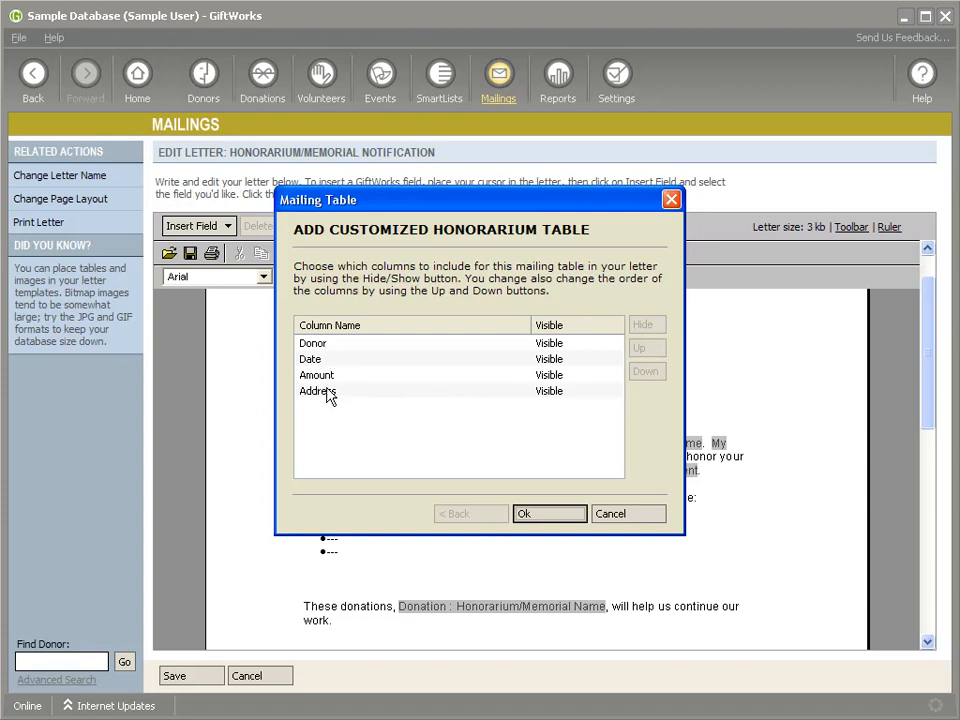
pyautogui.click(318, 390)
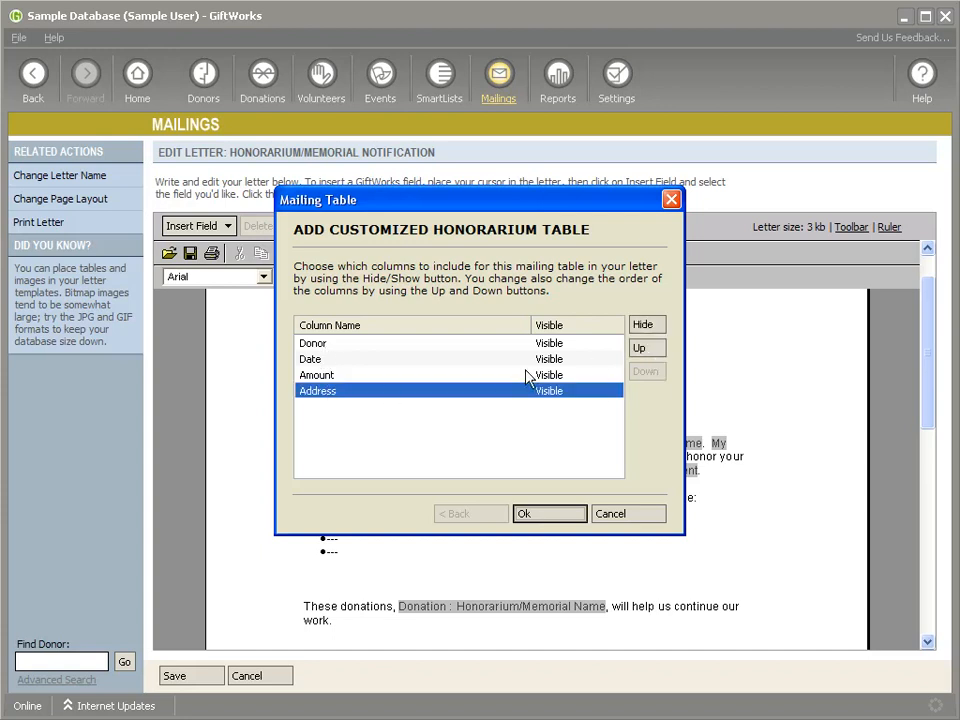
pyautogui.click(645, 324)
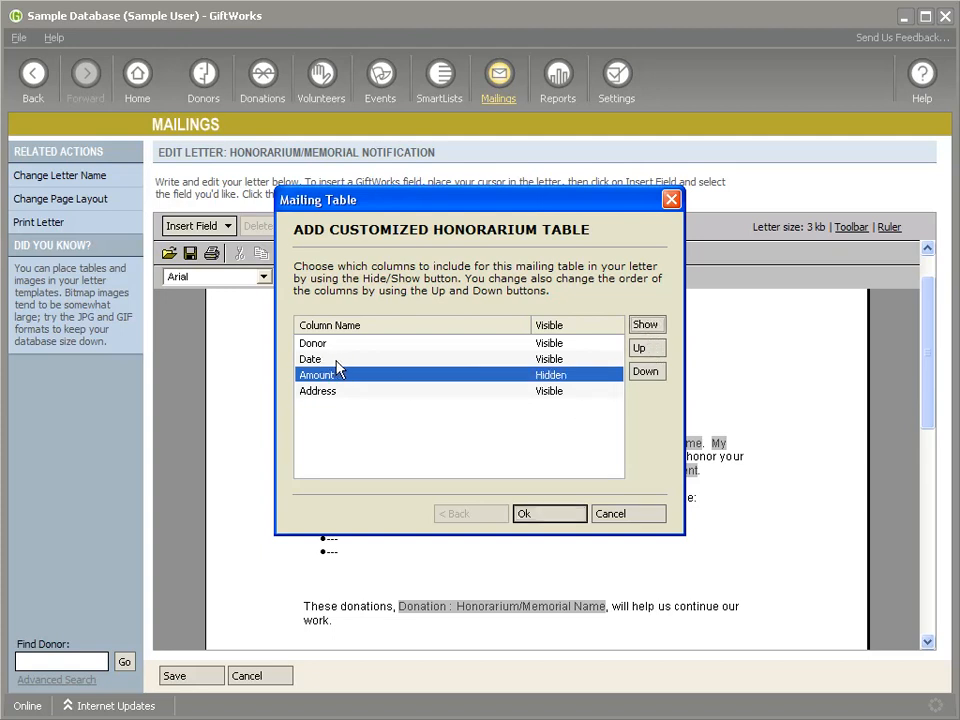
pyautogui.moveTo(548, 516)
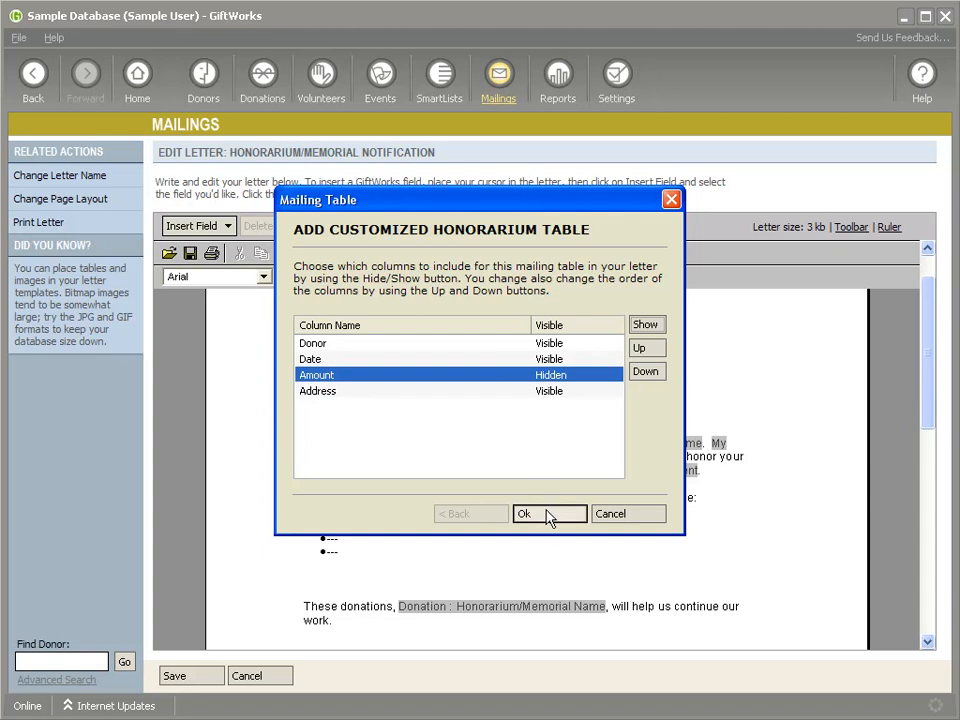
pyautogui.moveTo(545, 518)
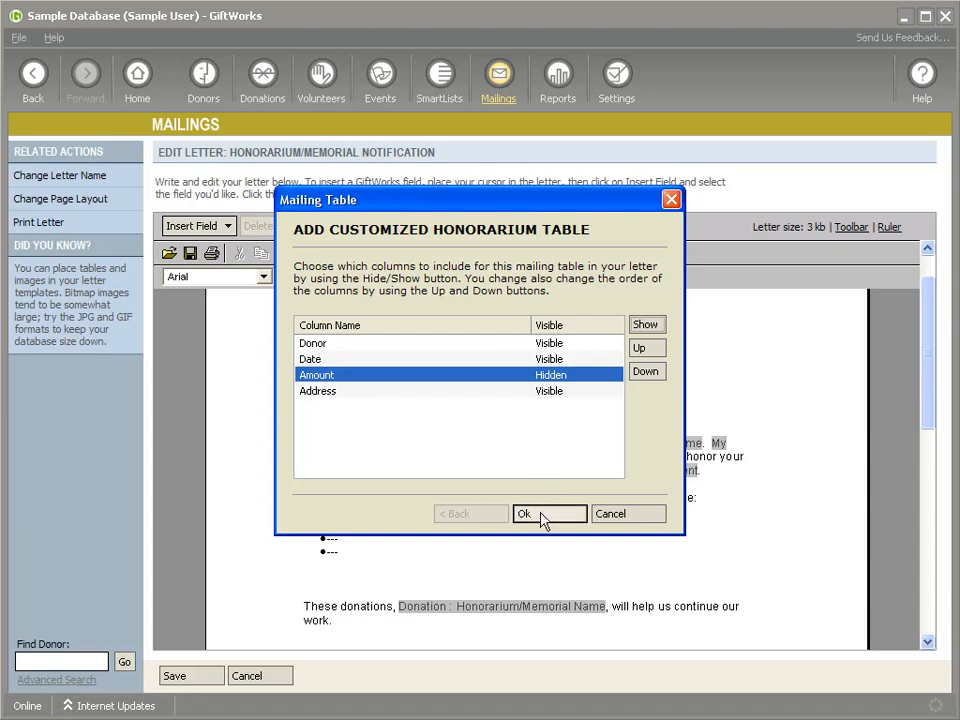
pyautogui.click(549, 513)
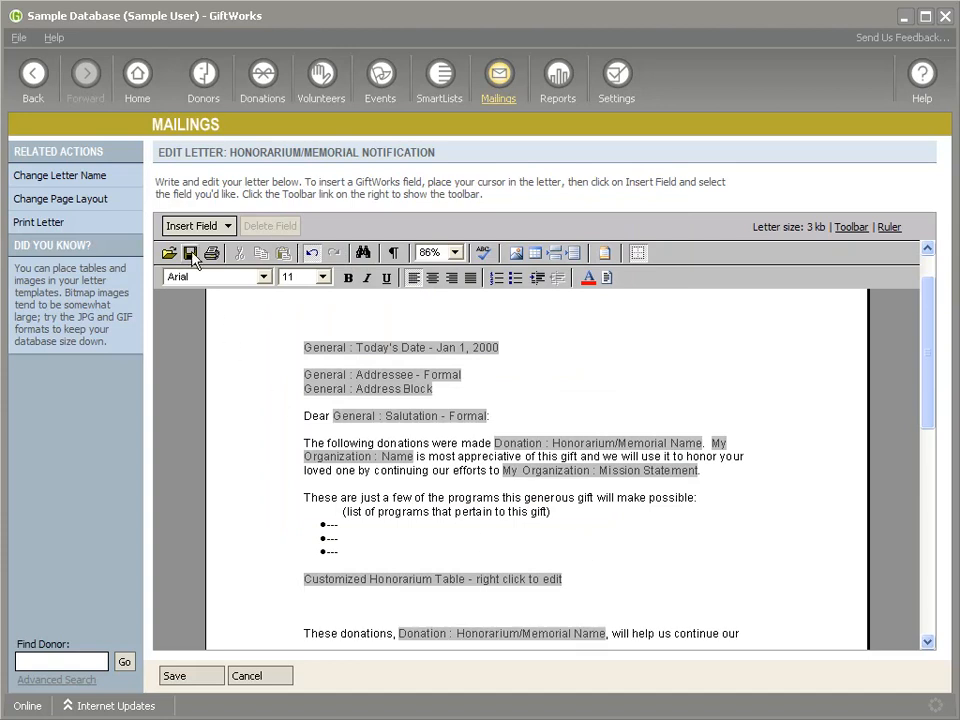
# - Insert a second honorarium table hiding Address, with Donor after Date and Amount, then save
pyautogui.click(197, 225)
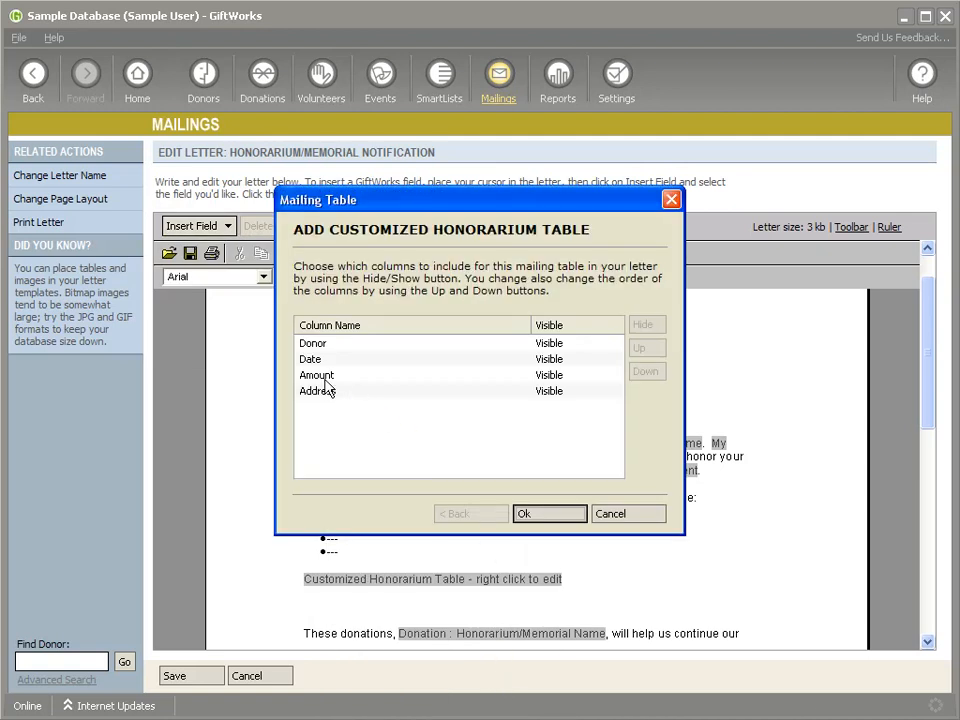
pyautogui.click(317, 374)
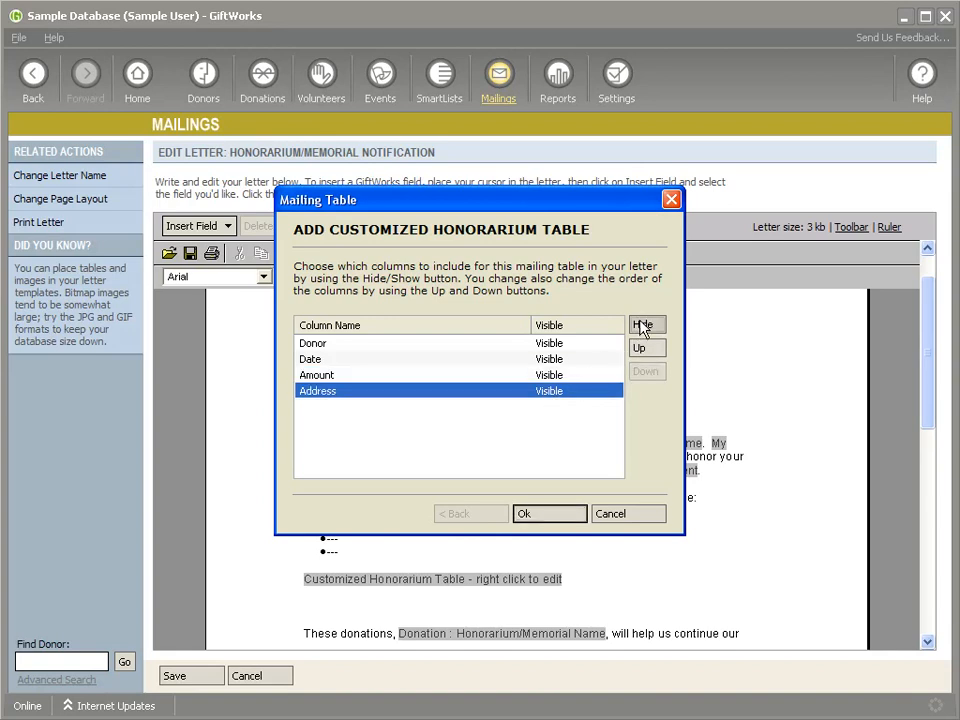
pyautogui.click(646, 324)
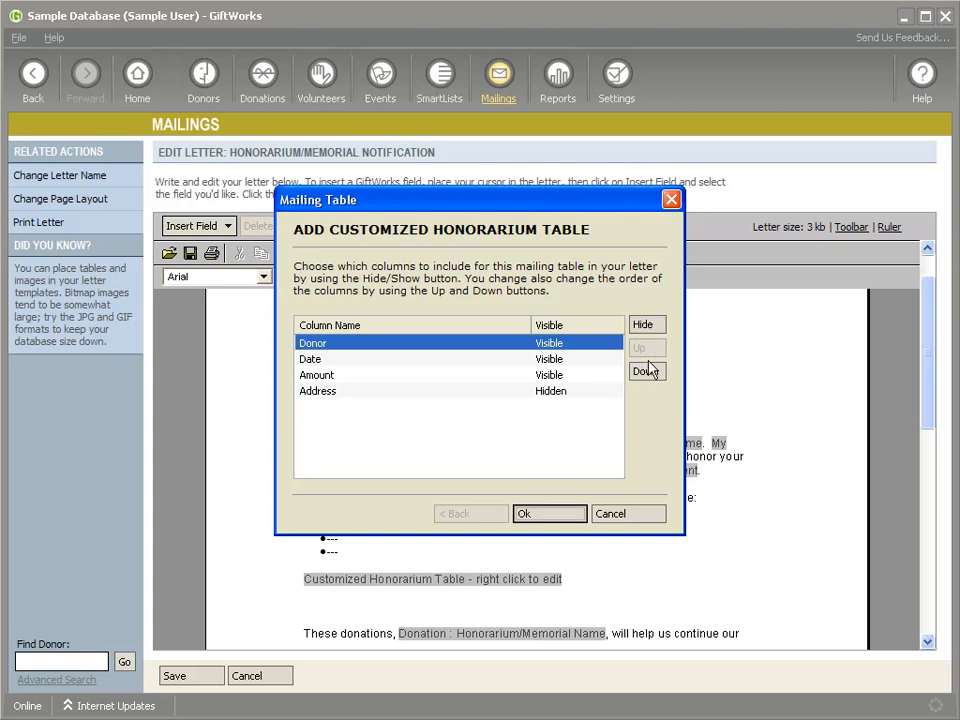
pyautogui.click(645, 371)
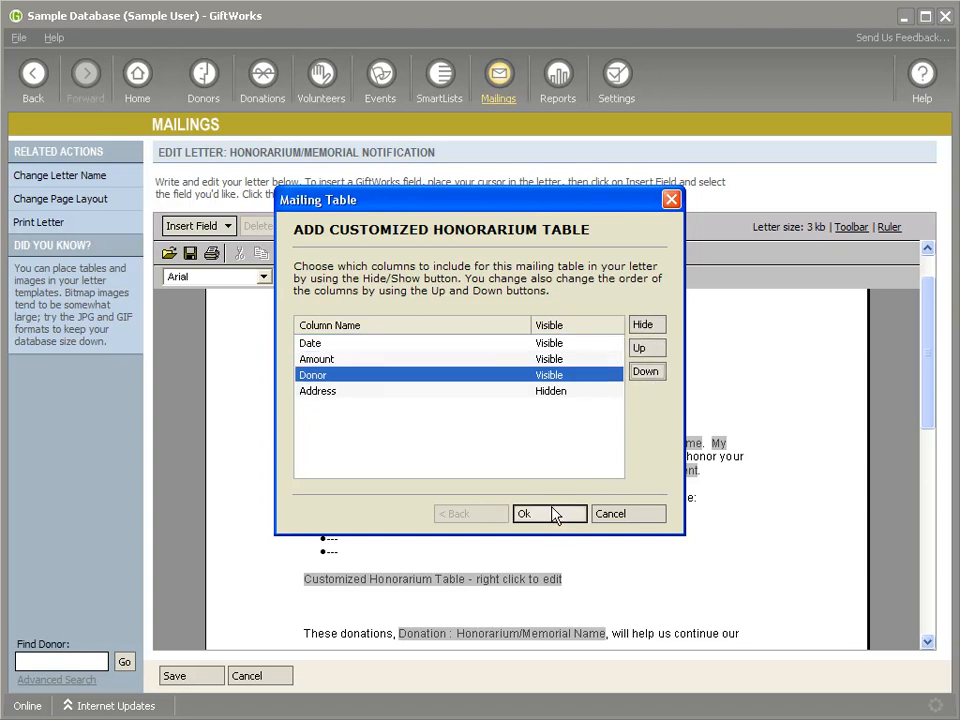
pyautogui.click(523, 513)
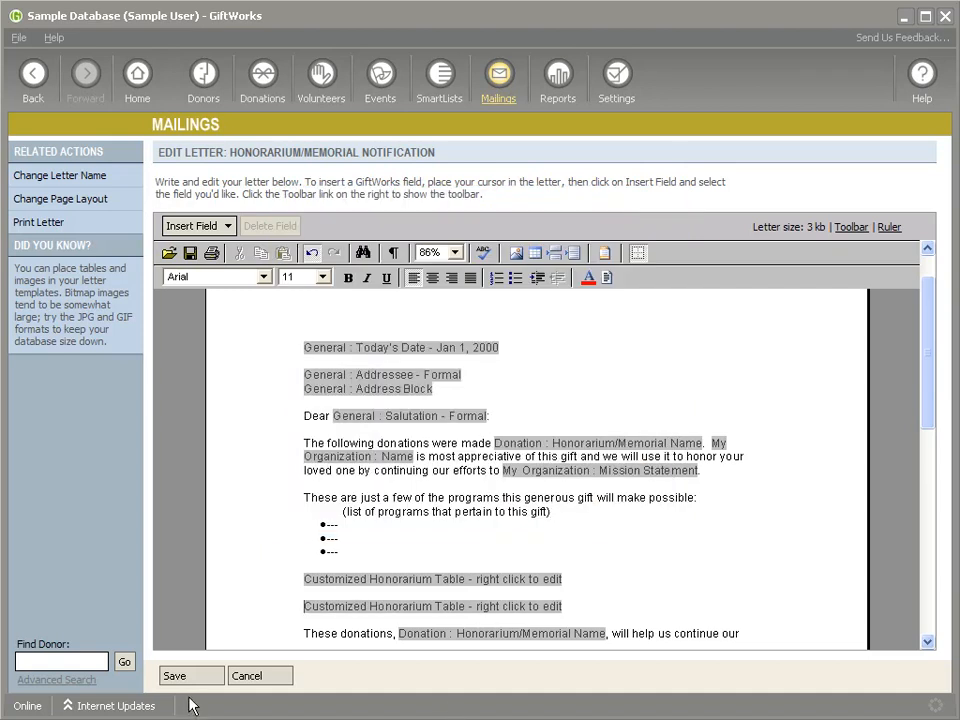
pyautogui.click(189, 675)
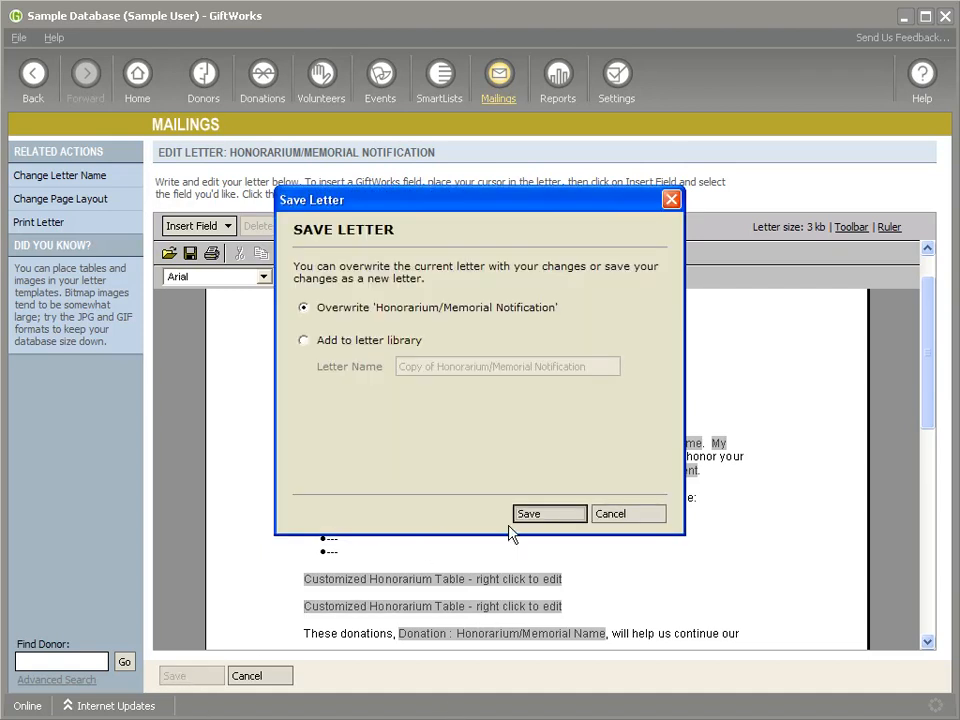
# - Overwrite the original Honorarium/Memorial Notification letter with the edited version
pyautogui.click(528, 513)
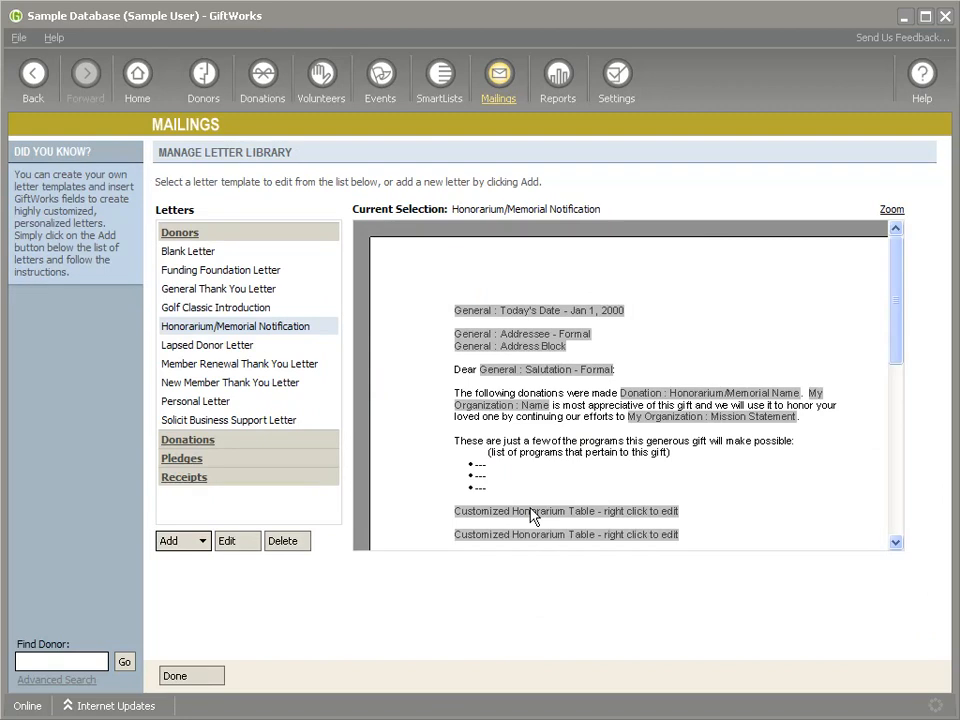
pyautogui.moveTo(558, 197)
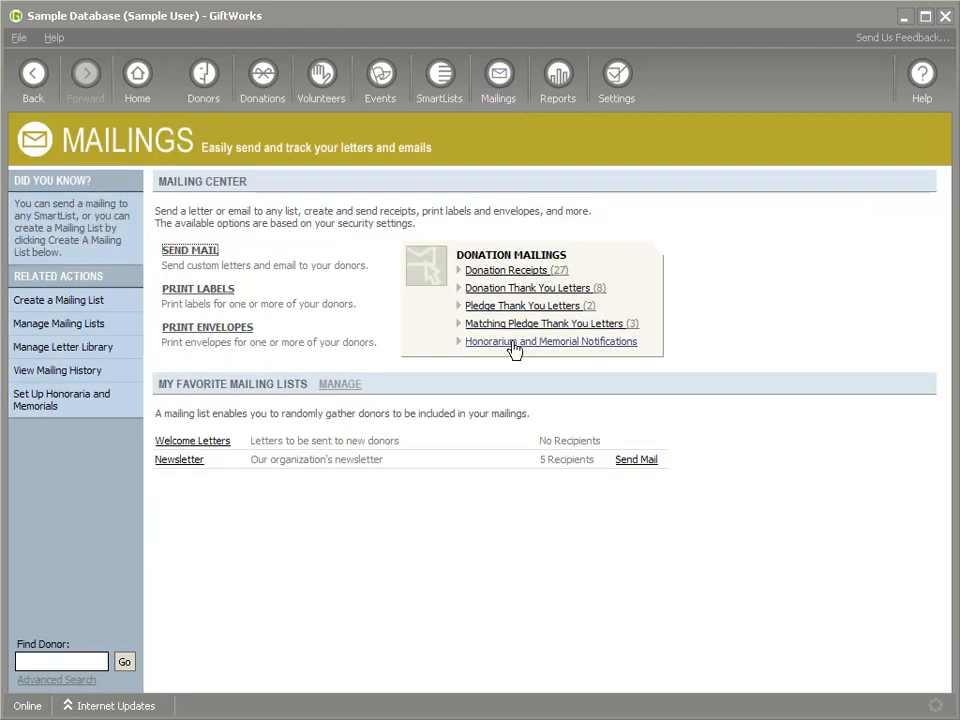
pyautogui.moveTo(513, 348)
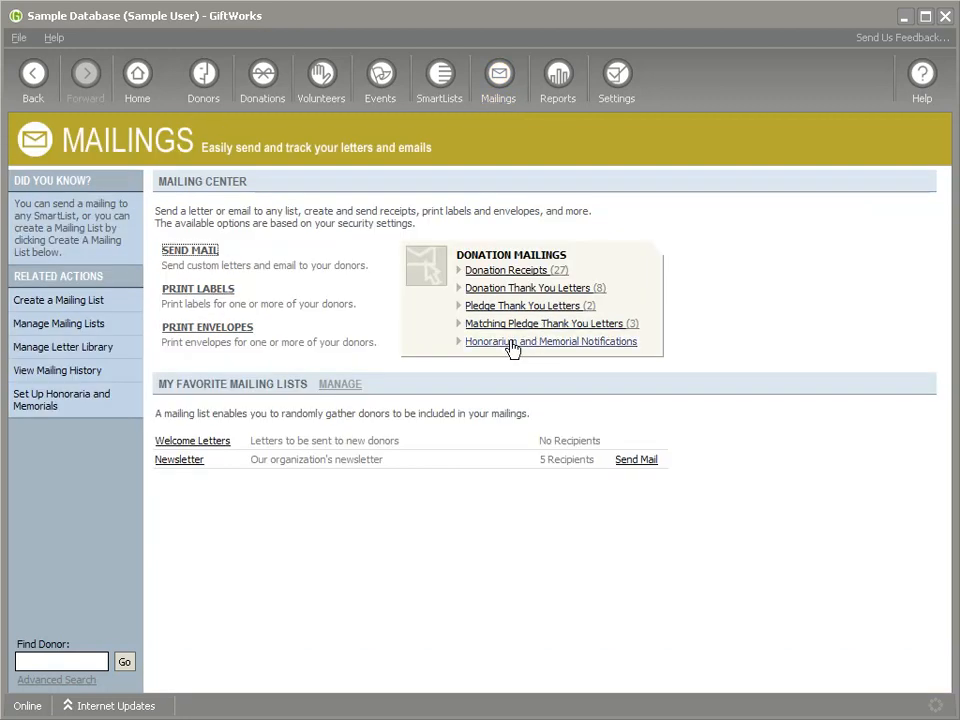
pyautogui.click(551, 341)
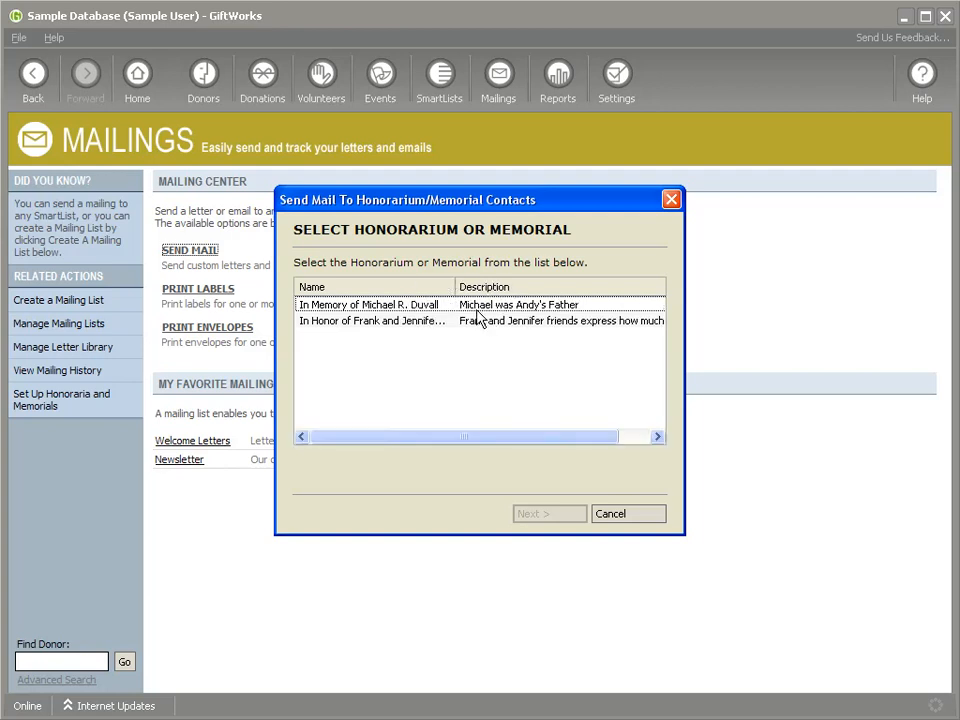
pyautogui.click(369, 304)
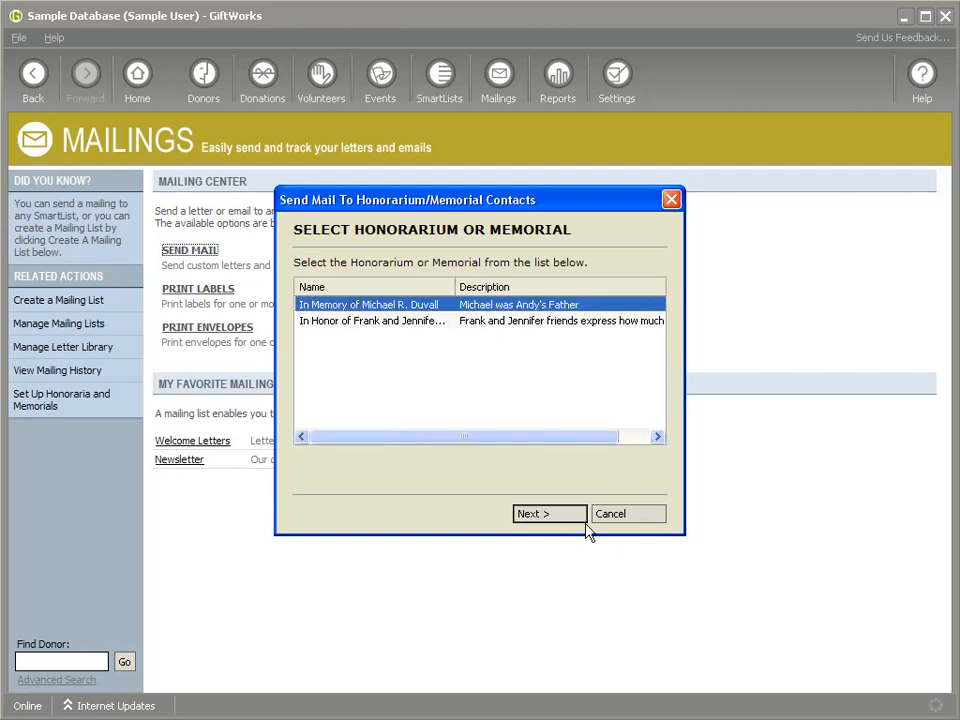
pyautogui.click(627, 513)
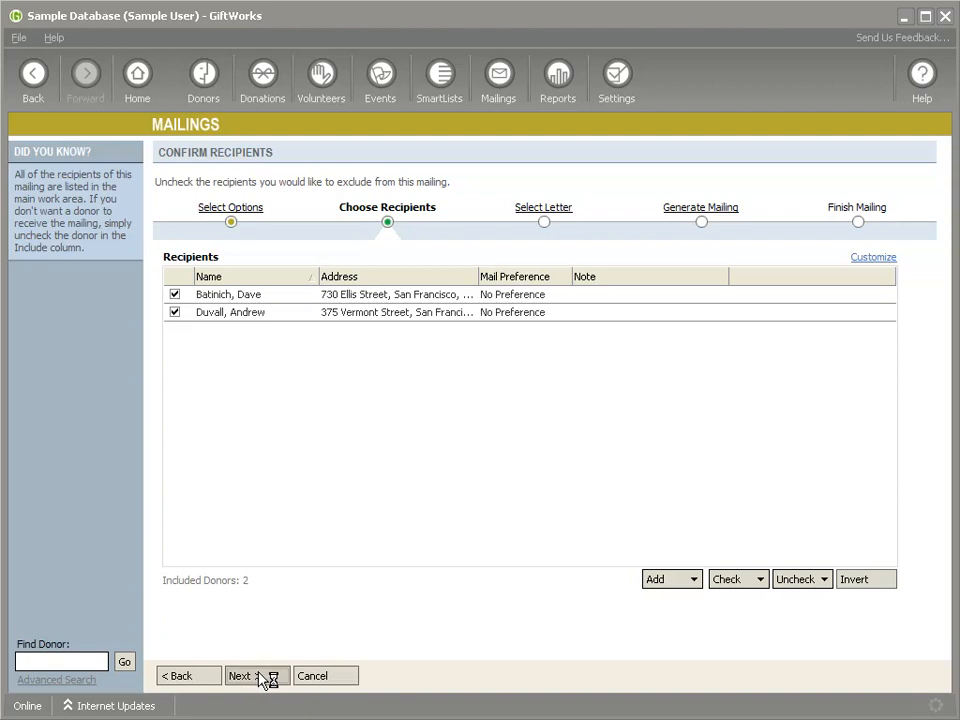
pyautogui.click(251, 676)
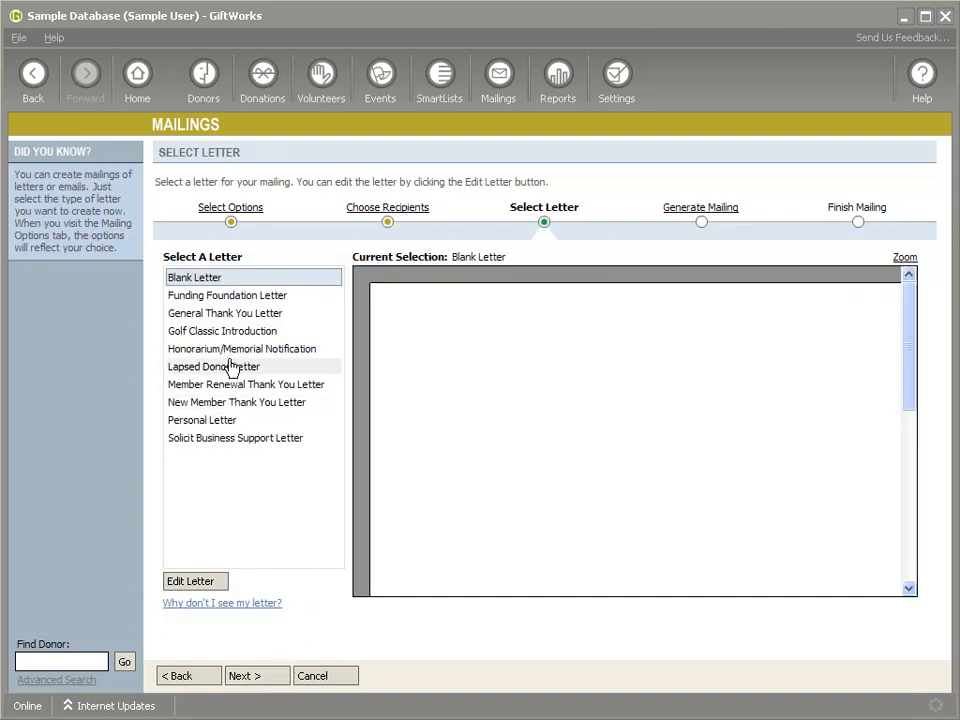
pyautogui.click(242, 348)
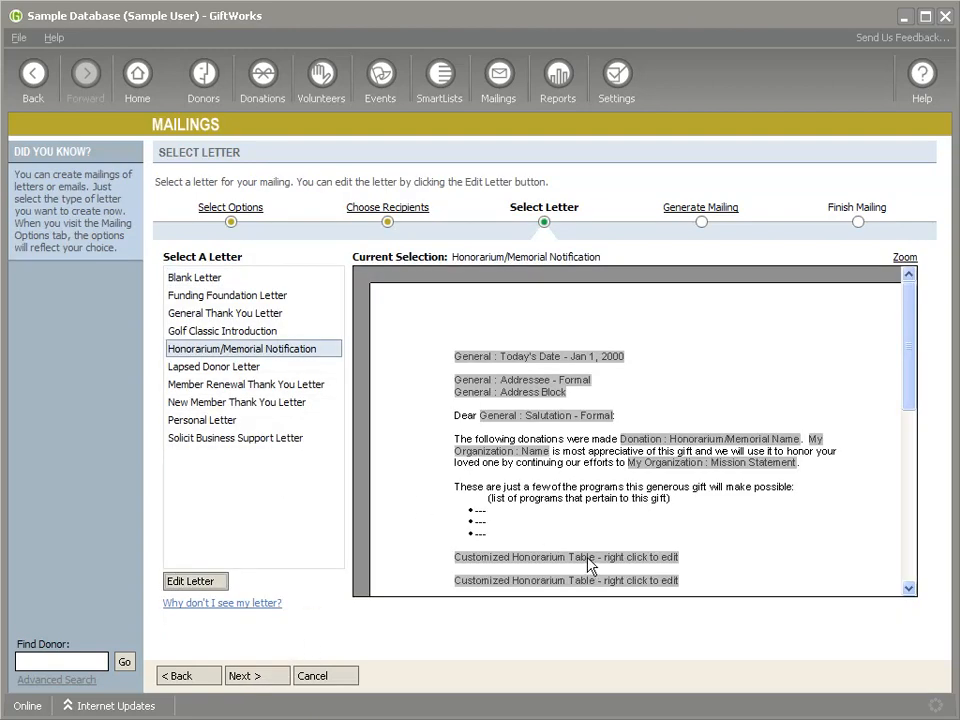
pyautogui.click(194, 581)
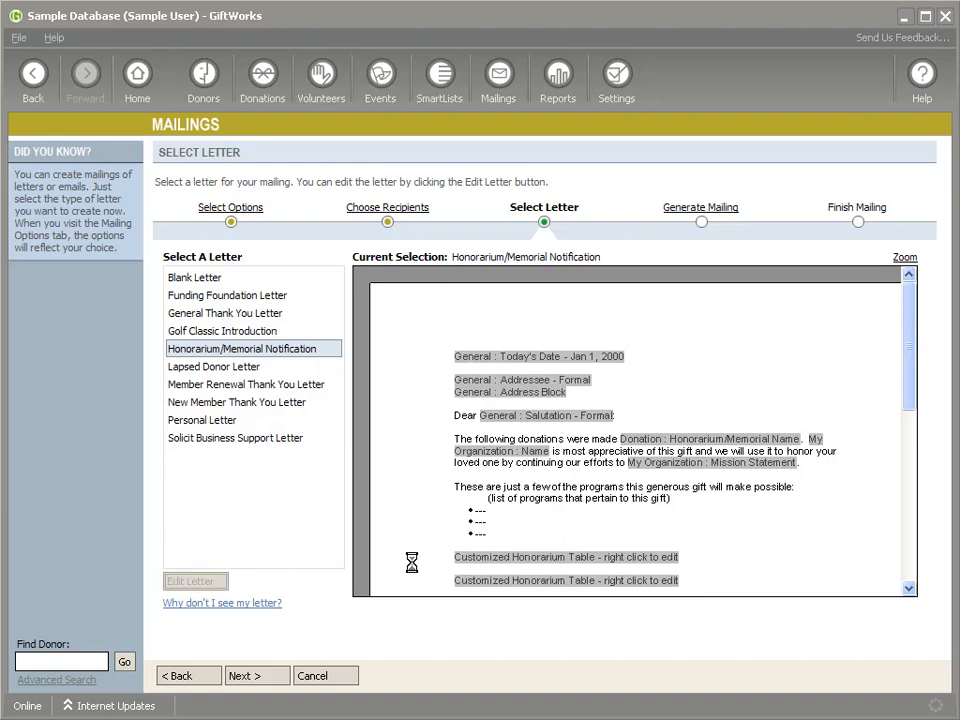
# - Inspect the honorarium table placeholder, then cancel and confirm discarding the letter edits
pyautogui.click(189, 581)
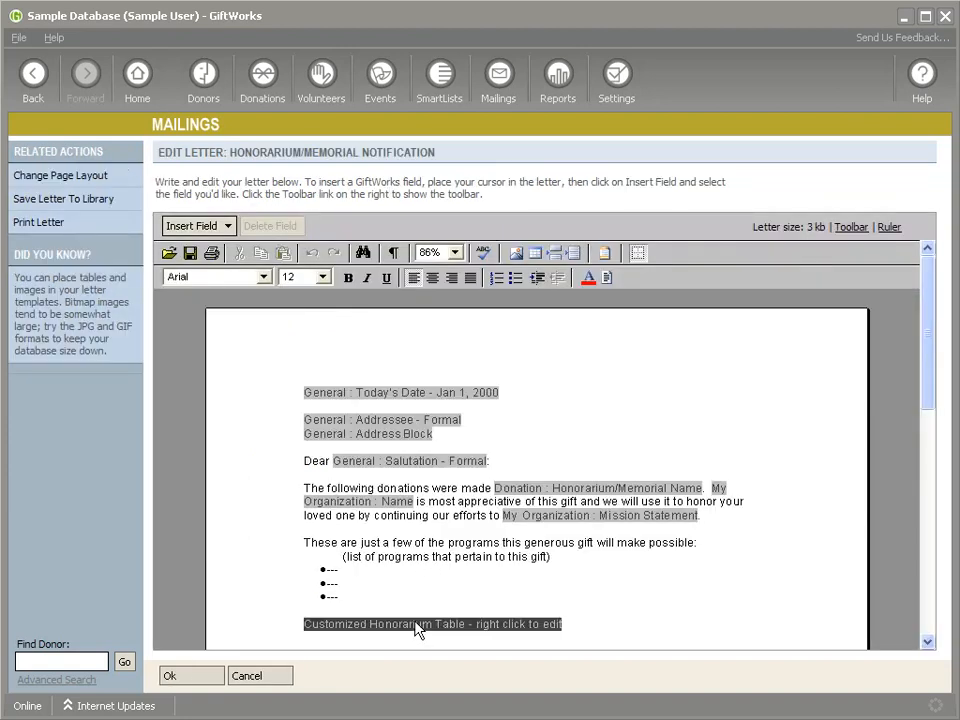
pyautogui.rightClick(432, 624)
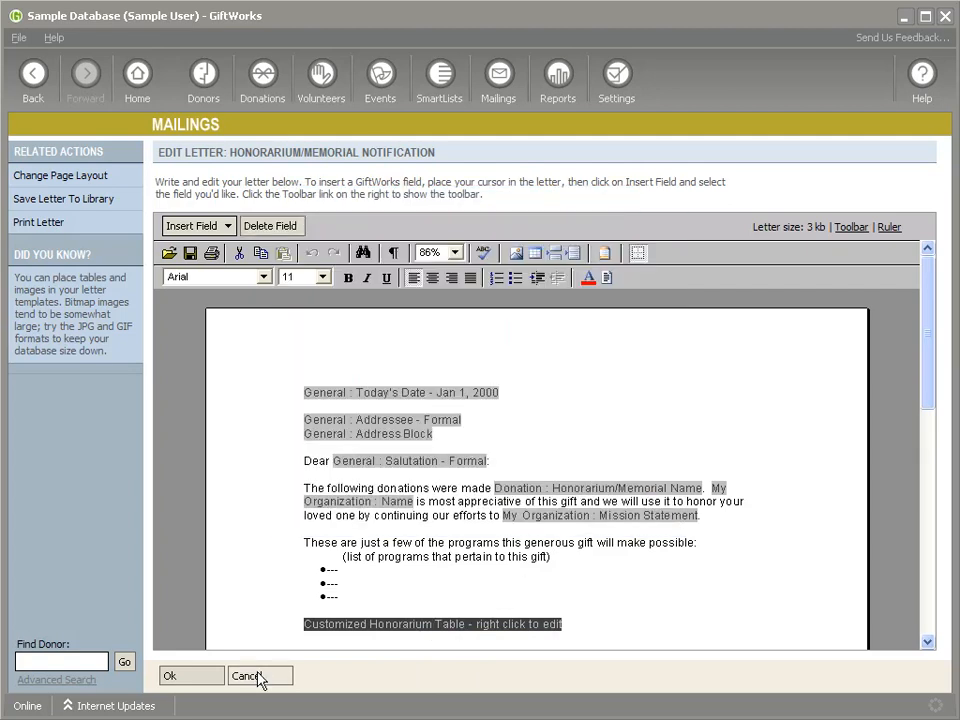
pyautogui.click(247, 676)
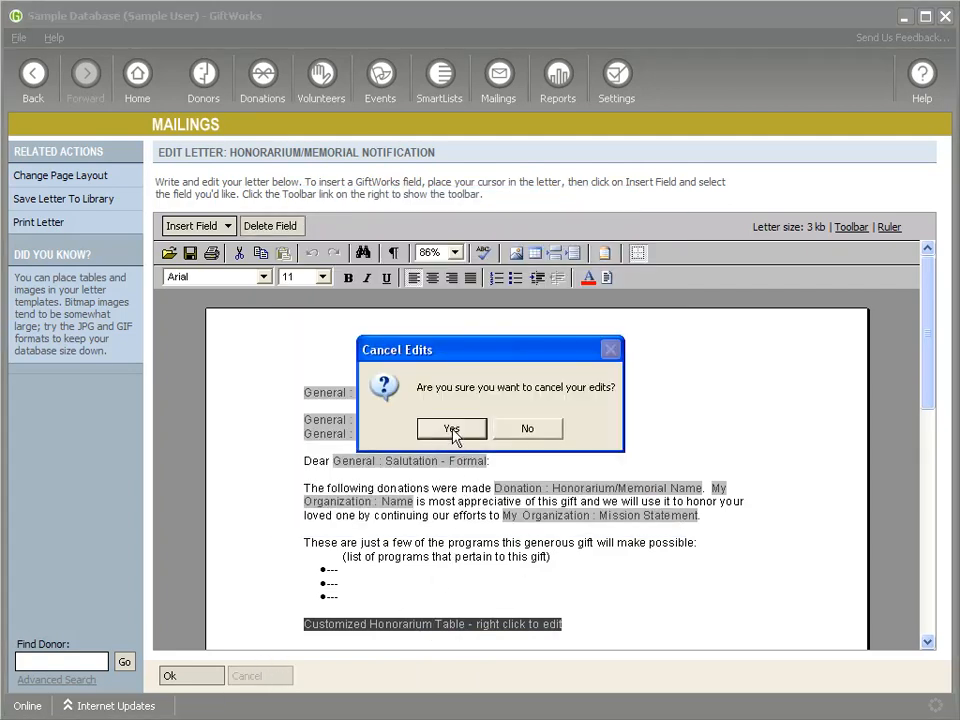
pyautogui.click(451, 428)
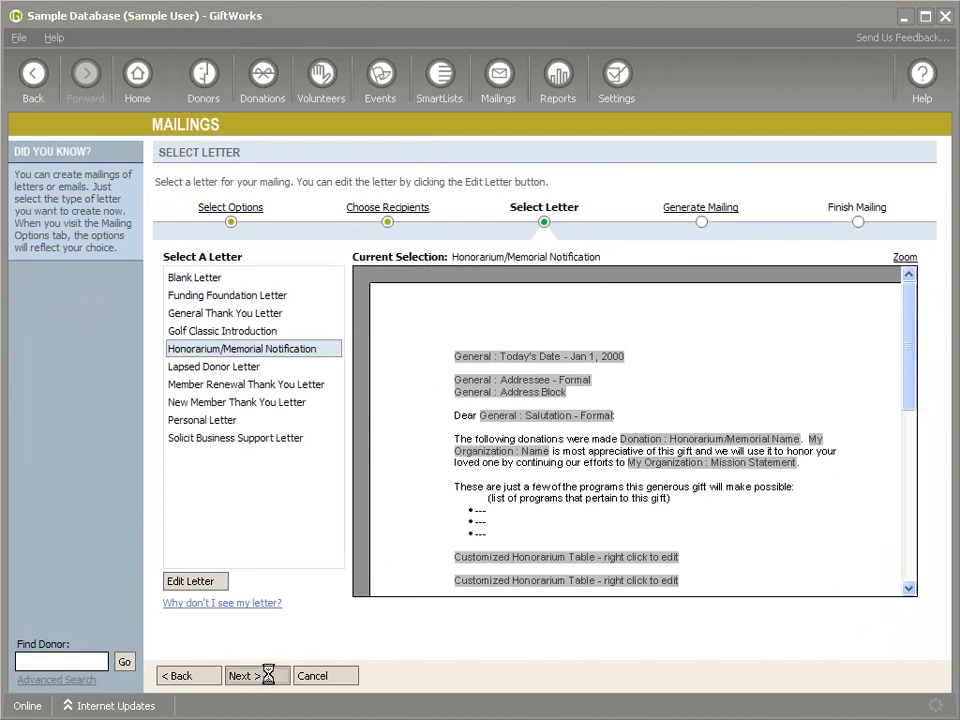
# - Advance to Generate Mailing, review the two-recipient summary, and cancel the mailing
pyautogui.click(251, 675)
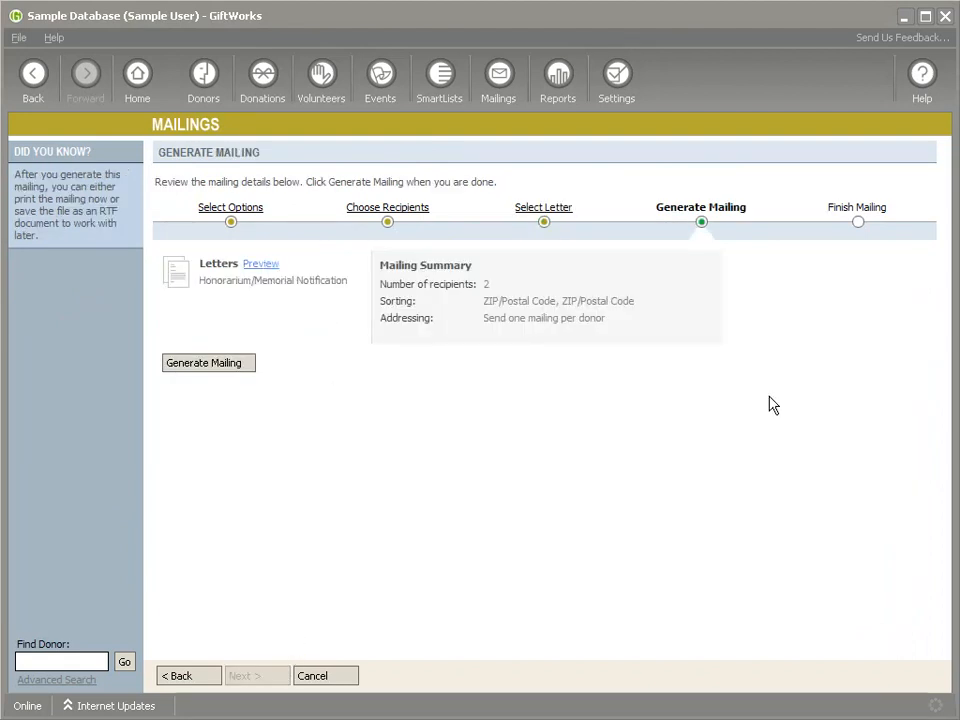
pyautogui.click(208, 362)
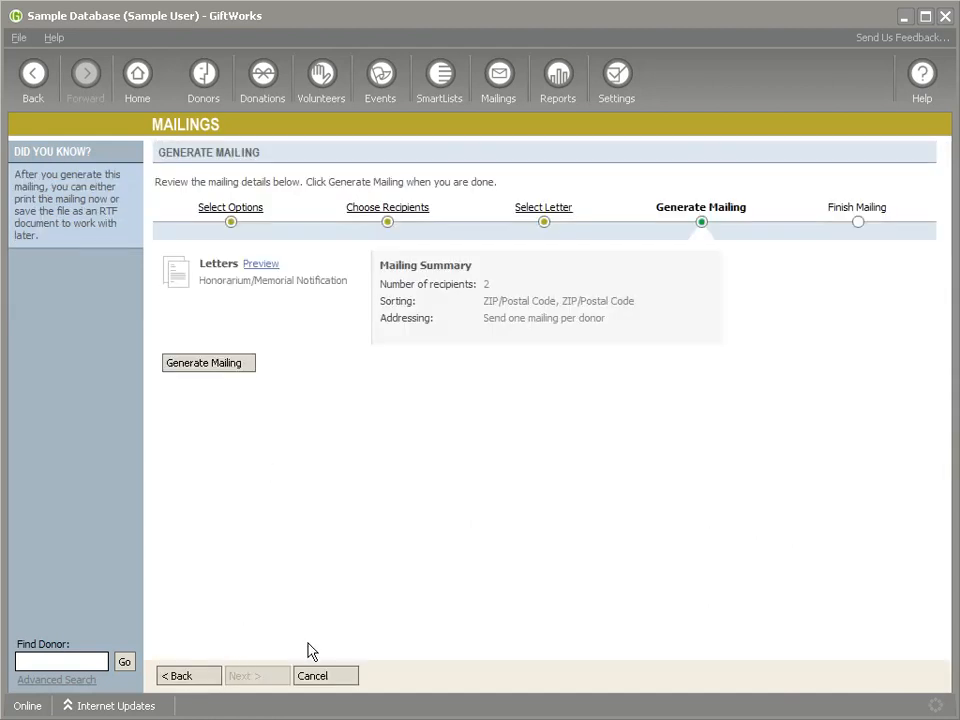
pyautogui.moveTo(310, 637)
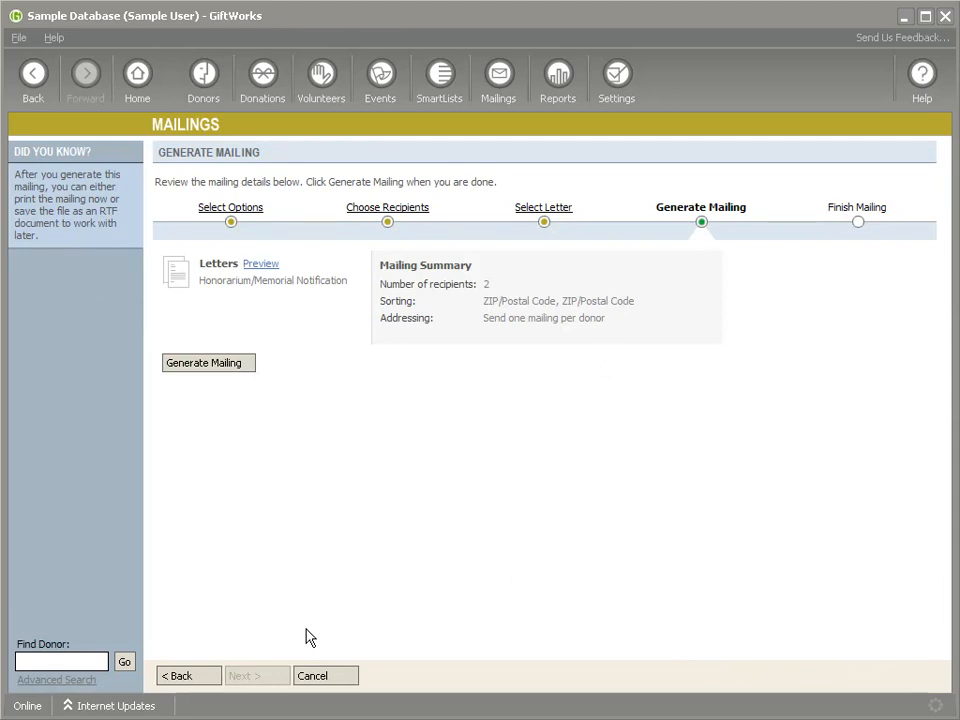
pyautogui.moveTo(337, 587)
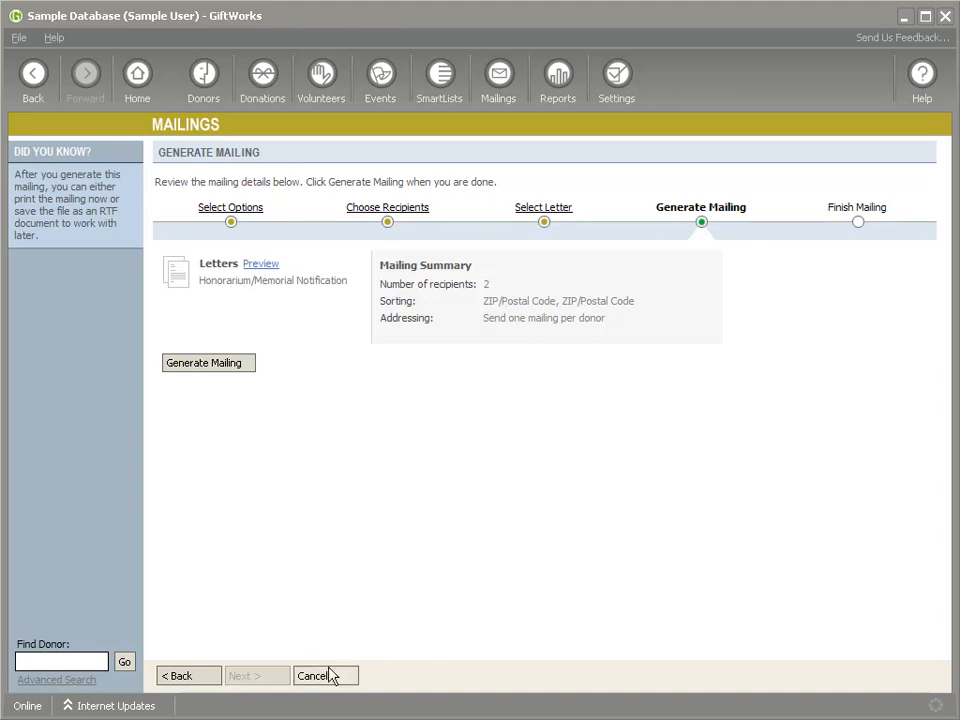
pyautogui.click(312, 676)
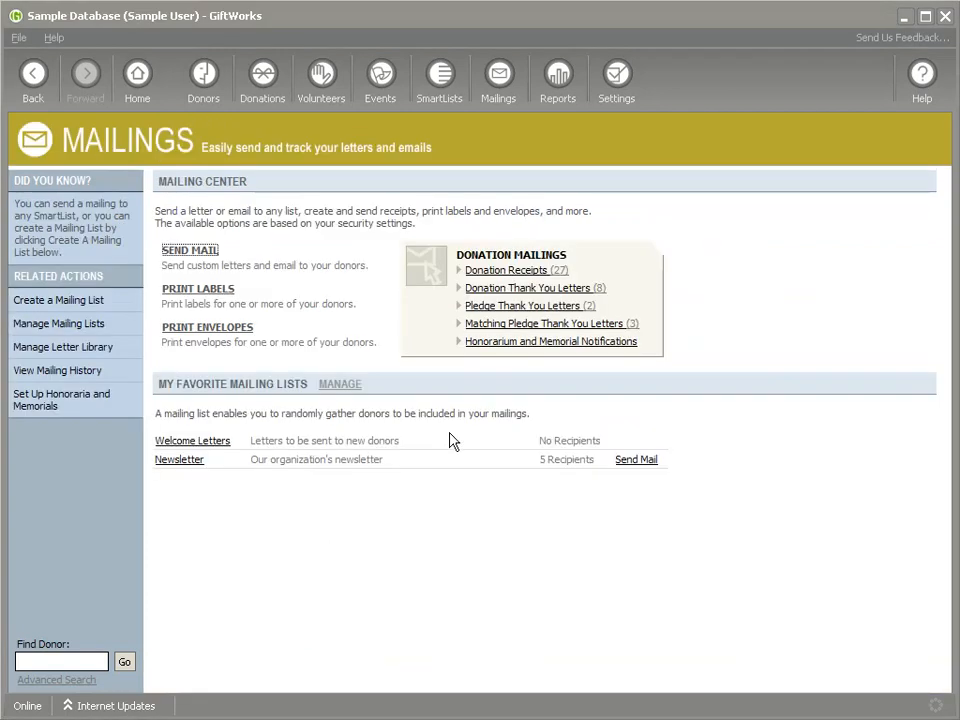